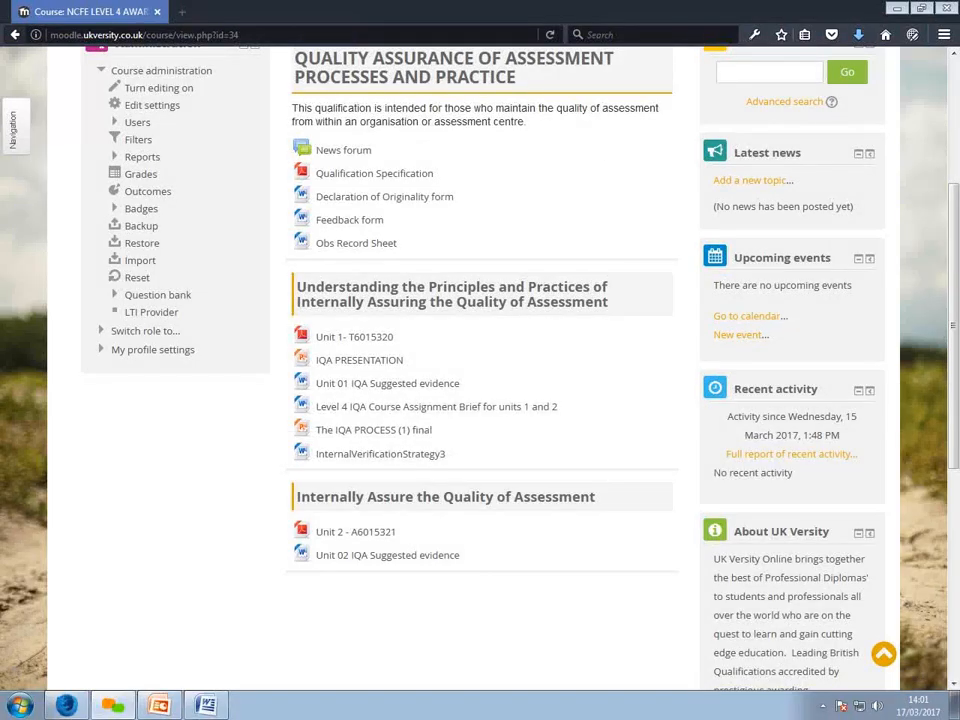
pyautogui.moveTo(600, 154)
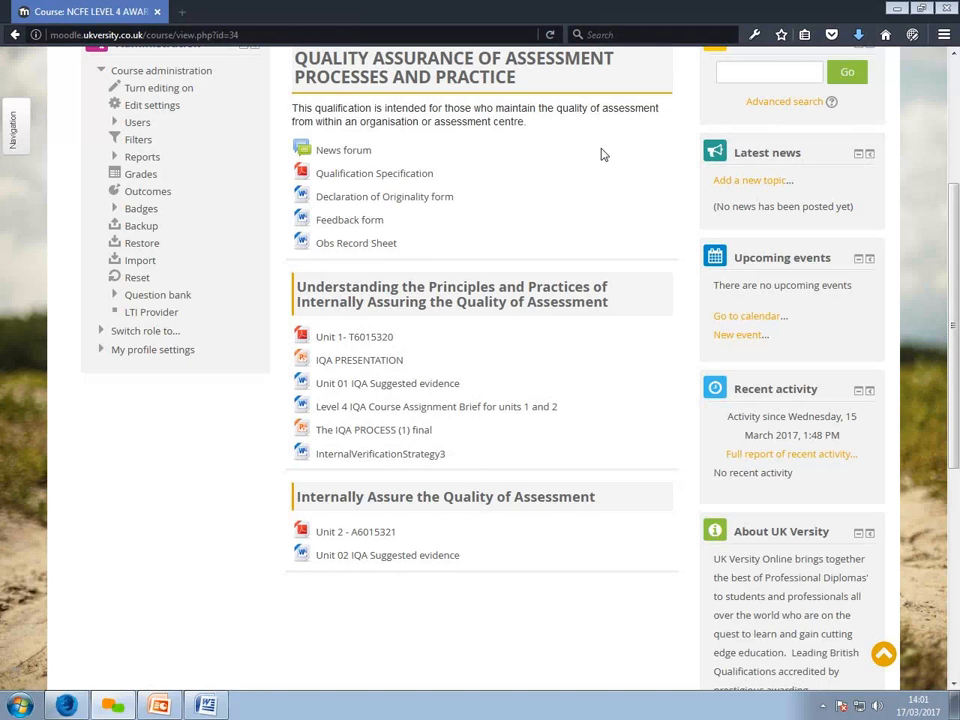
pyautogui.moveTo(481, 60)
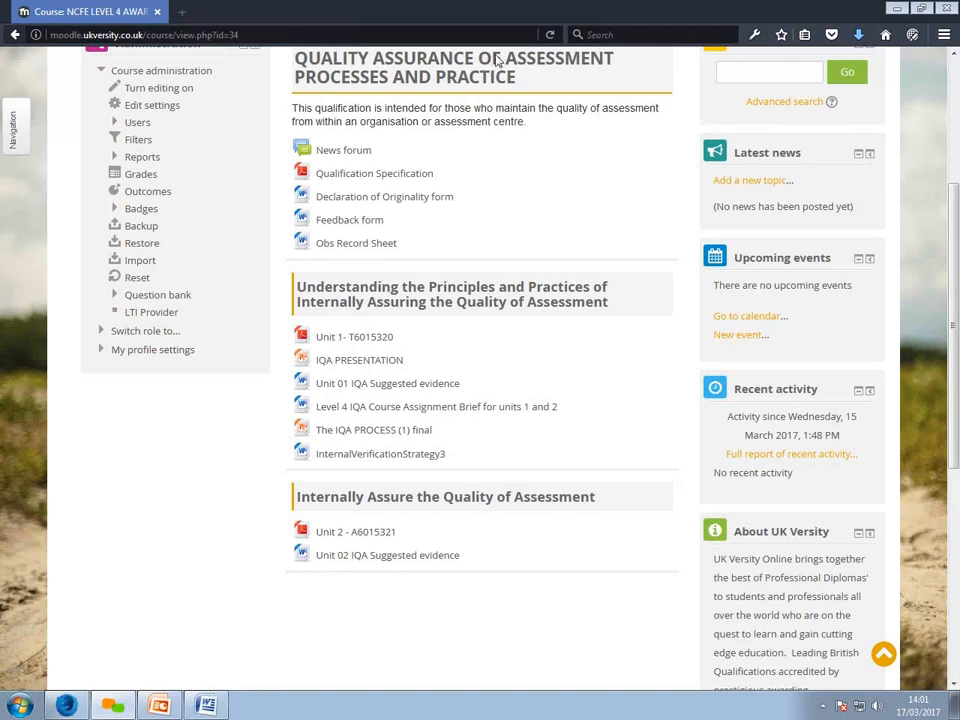
pyautogui.moveTo(505, 90)
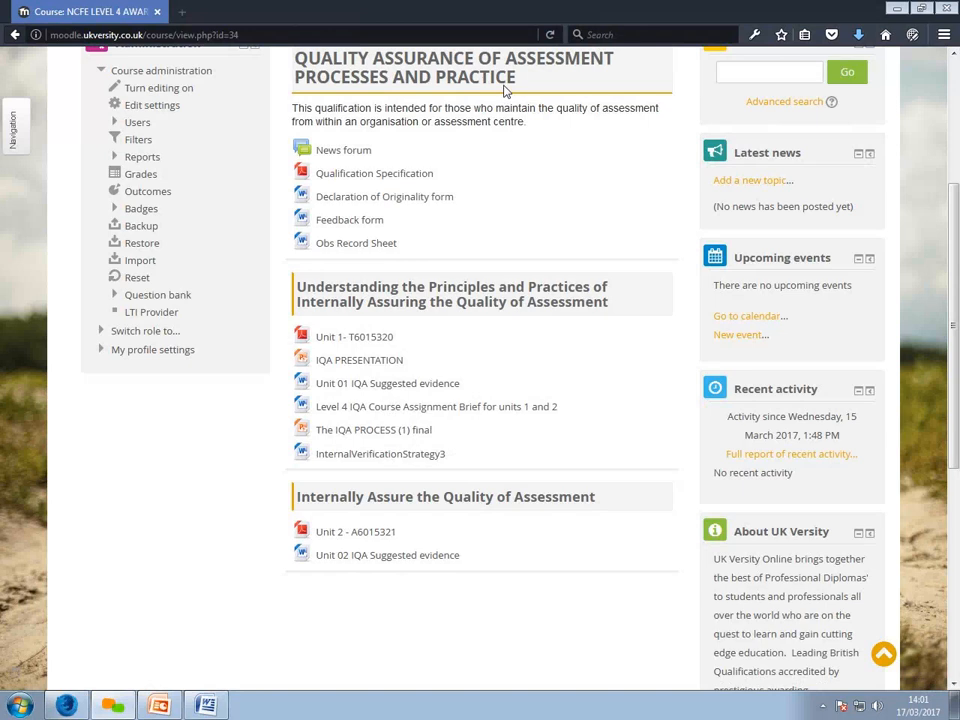
pyautogui.moveTo(519, 43)
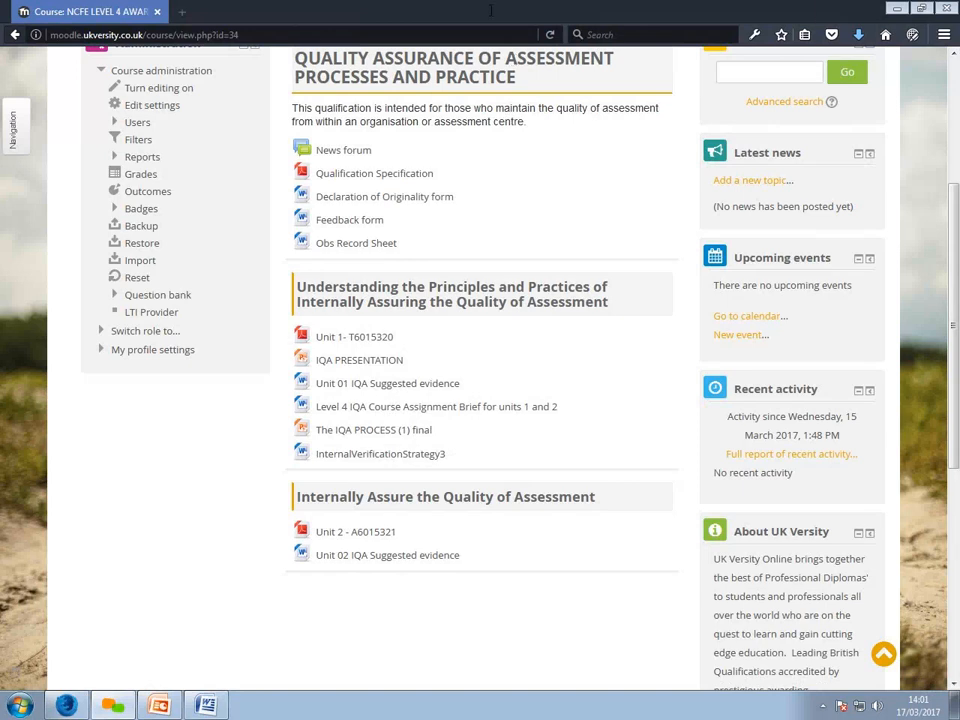
pyautogui.moveTo(519, 45)
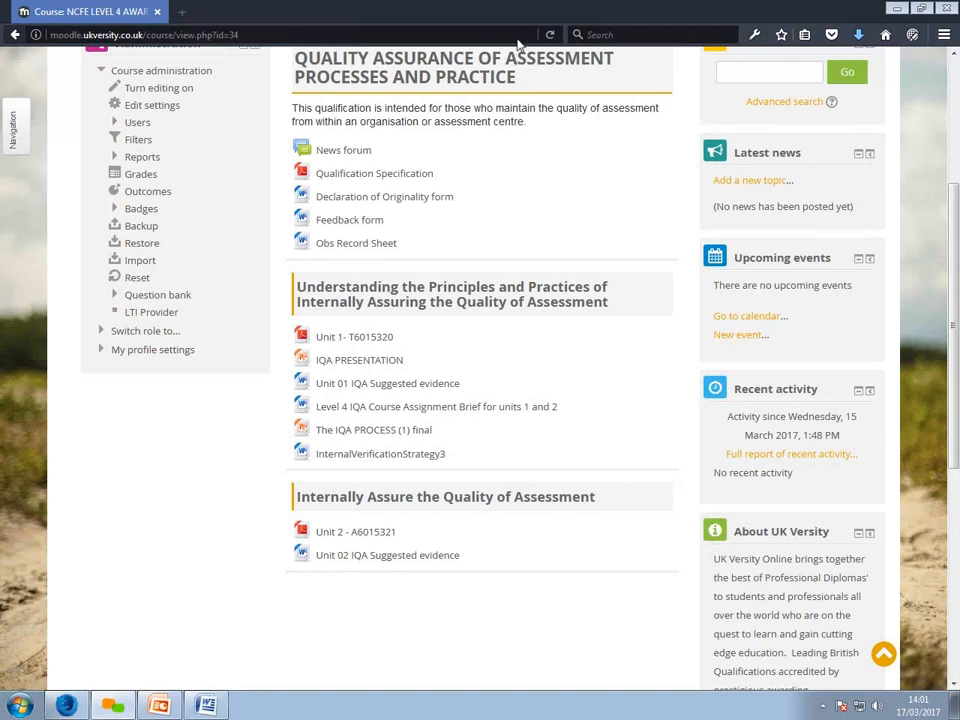
pyautogui.moveTo(847, 423)
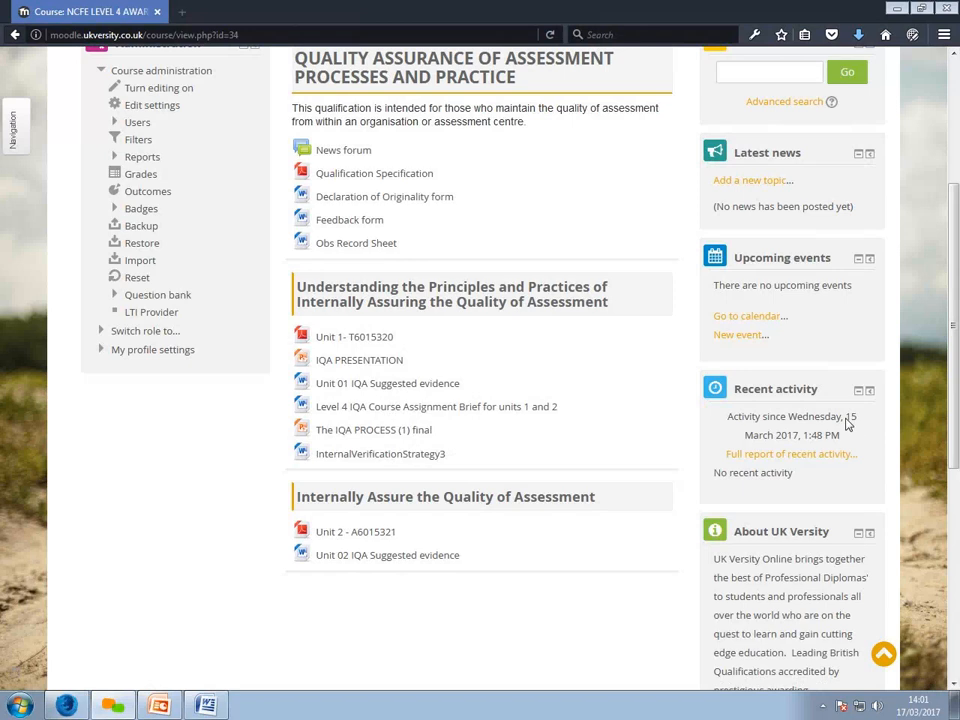
pyautogui.moveTo(862, 448)
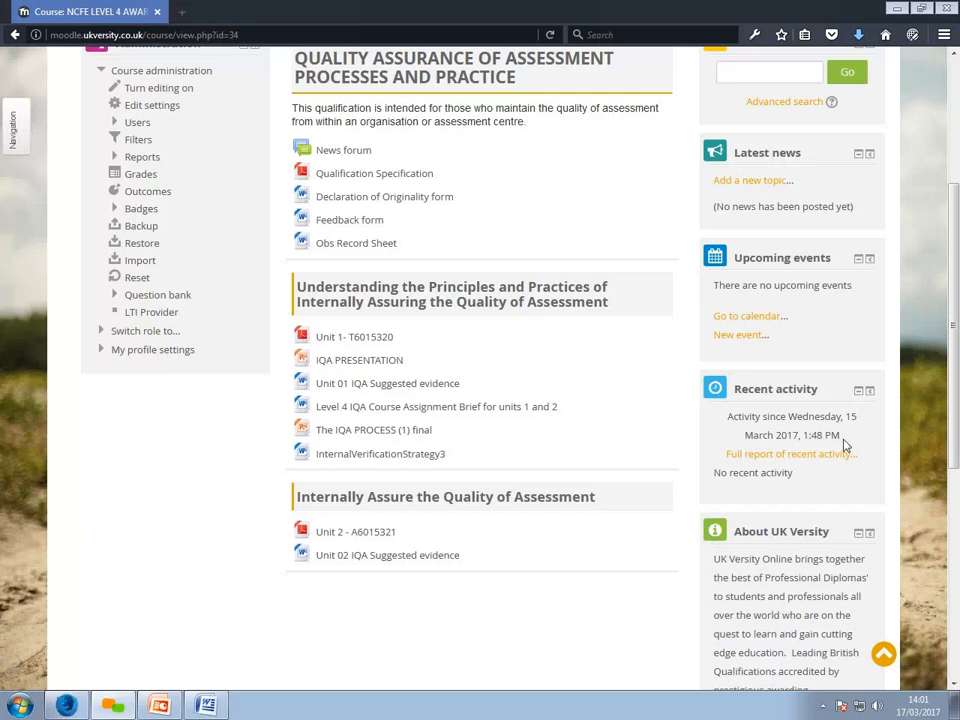
pyautogui.moveTo(866, 414)
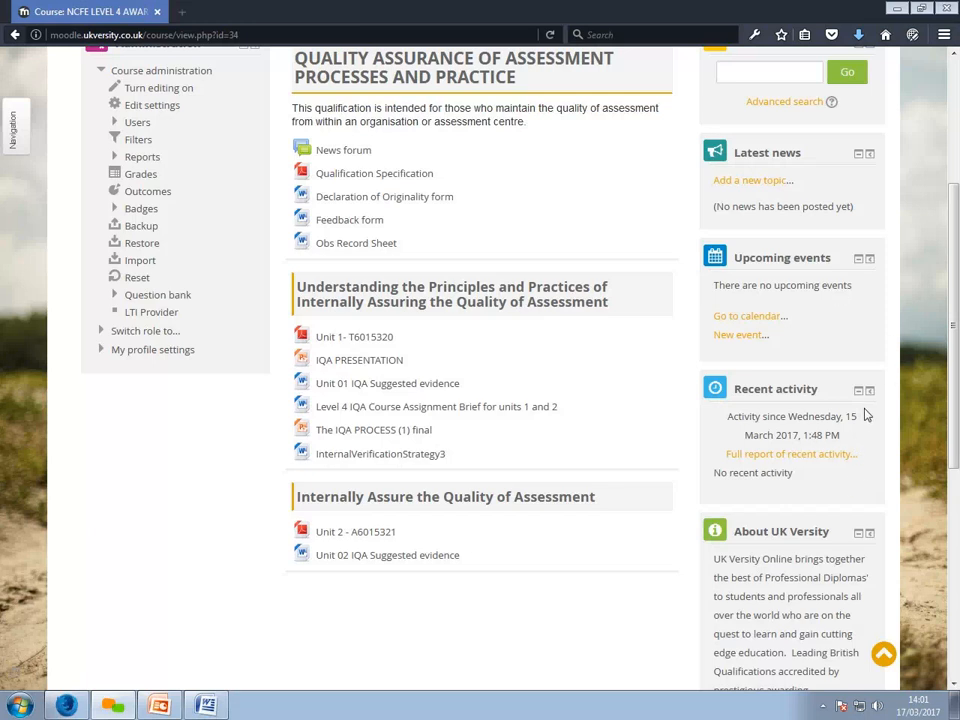
pyautogui.moveTo(929, 418)
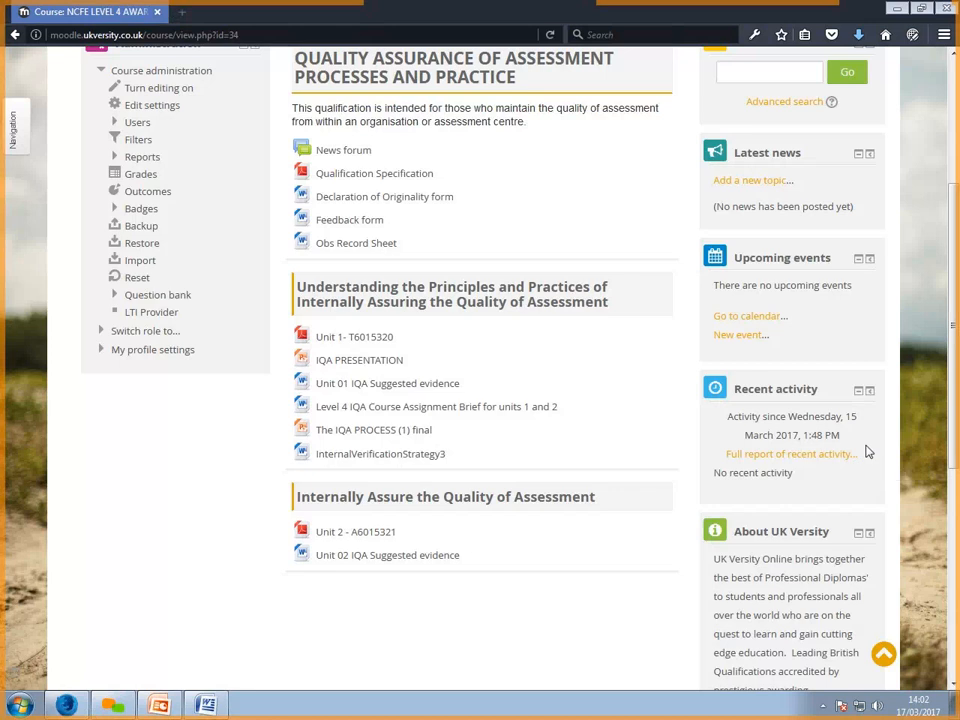
pyautogui.moveTo(866, 476)
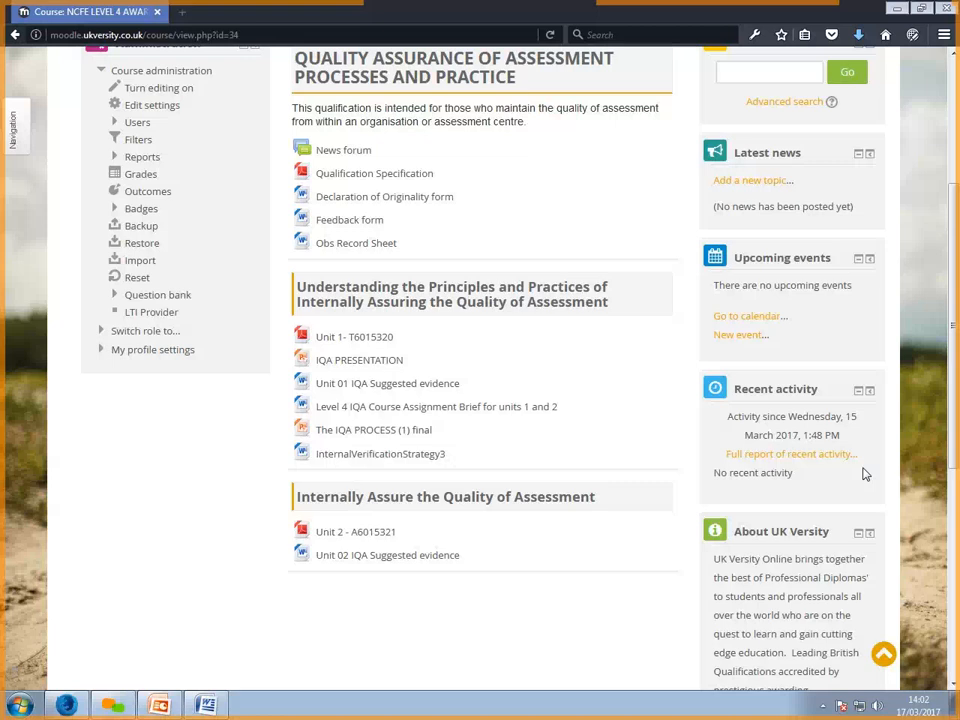
pyautogui.moveTo(862, 472)
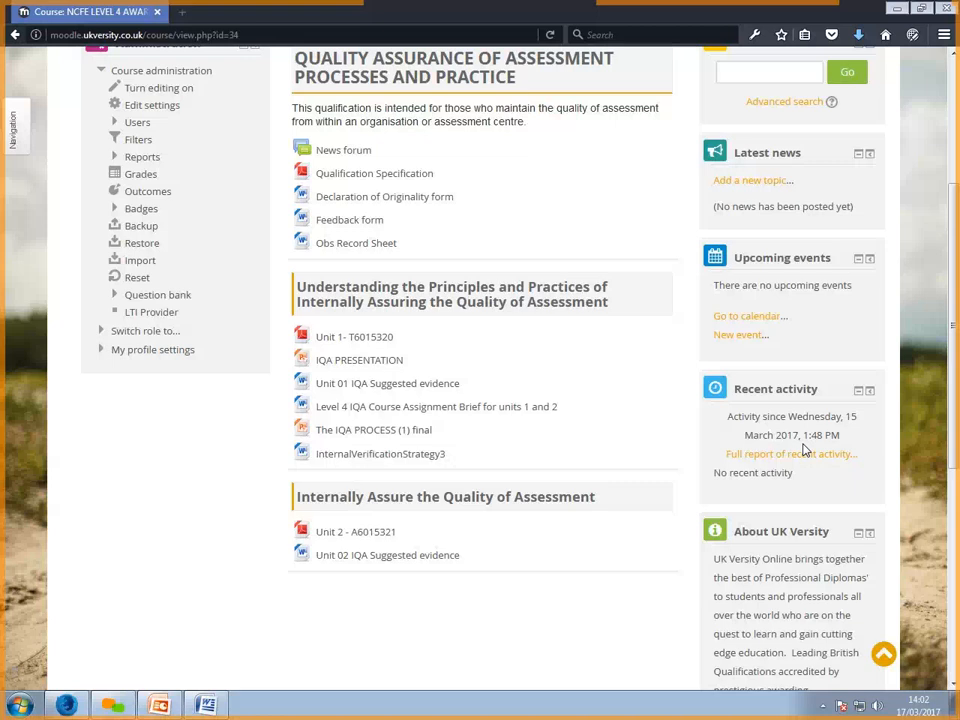
pyautogui.moveTo(738, 451)
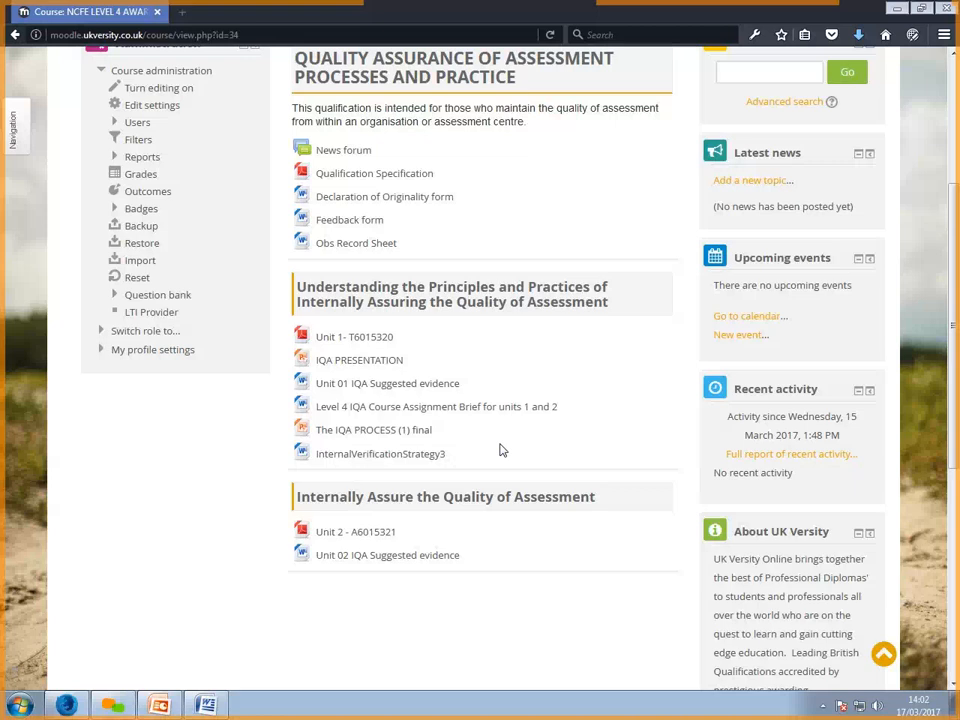
pyautogui.moveTo(497, 451)
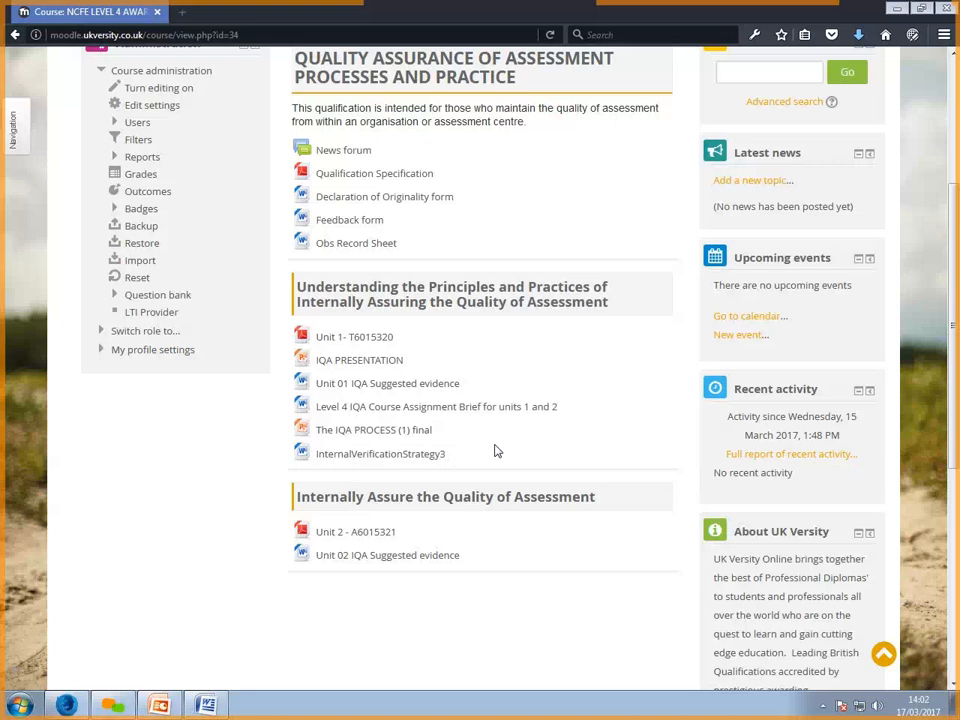
pyautogui.moveTo(326, 387)
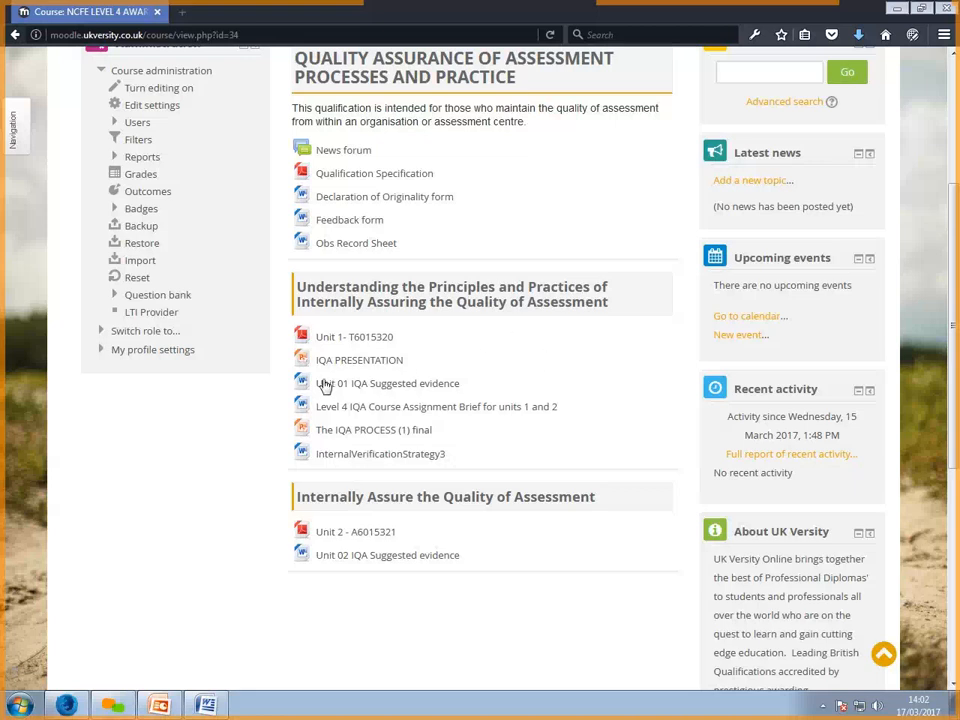
pyautogui.moveTo(360, 360)
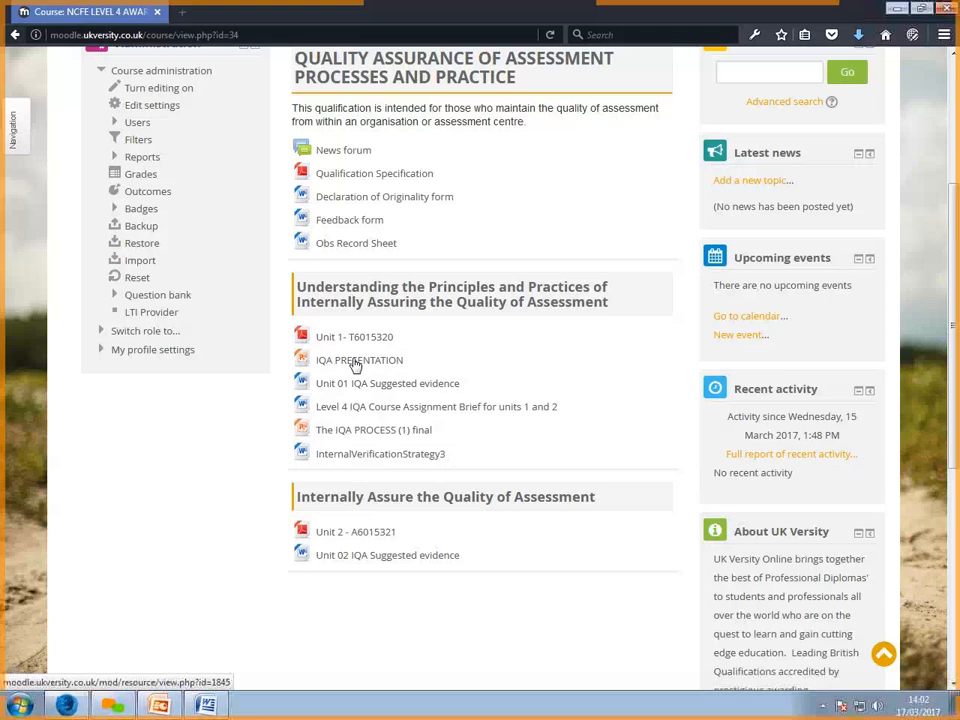
# Download the IQA PRESENTATION file from Moodle and open it with PowerPoint
pyautogui.click(358, 359)
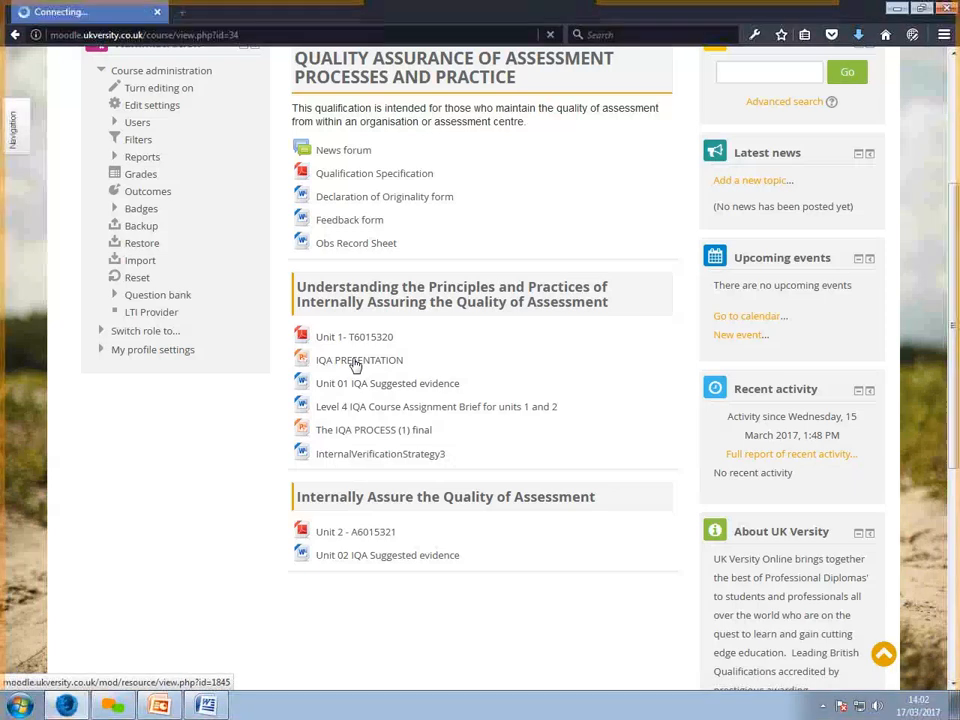
pyautogui.moveTo(333, 378)
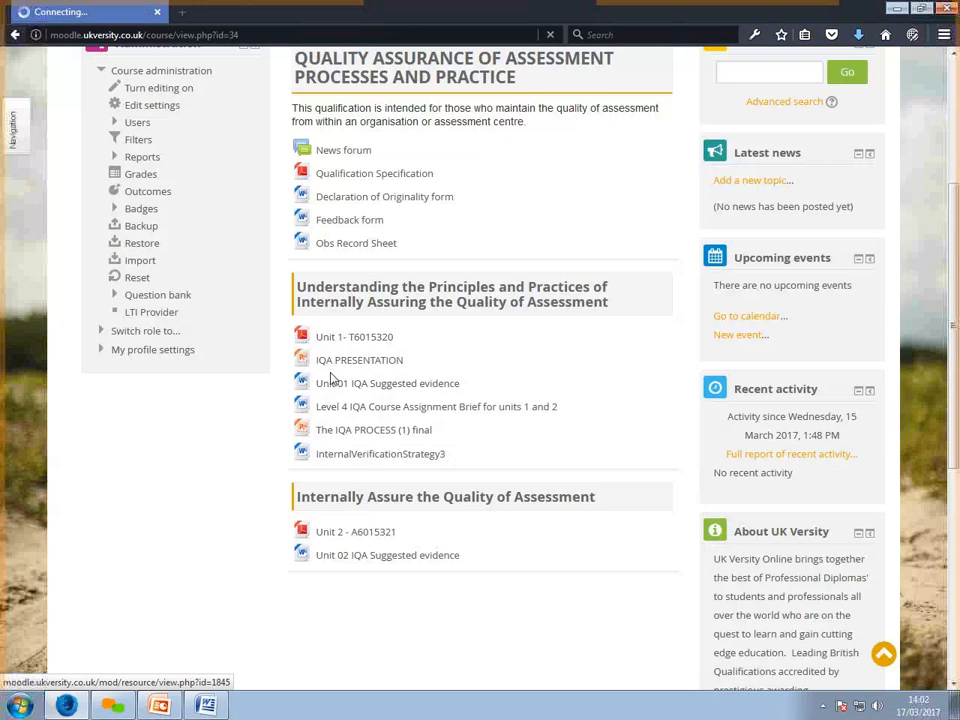
pyautogui.click(359, 359)
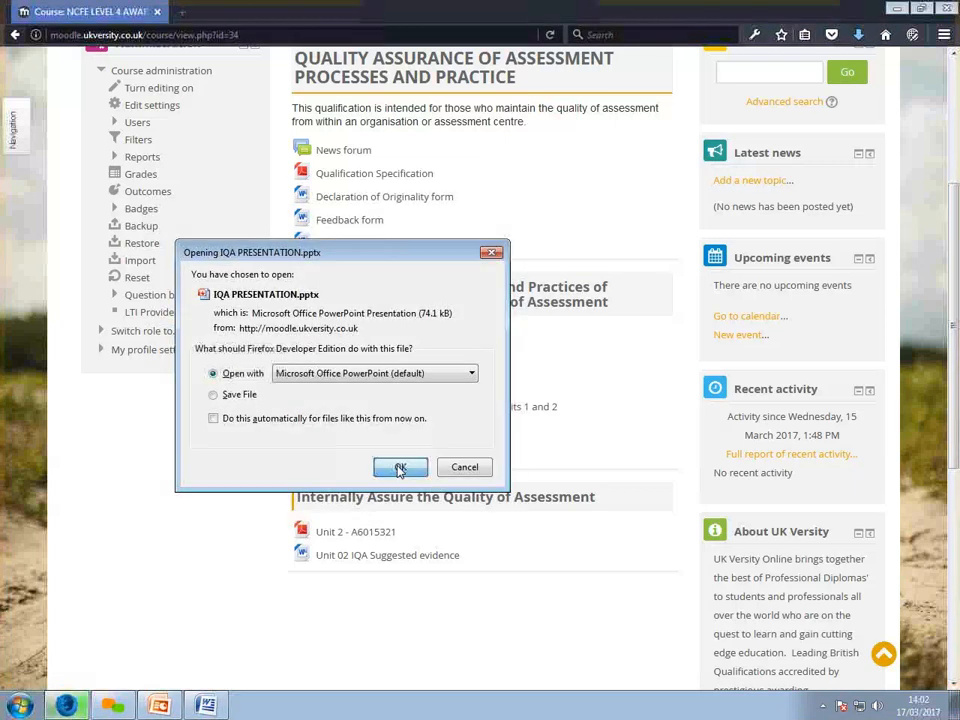
pyautogui.click(400, 467)
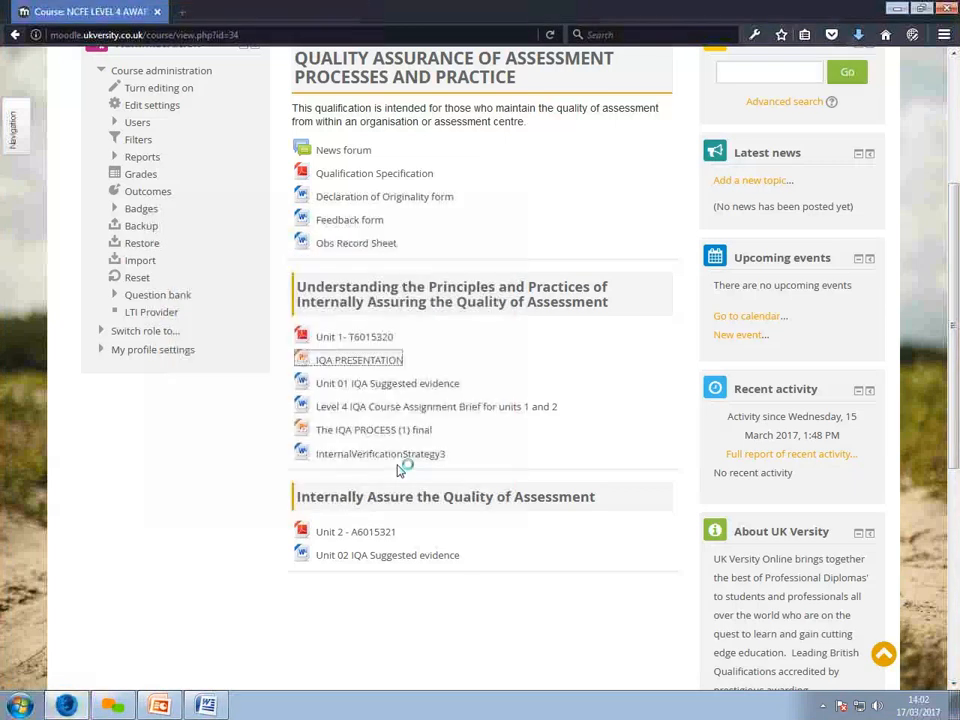
# Open the read-only IQA PRESENTATION deck on the Unit 1 3.1 Sampling Assessment slide
pyautogui.click(373, 429)
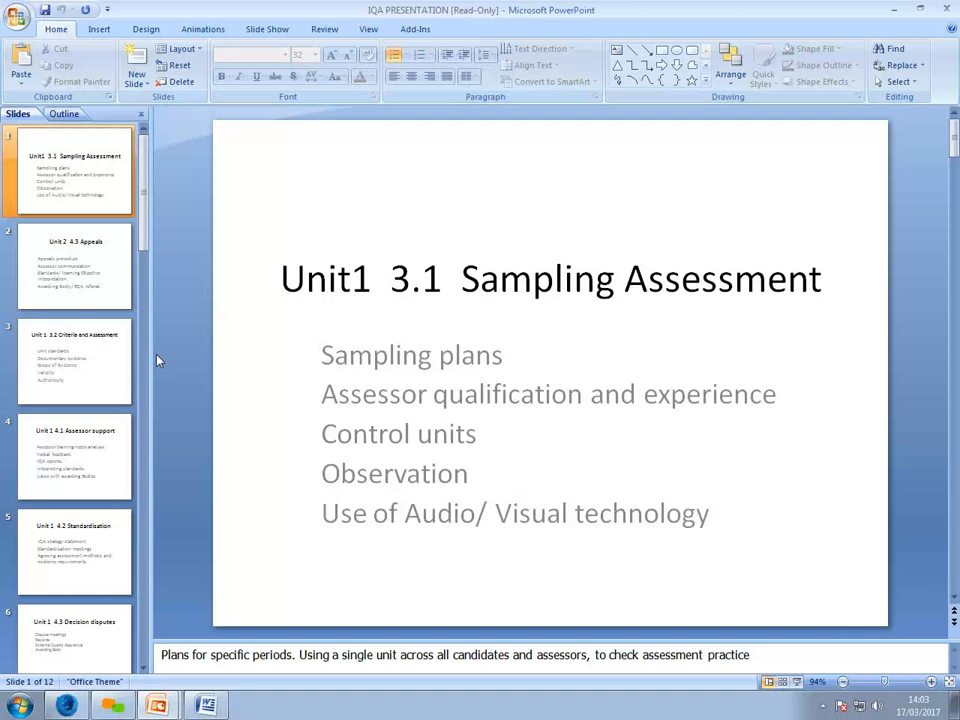
pyautogui.moveTo(119, 373)
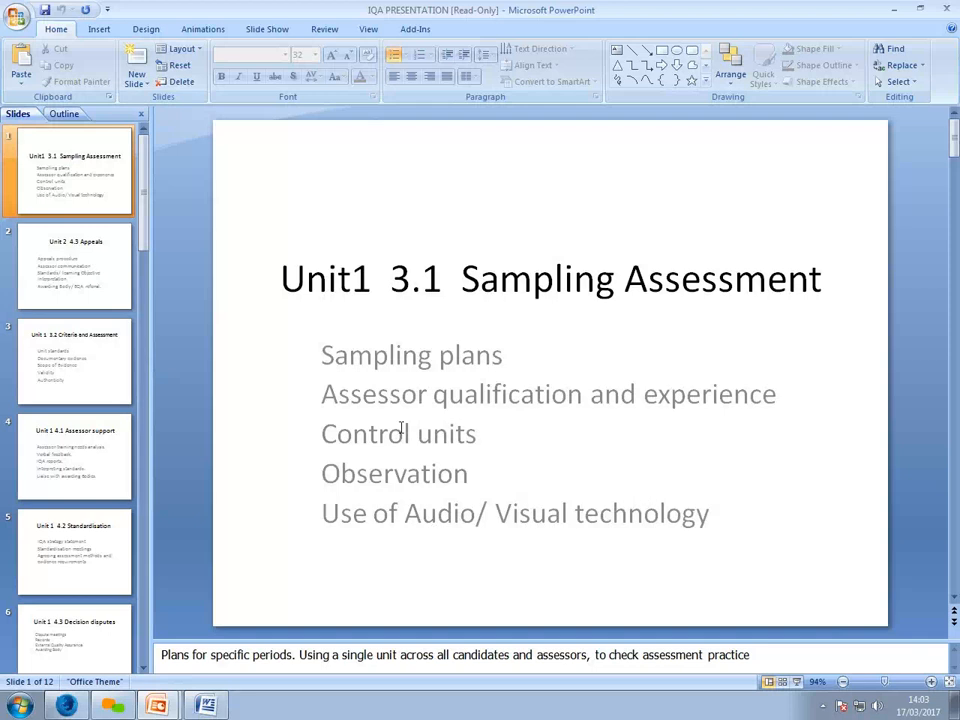
pyautogui.moveTo(90, 396)
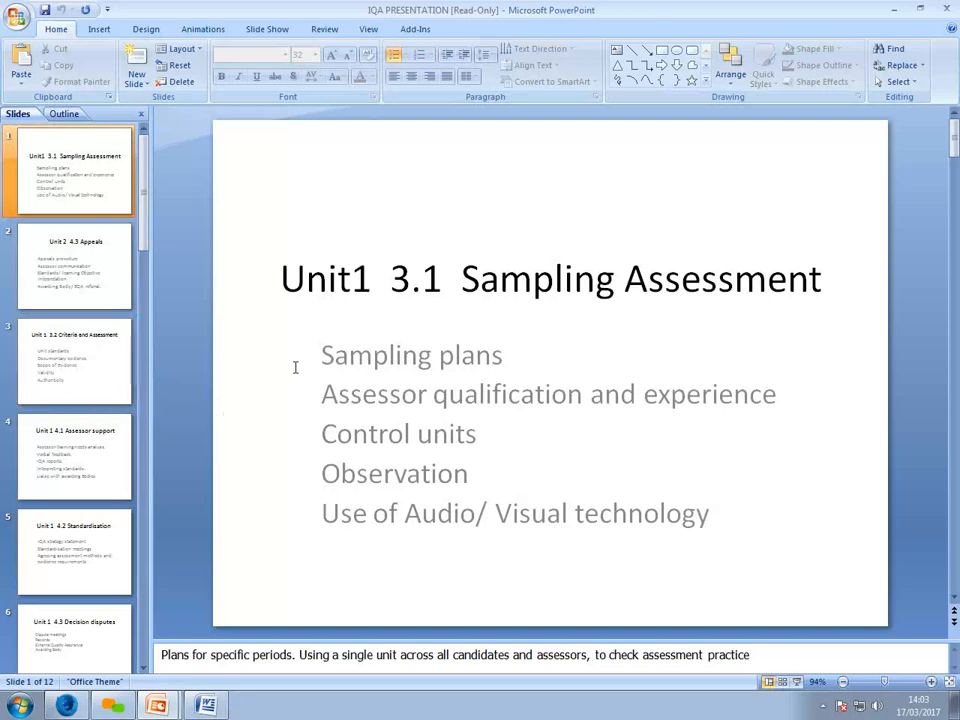
pyautogui.moveTo(505, 184)
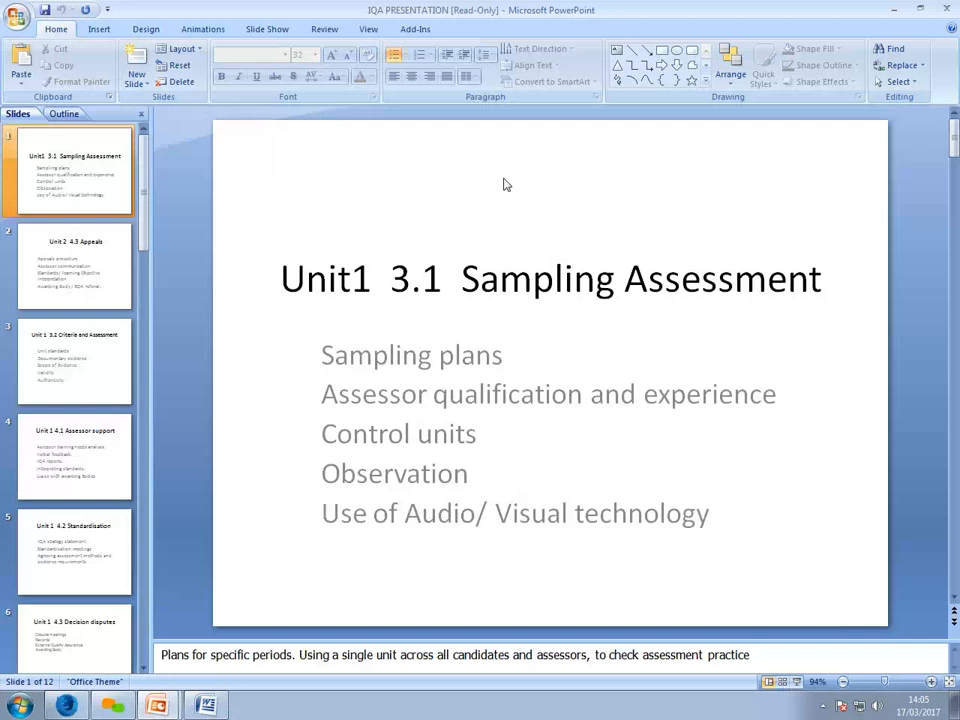
pyautogui.moveTo(503, 269)
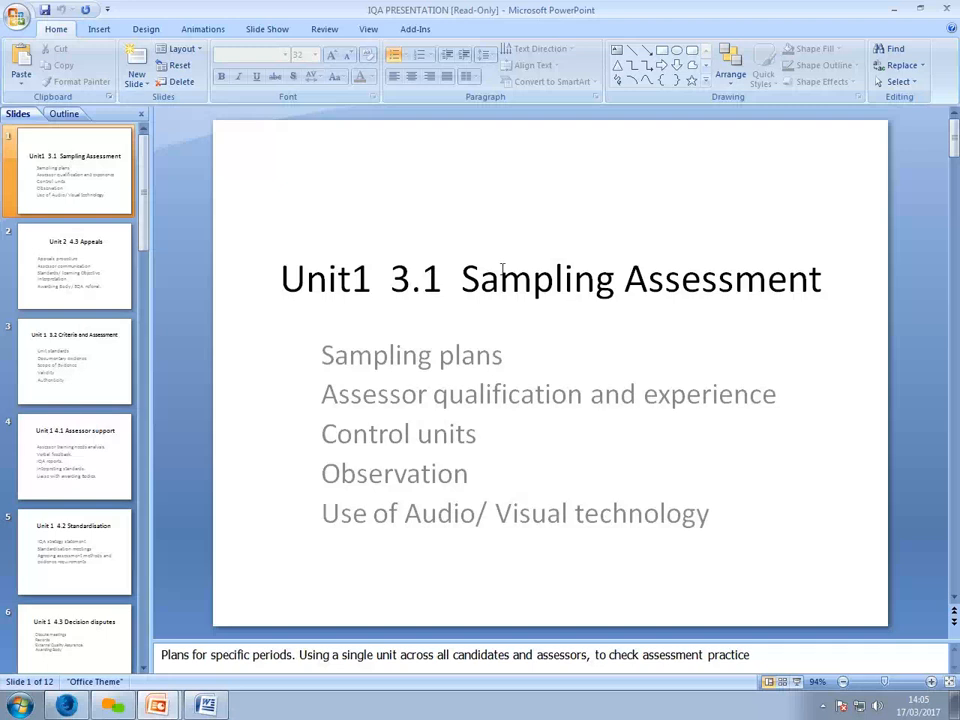
pyautogui.moveTo(280, 324)
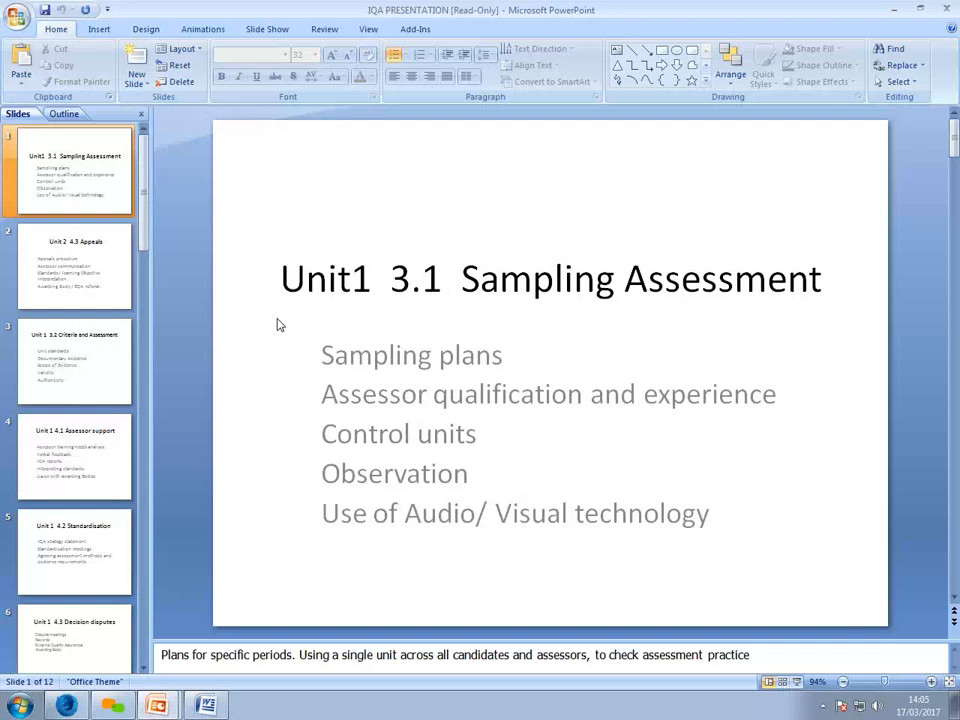
pyautogui.moveTo(457, 477)
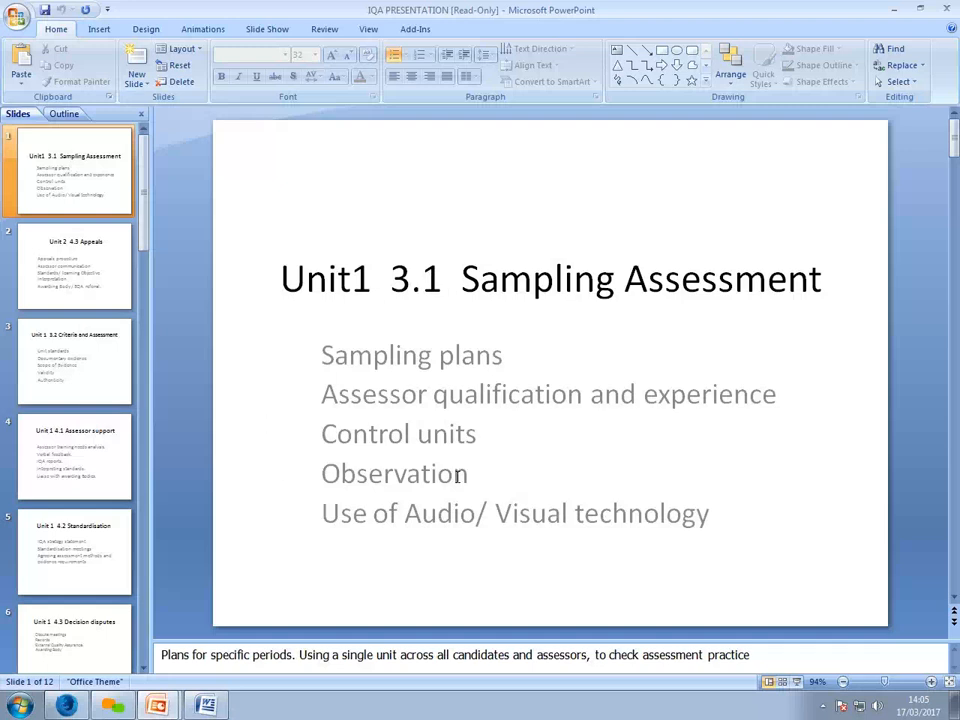
pyautogui.moveTo(269, 450)
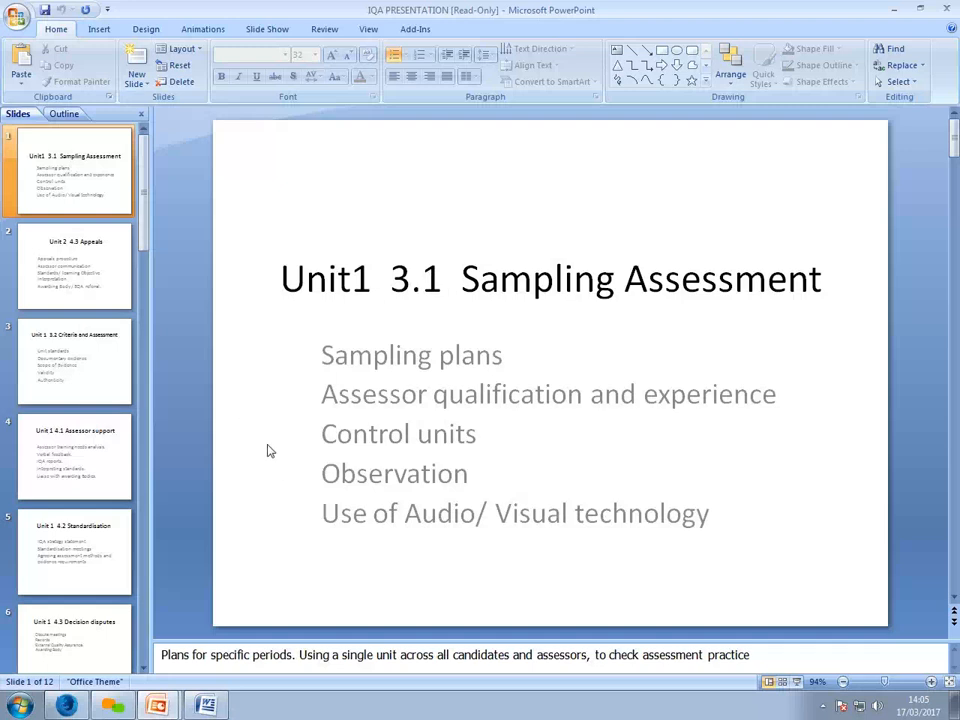
pyautogui.moveTo(238, 452)
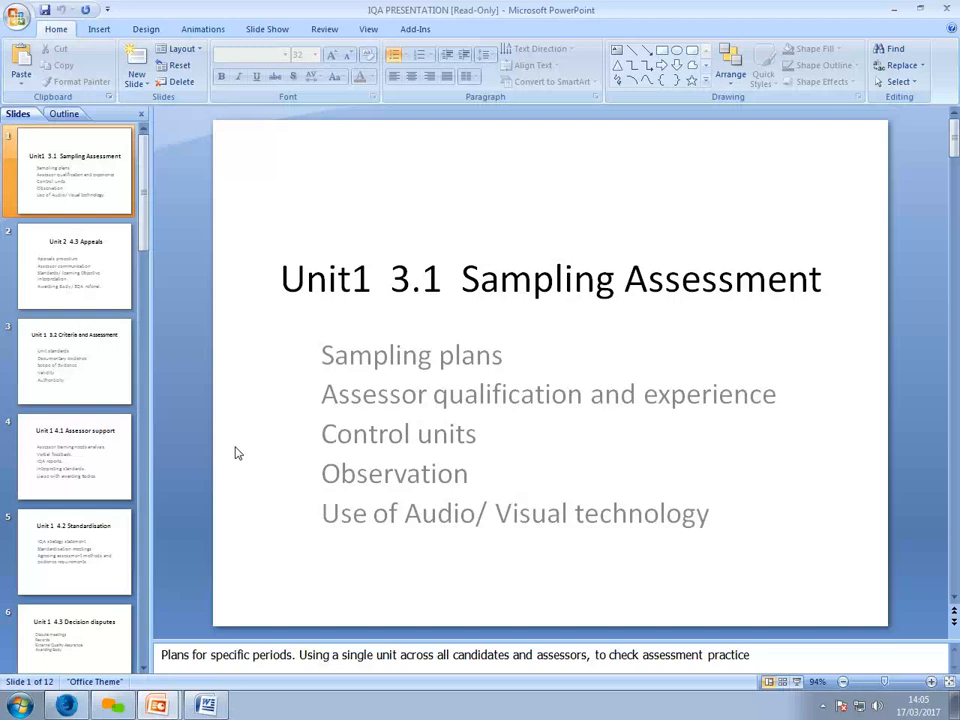
pyautogui.moveTo(233, 446)
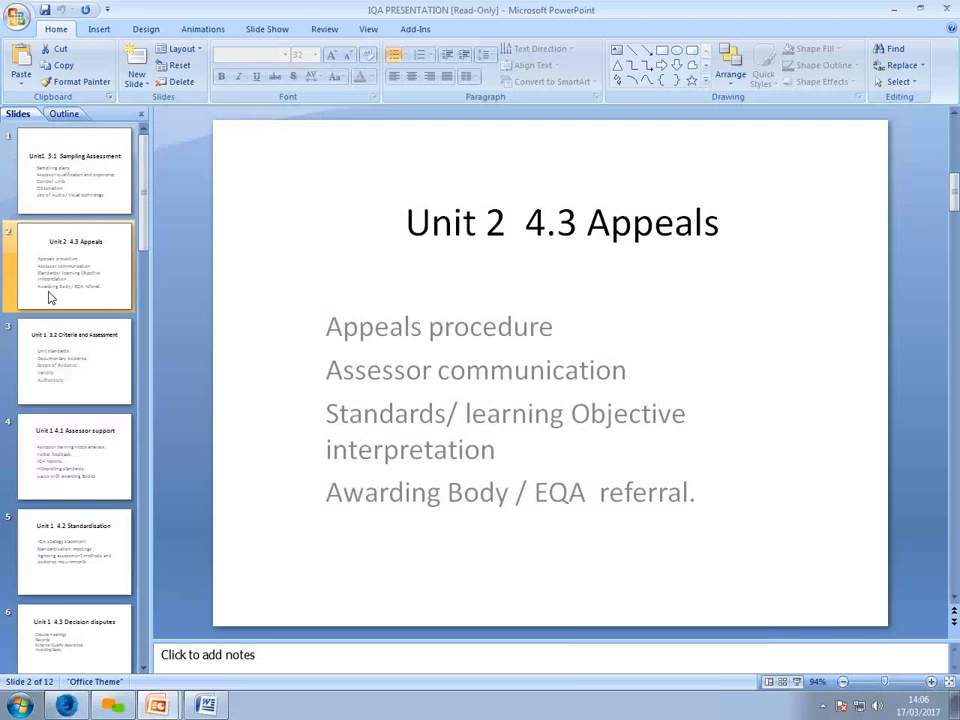
pyautogui.moveTo(78, 310)
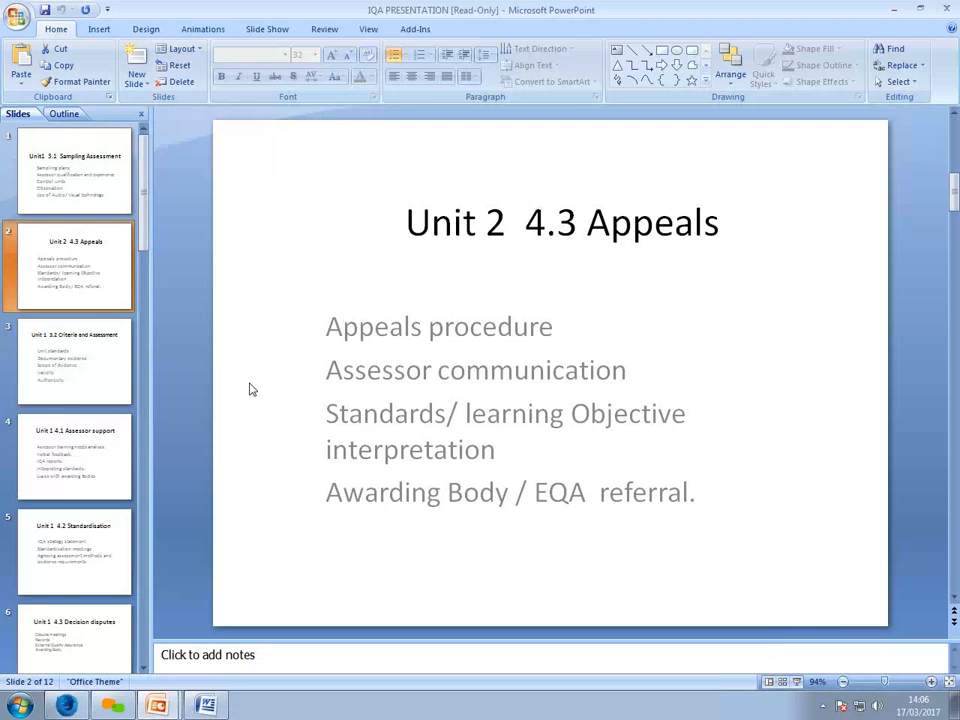
pyautogui.moveTo(239, 386)
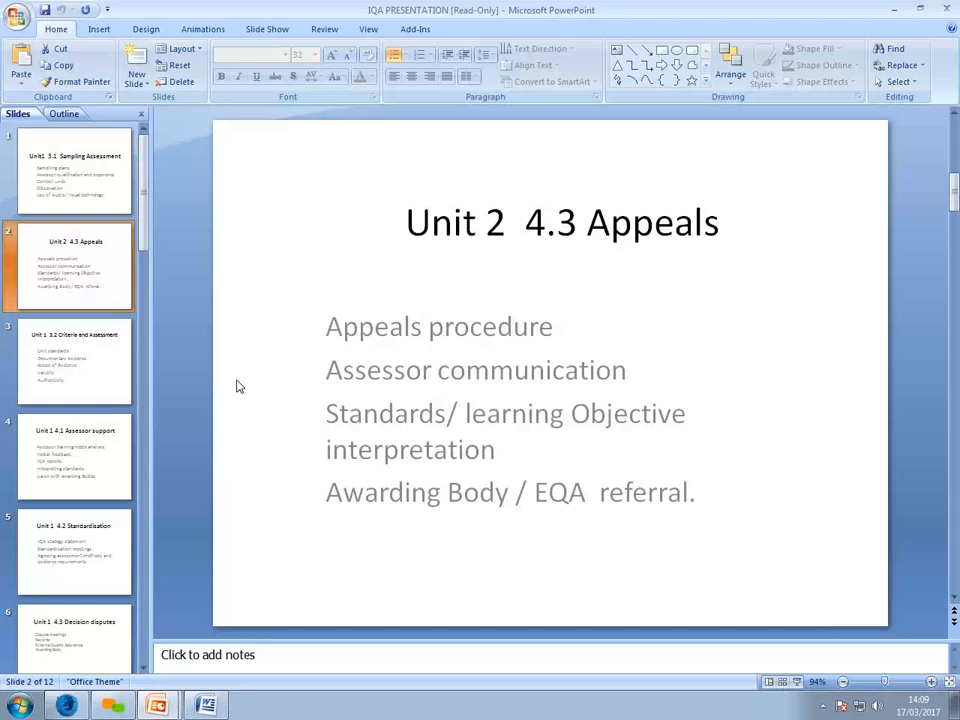
pyautogui.moveTo(48, 350)
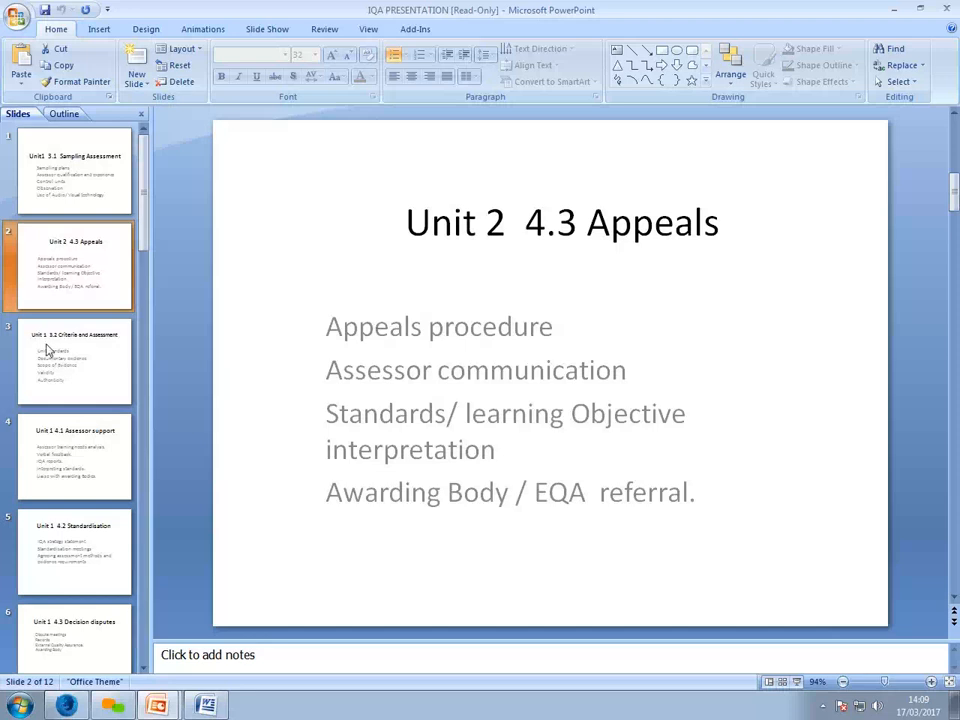
# Show slide 3, Unit 1 3.2 Criteria and Assessment, with its notes
pyautogui.click(75, 360)
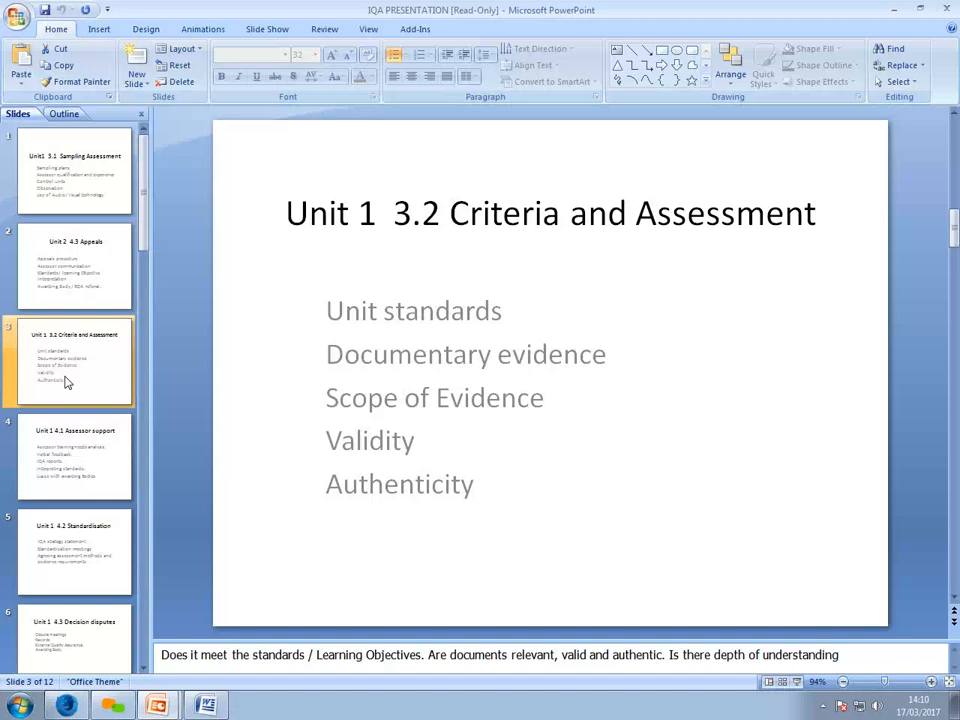
pyautogui.moveTo(86, 417)
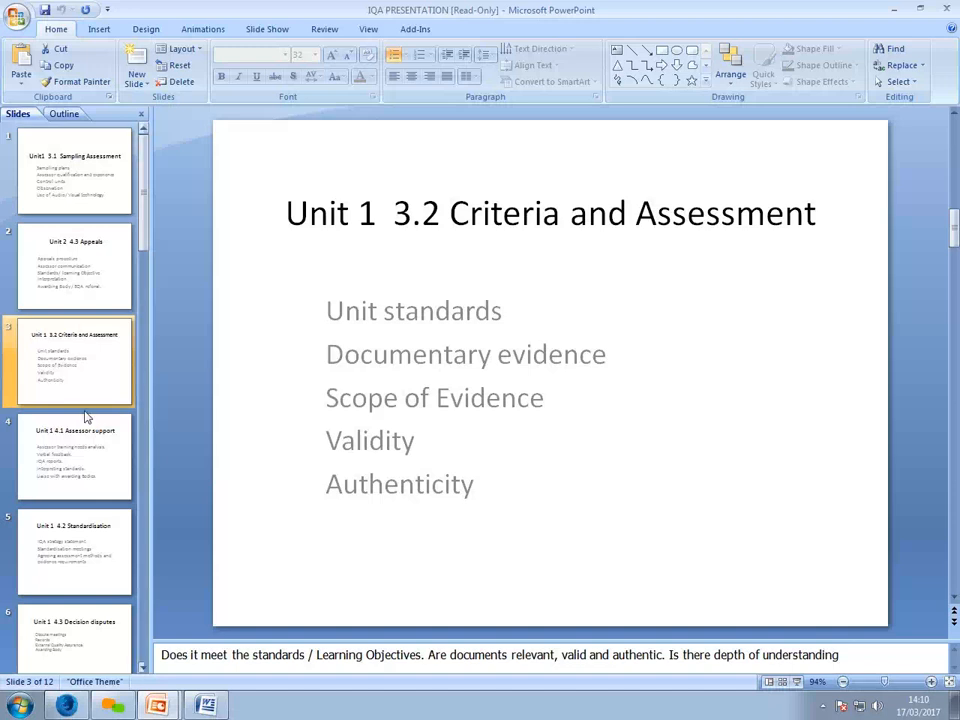
# Show slide 4, Unit 1 4.1 Assessor support, and its notes
pyautogui.click(75, 455)
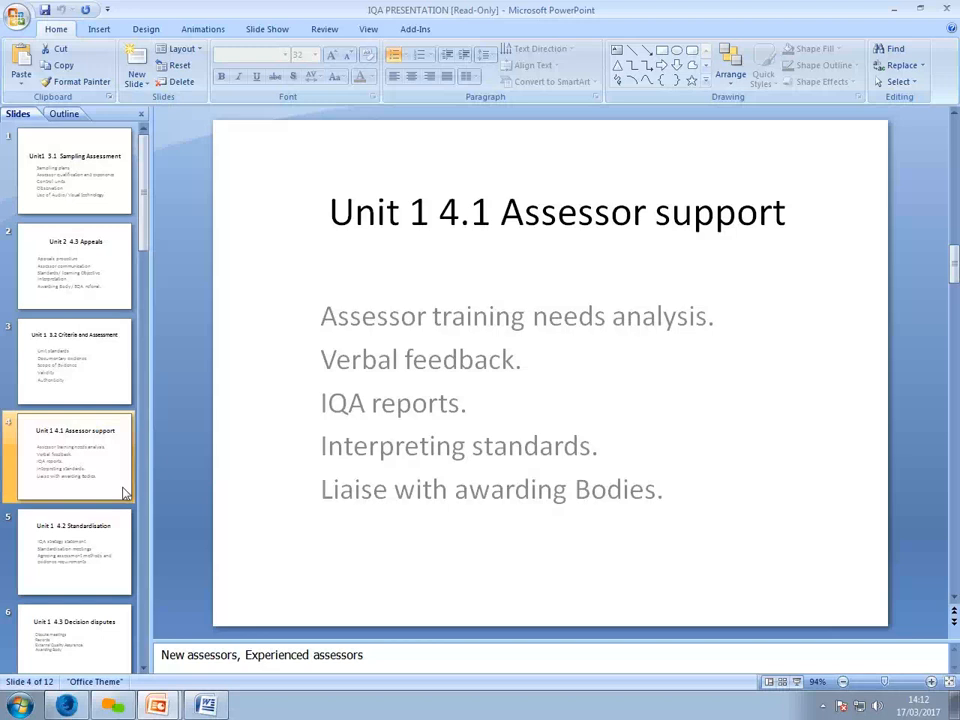
# Show slide 5, Unit 1 4.2 Standardisation, with its standardisation meeting notes
pyautogui.click(75, 550)
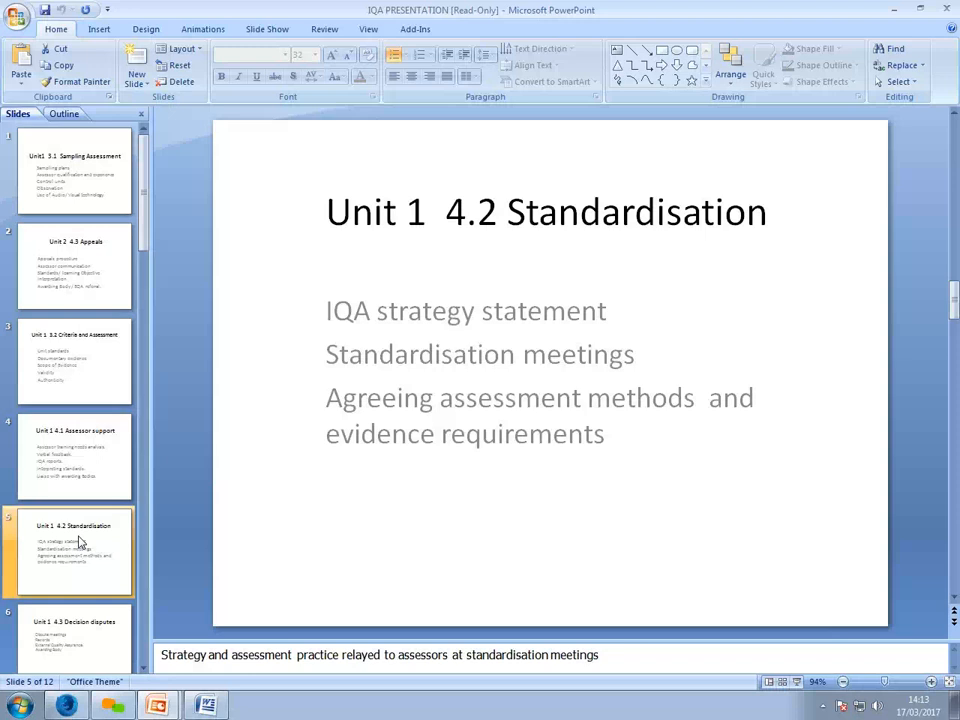
pyautogui.moveTo(78, 543)
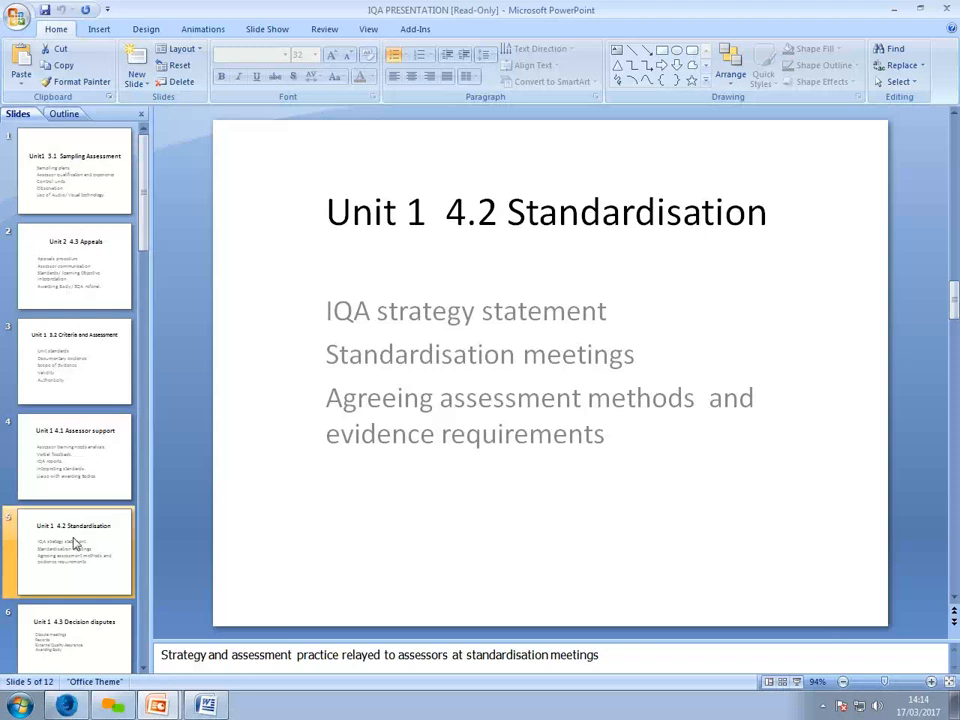
# Show slide 6, Unit 1 4.3 Decision disputes, and its notes
pyautogui.click(74, 638)
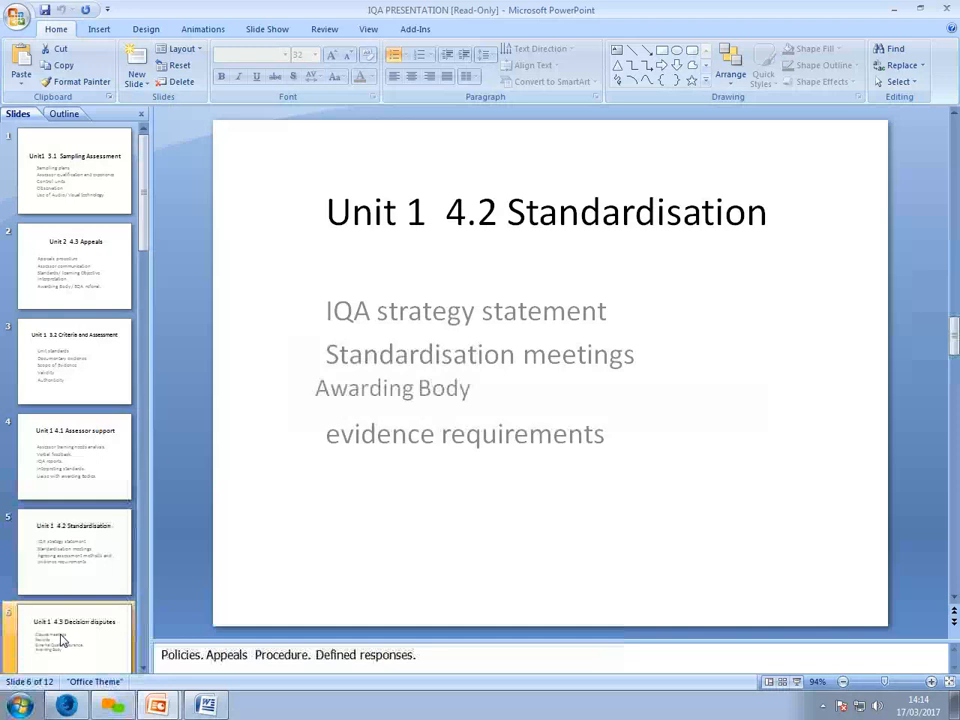
pyautogui.click(75, 637)
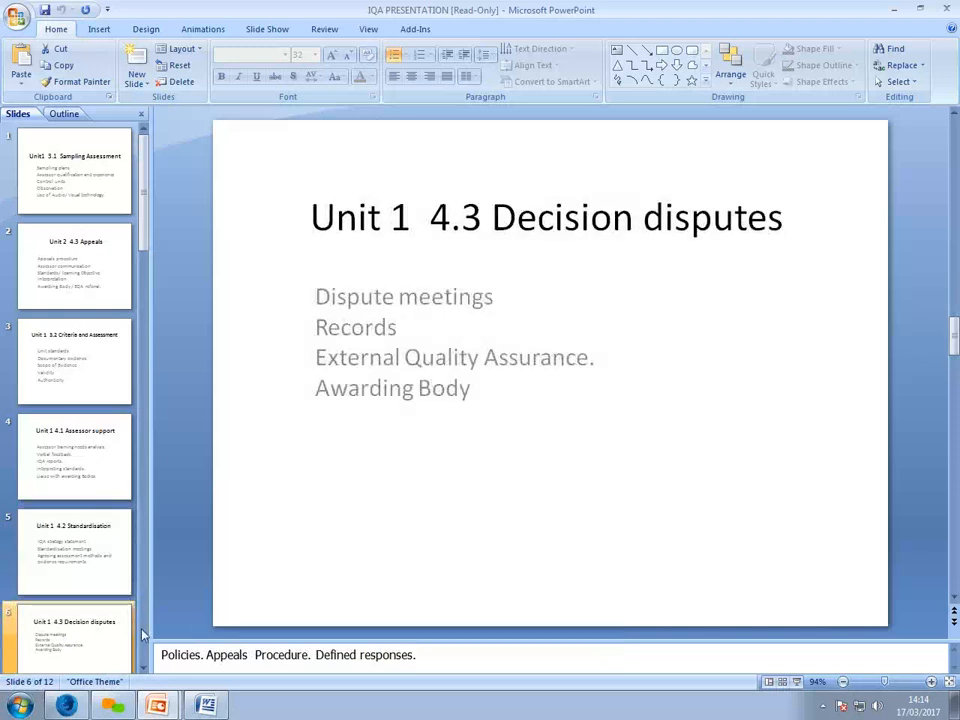
pyautogui.moveTo(548, 265)
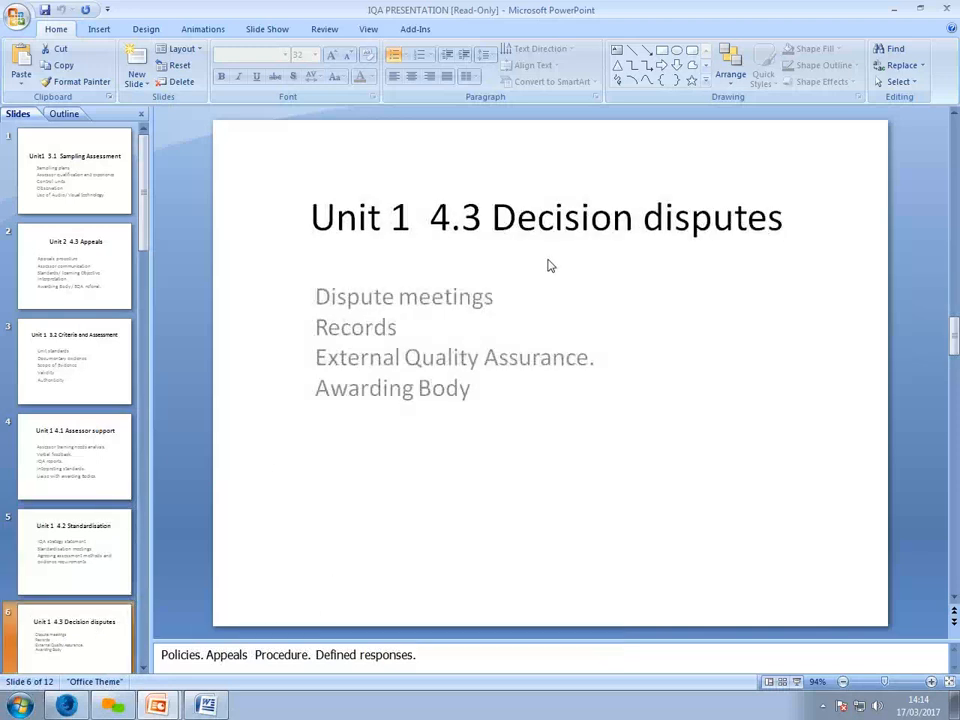
pyautogui.moveTo(600, 391)
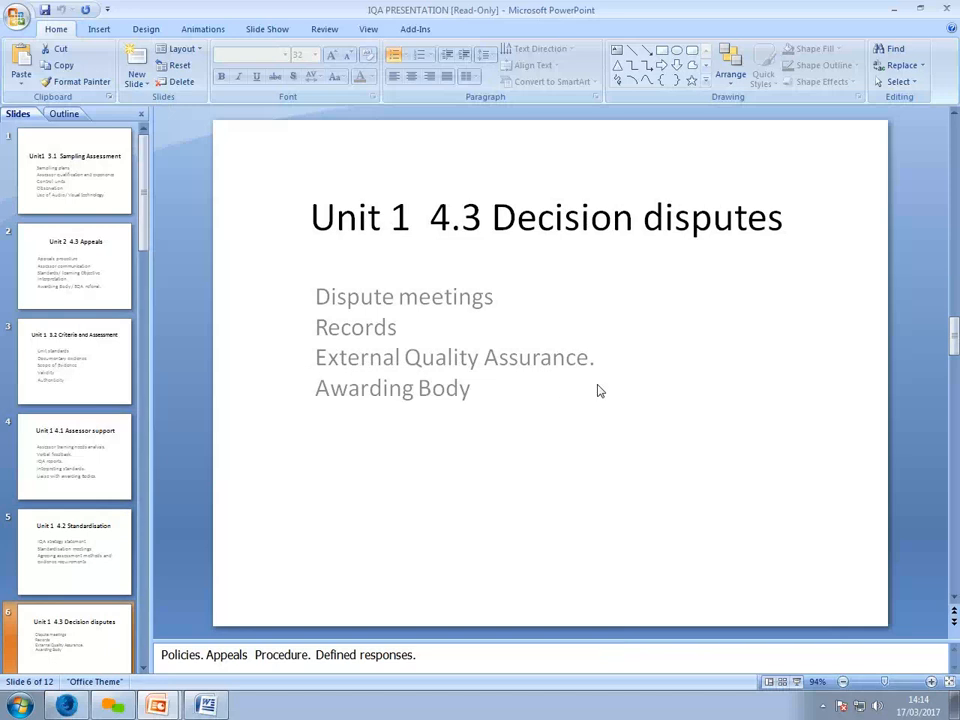
pyautogui.moveTo(385, 480)
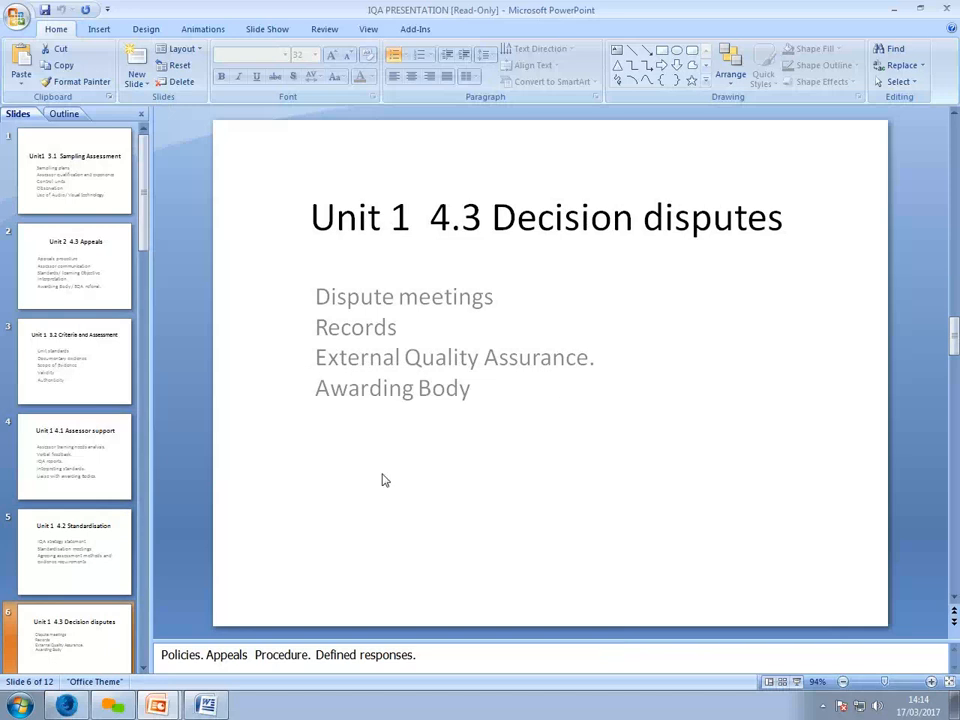
pyautogui.moveTo(357, 452)
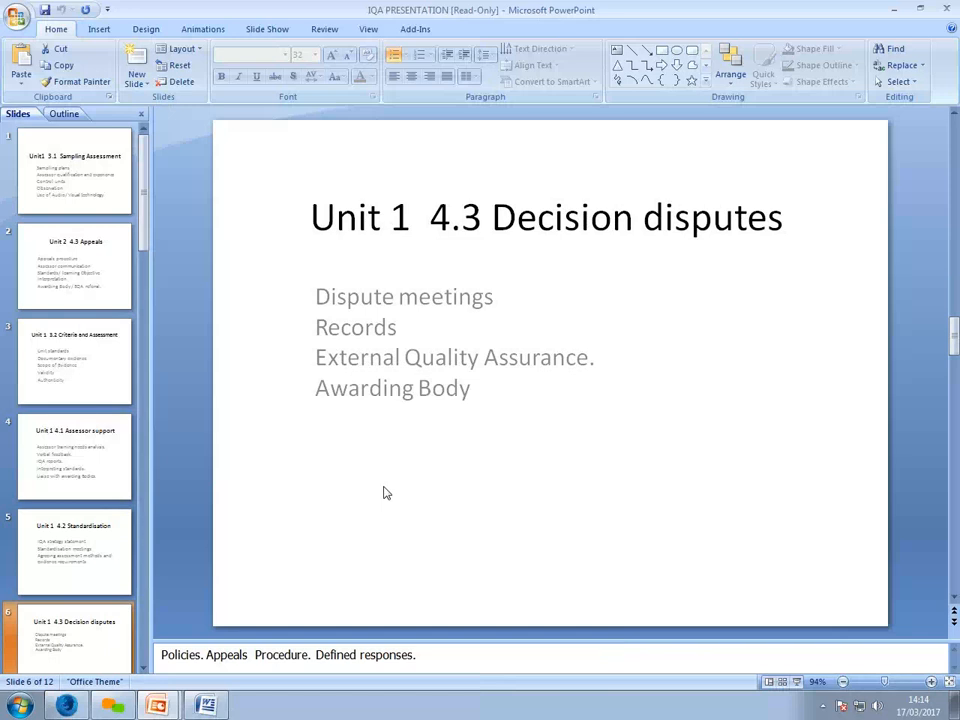
pyautogui.moveTo(247, 431)
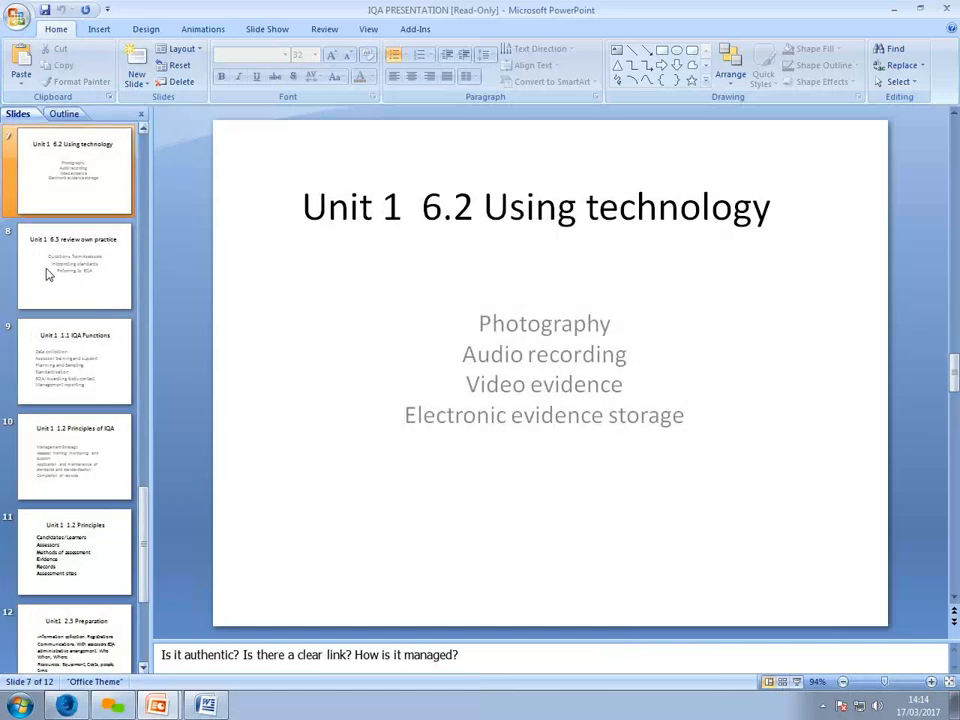
pyautogui.moveTo(55, 273)
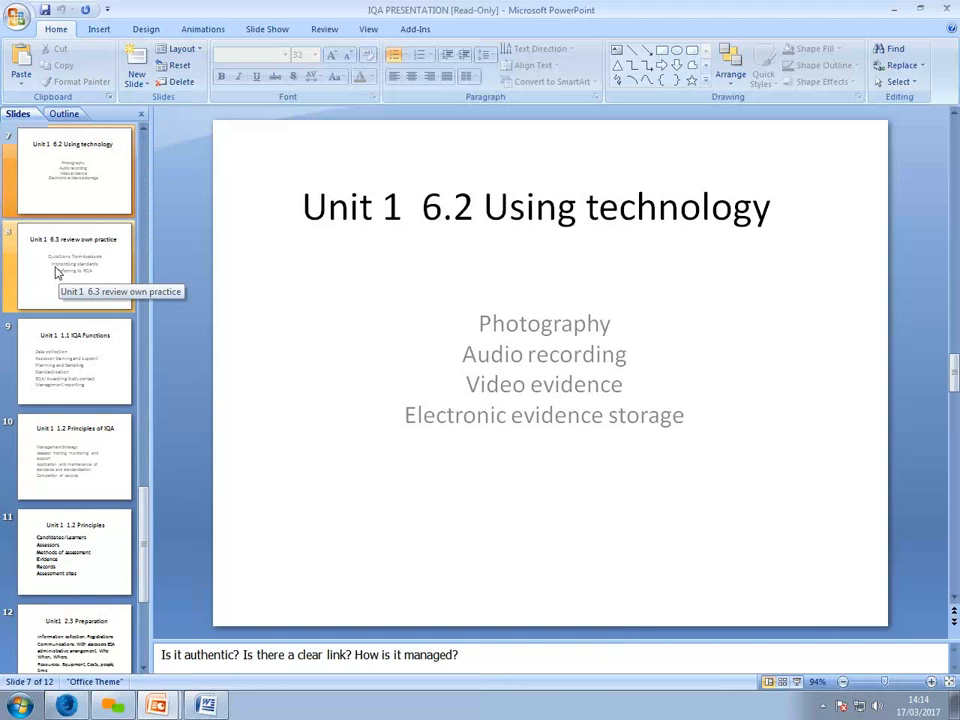
pyautogui.click(74, 265)
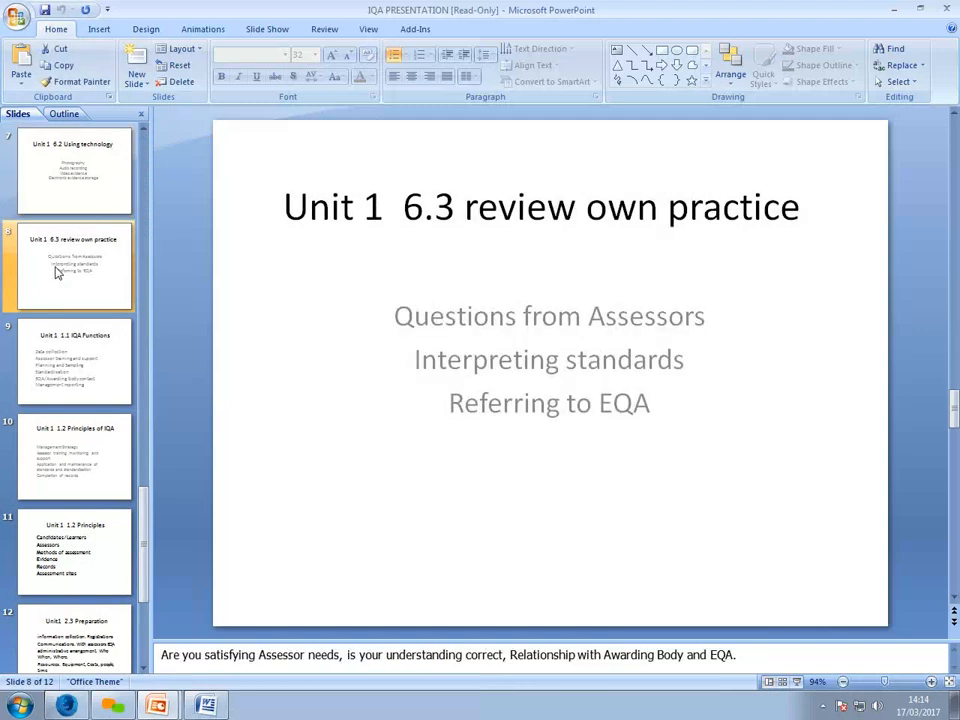
pyautogui.moveTo(50, 272)
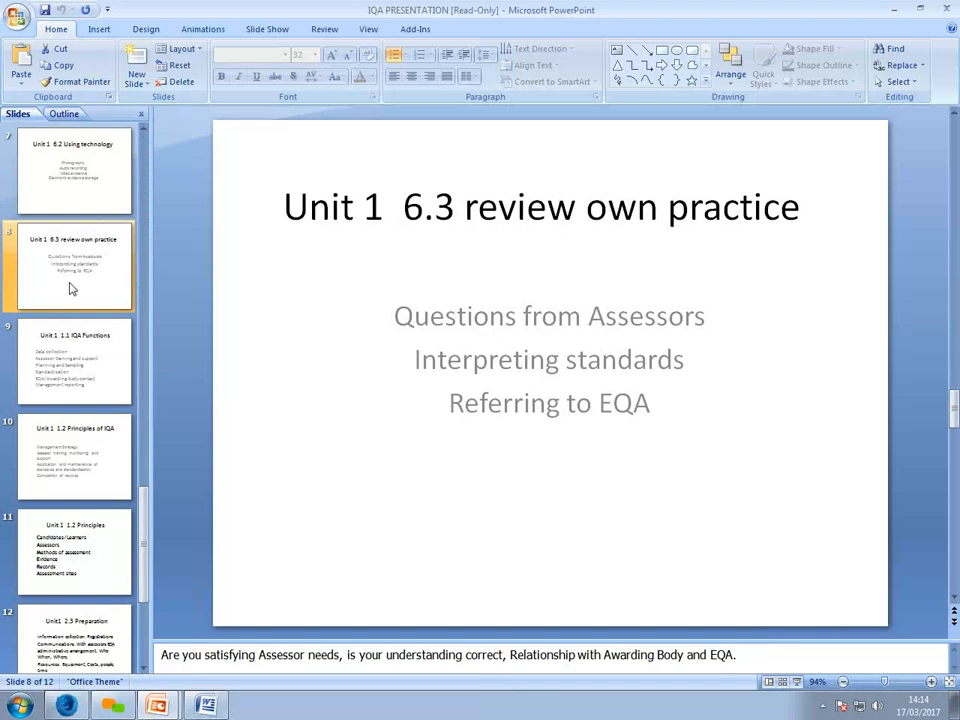
pyautogui.moveTo(420, 305)
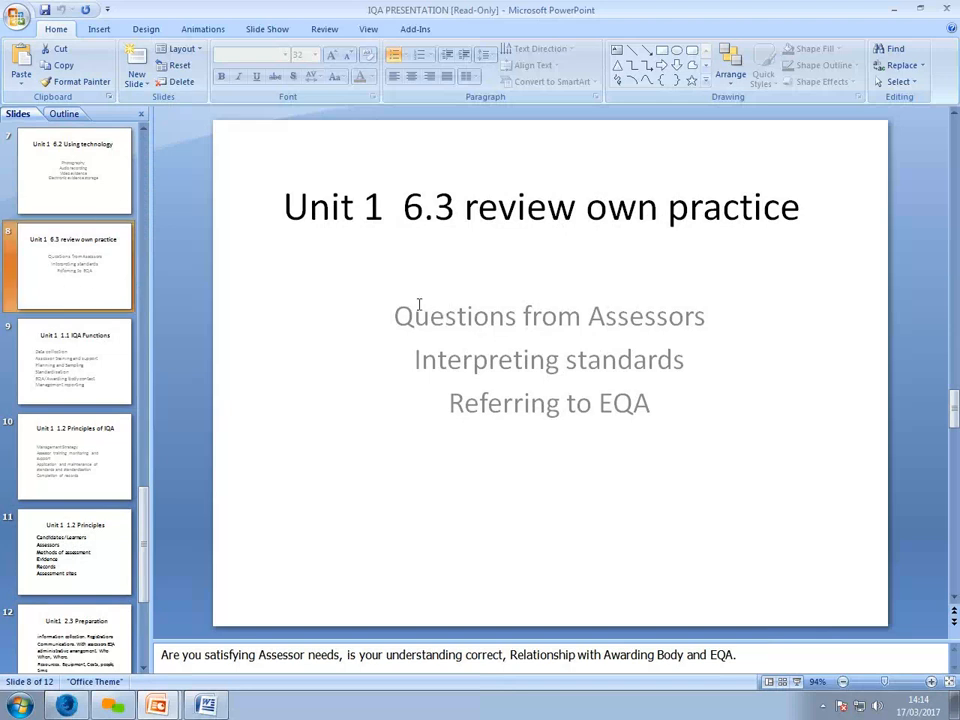
pyautogui.moveTo(700, 328)
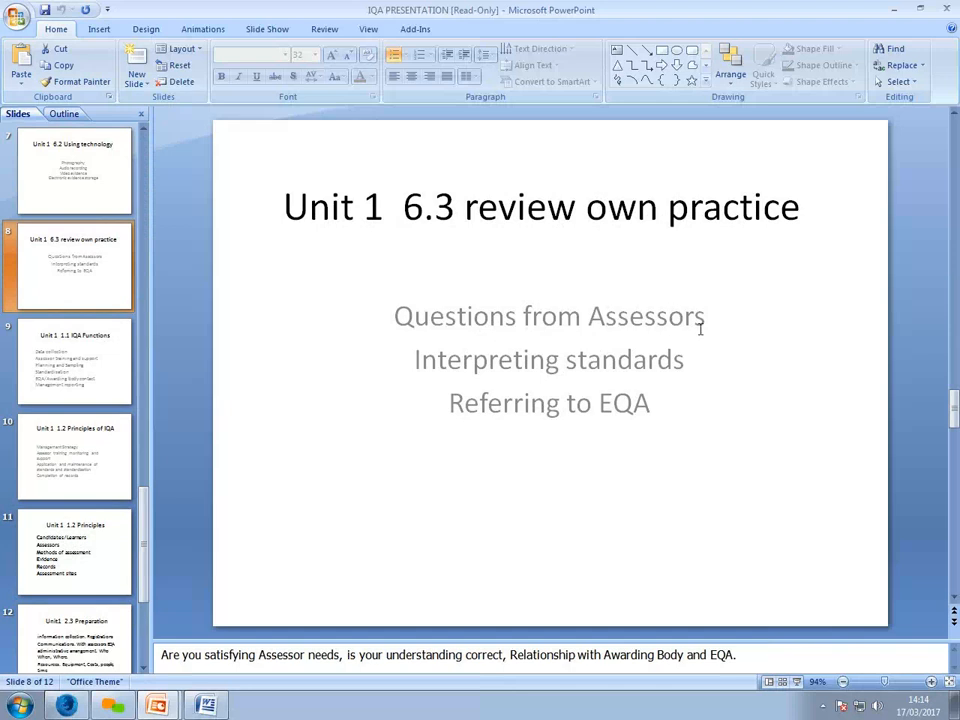
pyautogui.moveTo(345, 326)
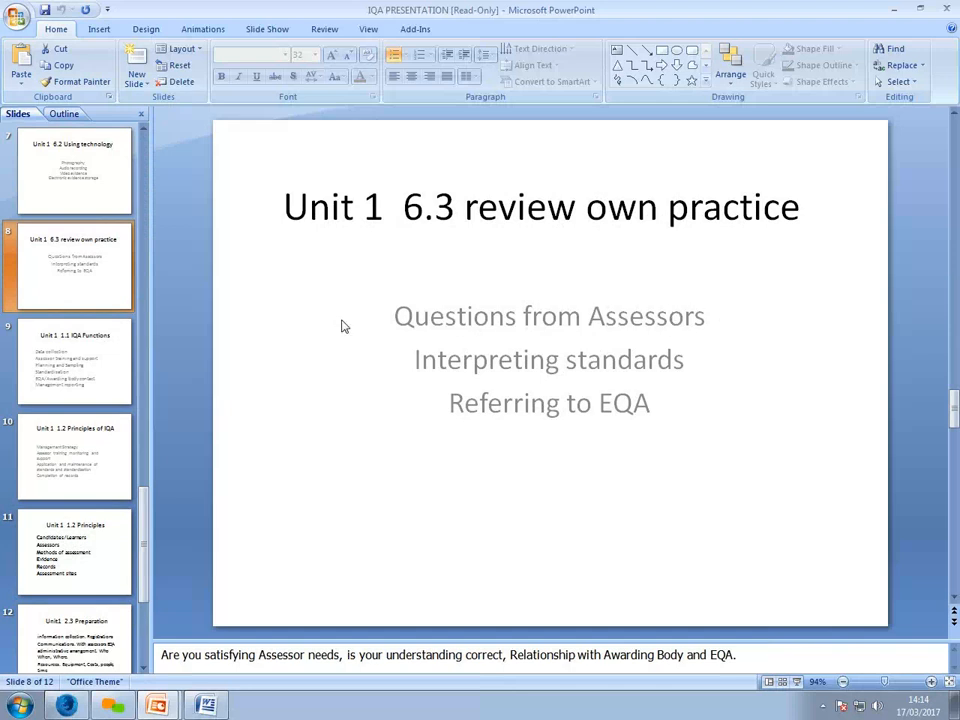
pyautogui.moveTo(730, 375)
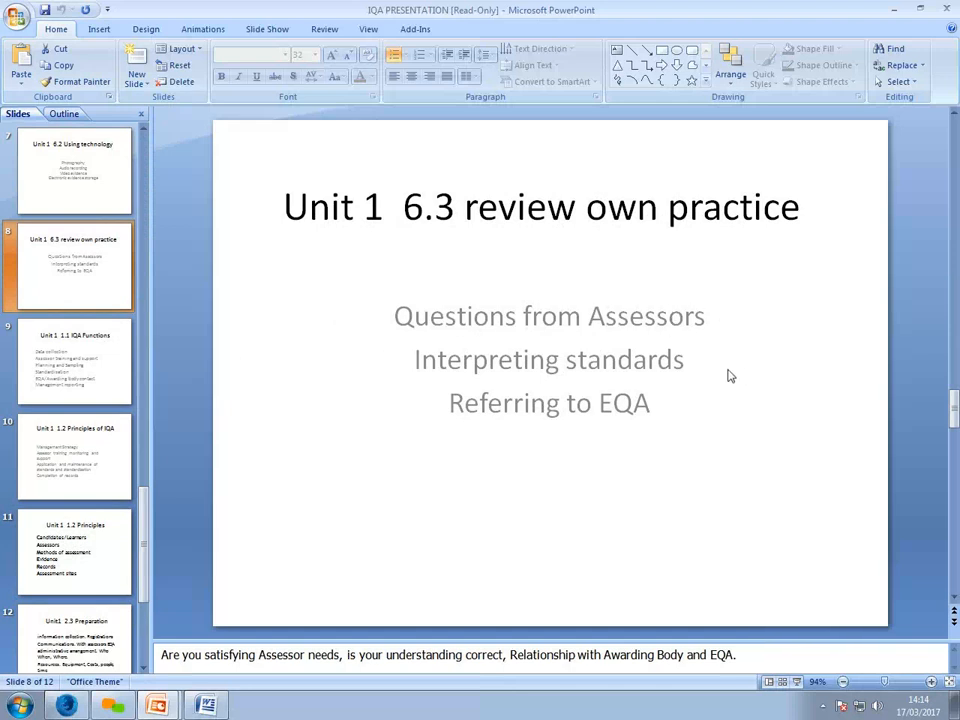
pyautogui.moveTo(447, 415)
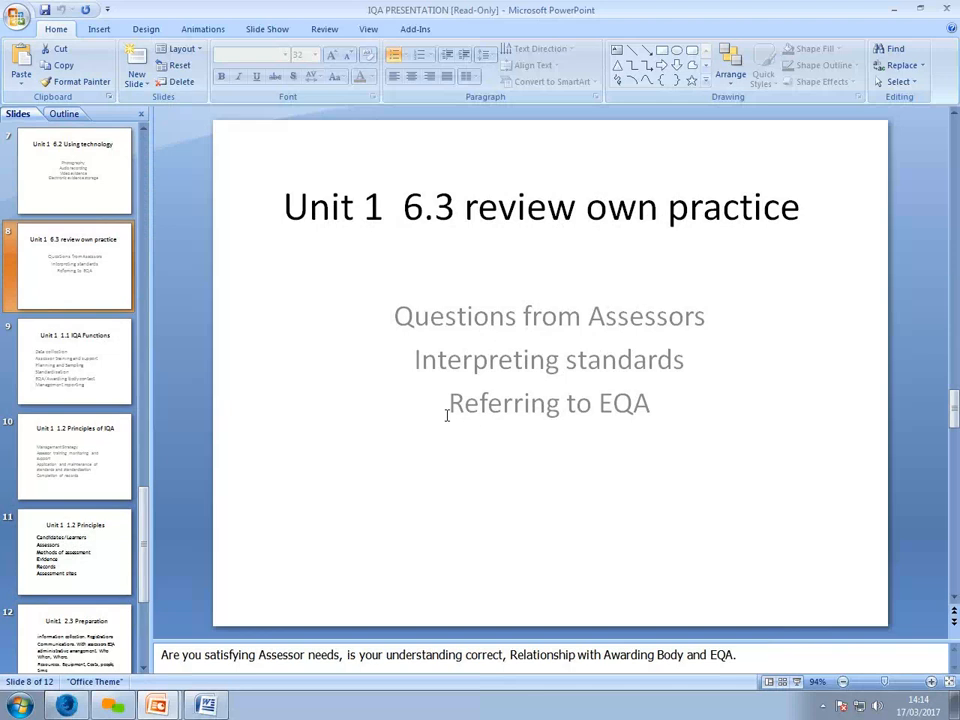
pyautogui.moveTo(673, 411)
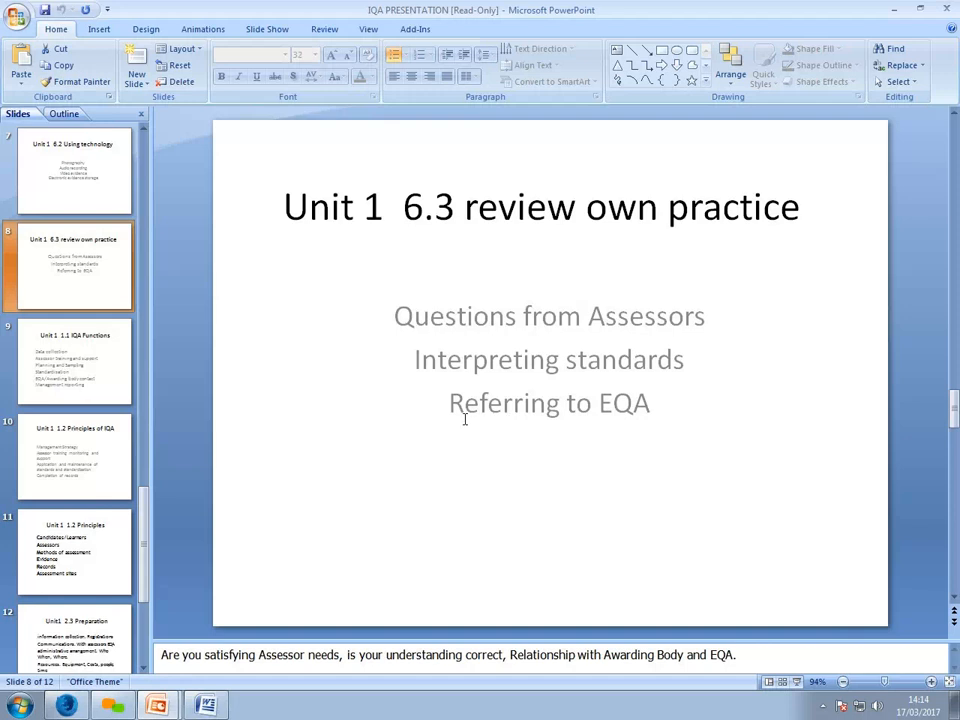
pyautogui.click(70, 362)
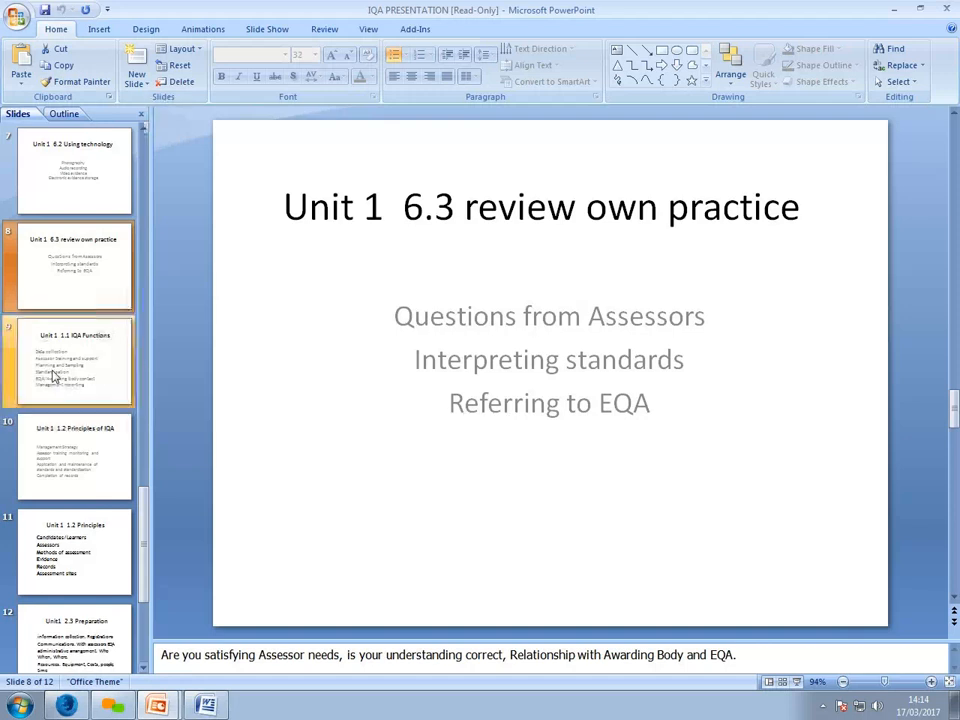
# Show slide 9, Unit 1 1.1 IQA Functions
pyautogui.click(74, 362)
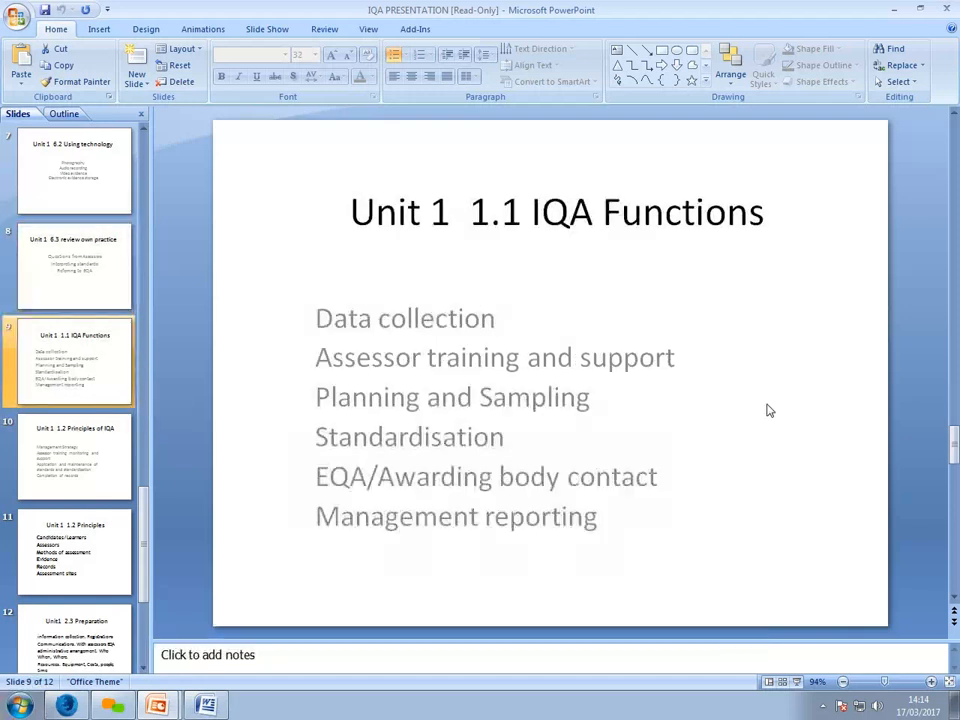
pyautogui.moveTo(755, 408)
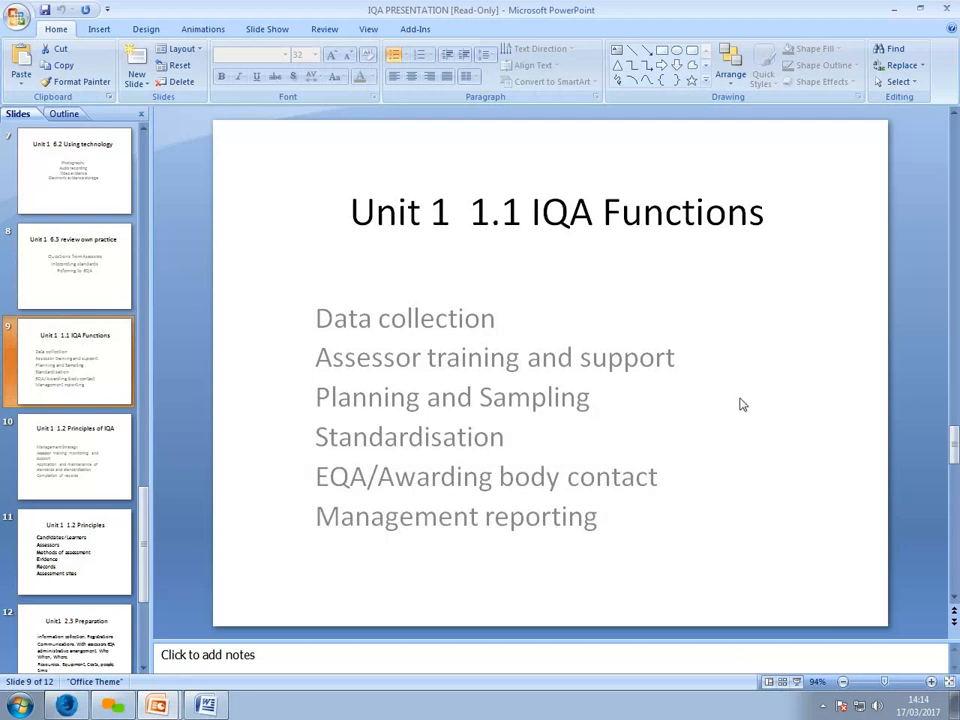
pyautogui.moveTo(737, 405)
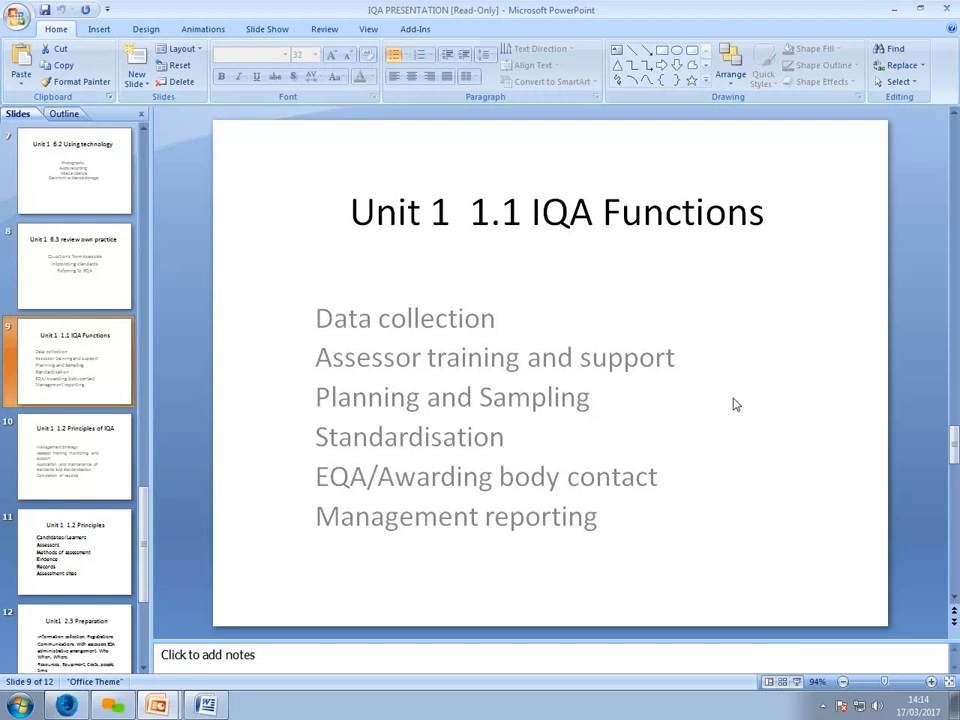
pyautogui.moveTo(541, 301)
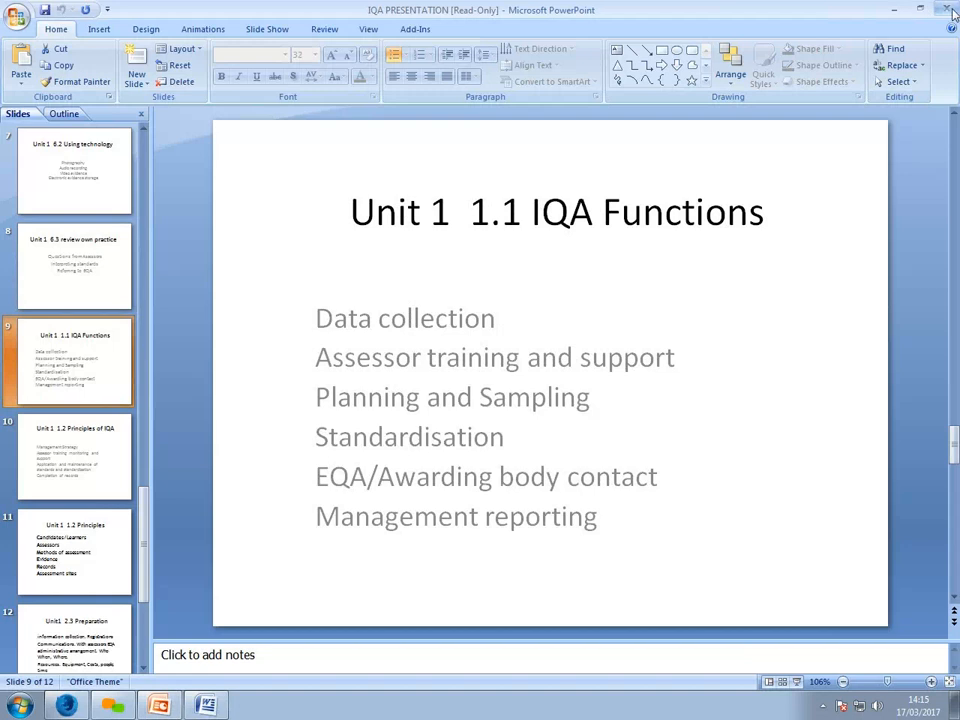
# Close the IQA presentations without saving, returning to the Word assignment brief
pyautogui.click(946, 9)
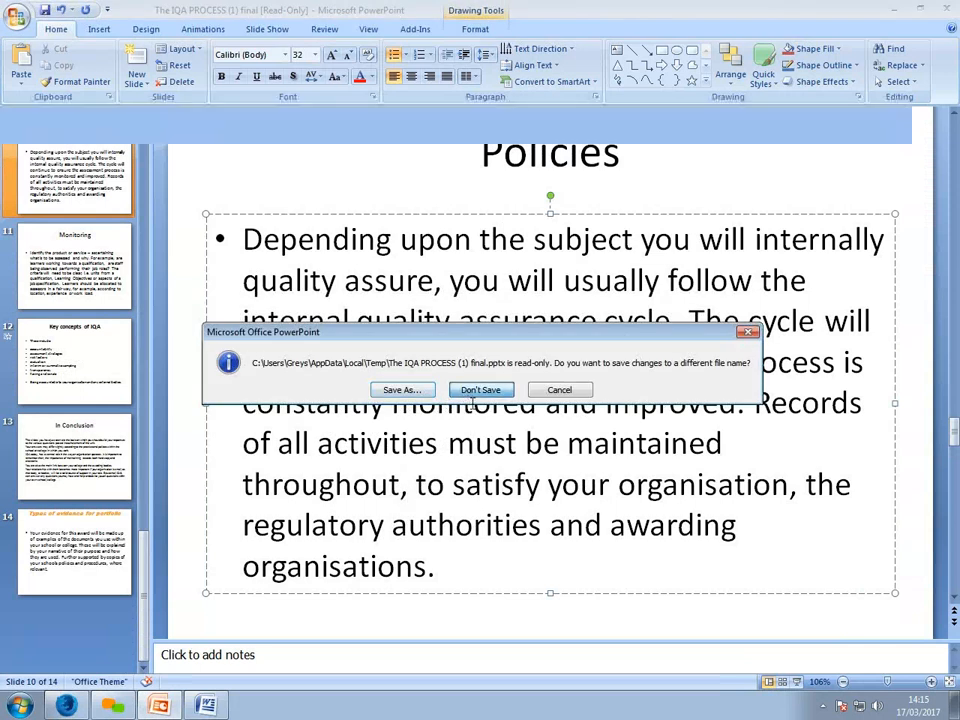
pyautogui.click(480, 389)
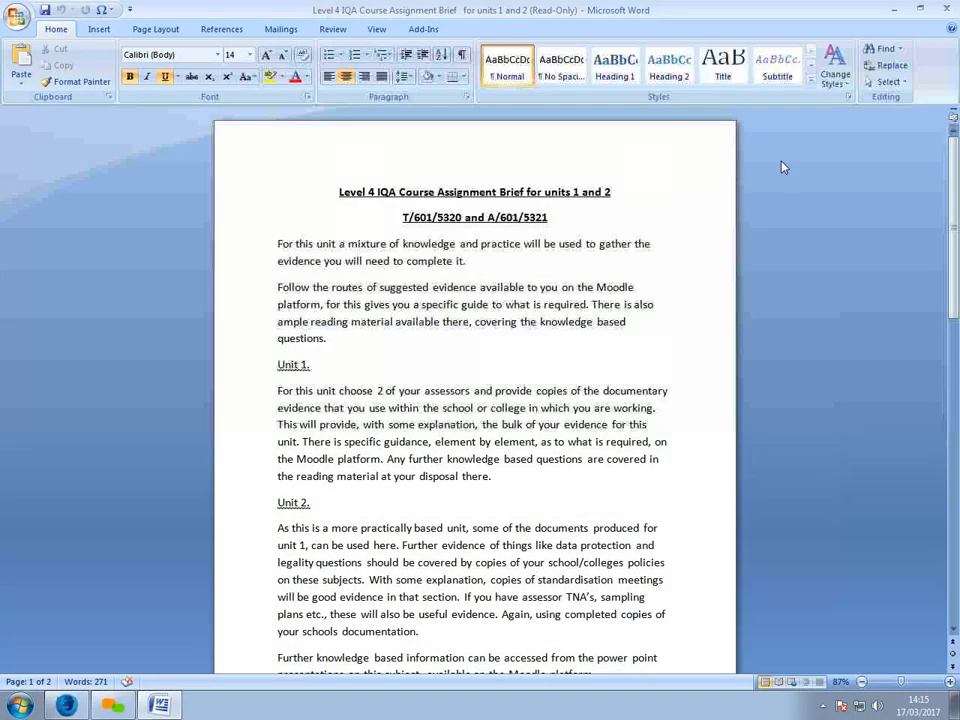
pyautogui.scroll(3)
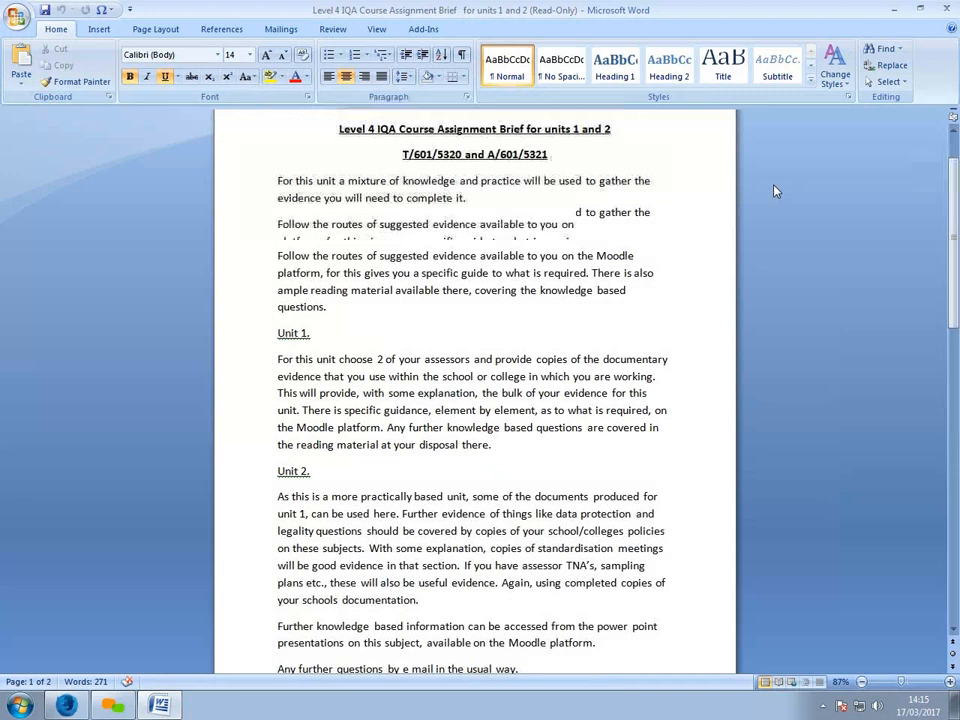
pyautogui.scroll(3)
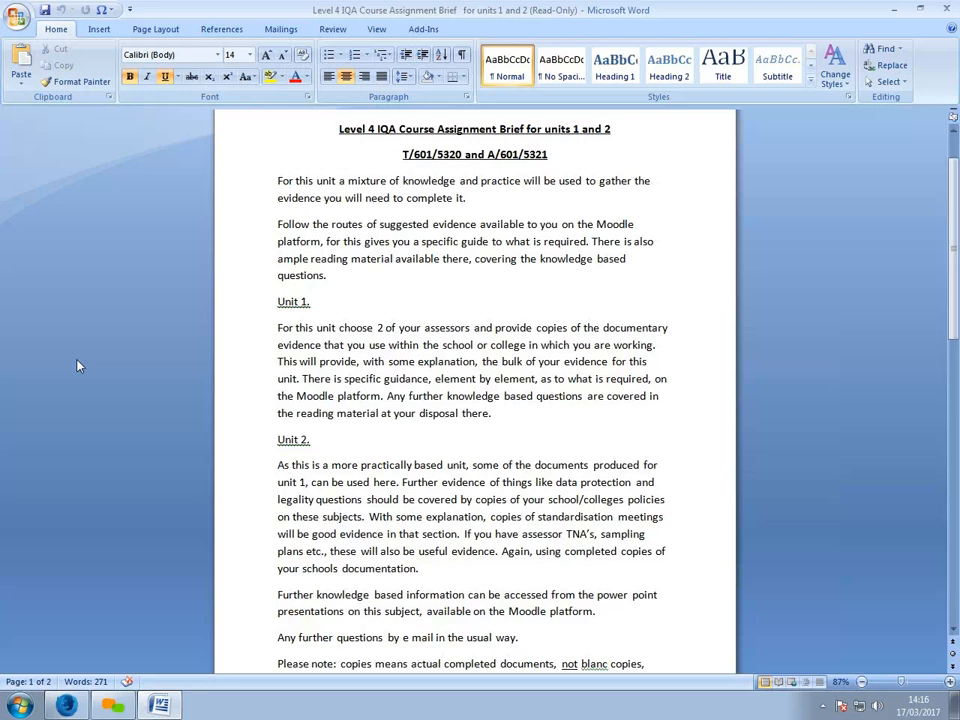
pyautogui.moveTo(15, 426)
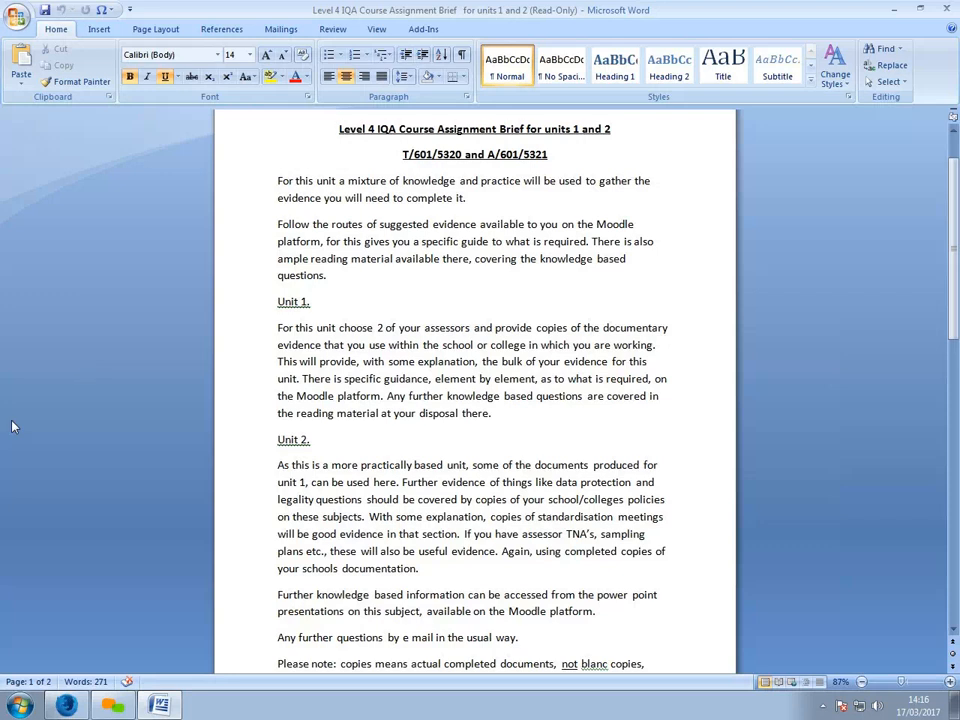
# Scroll through the assignment brief to its closing note on completed documents
pyautogui.scroll(-3)
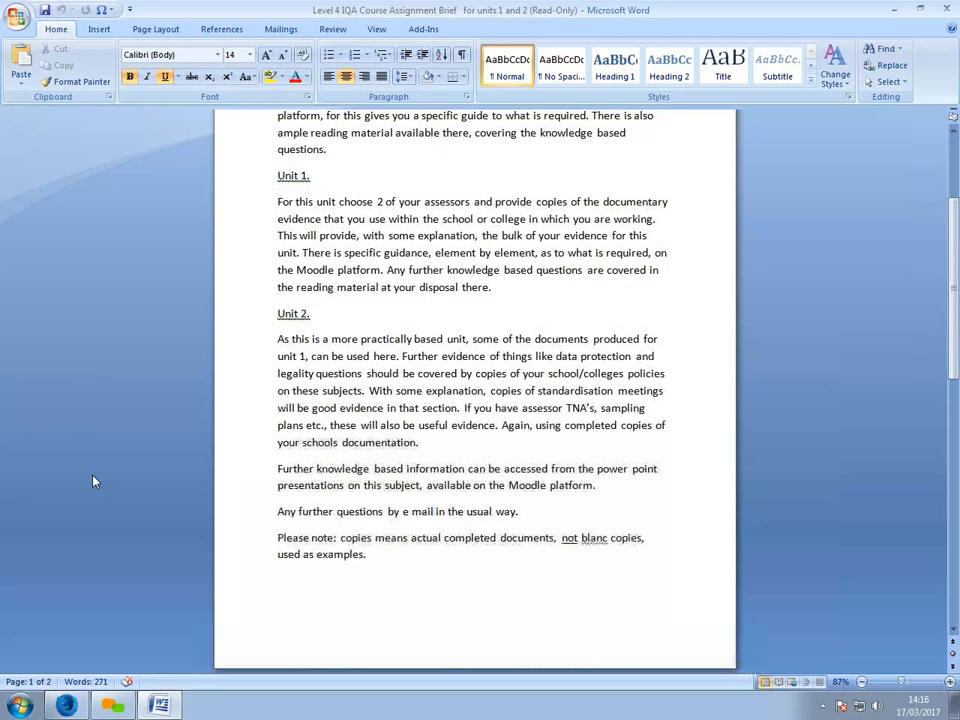
pyautogui.scroll(-3)
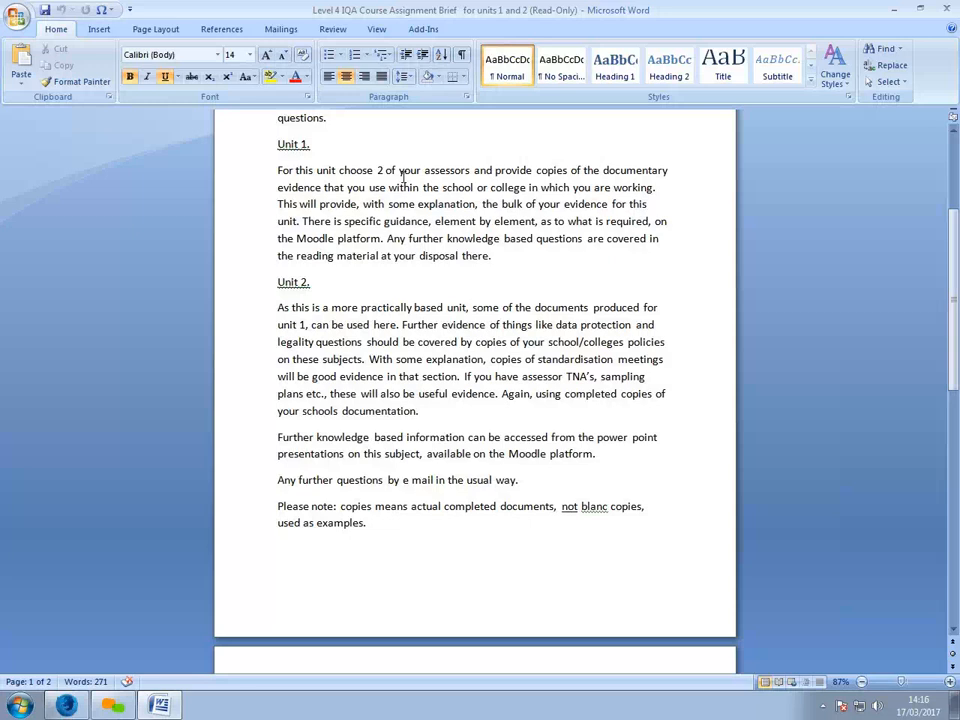
pyautogui.moveTo(687, 347)
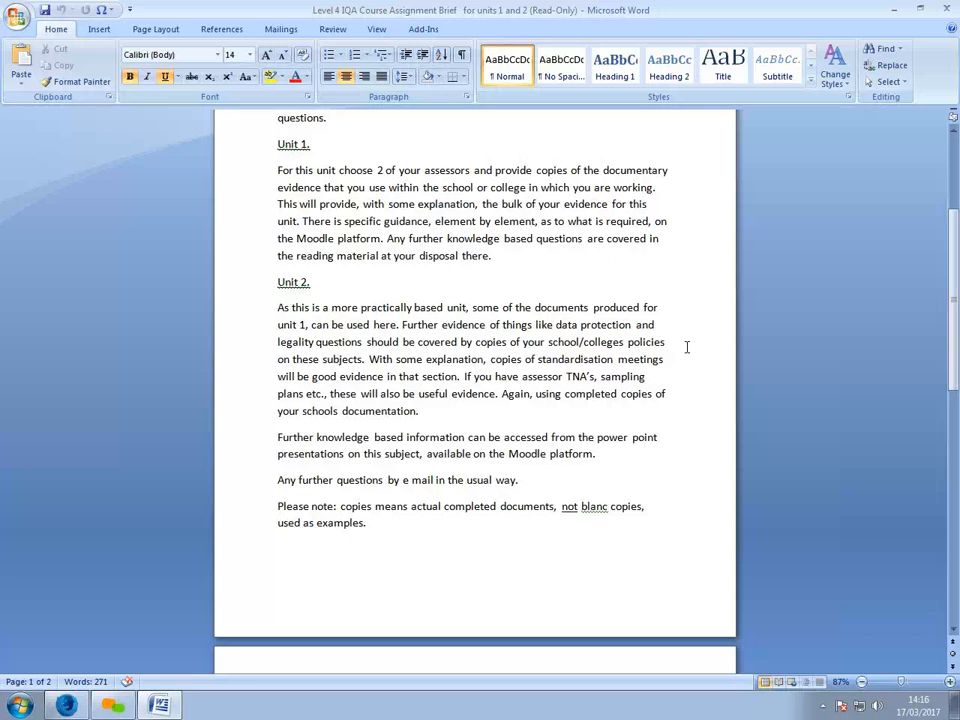
pyautogui.moveTo(388, 359)
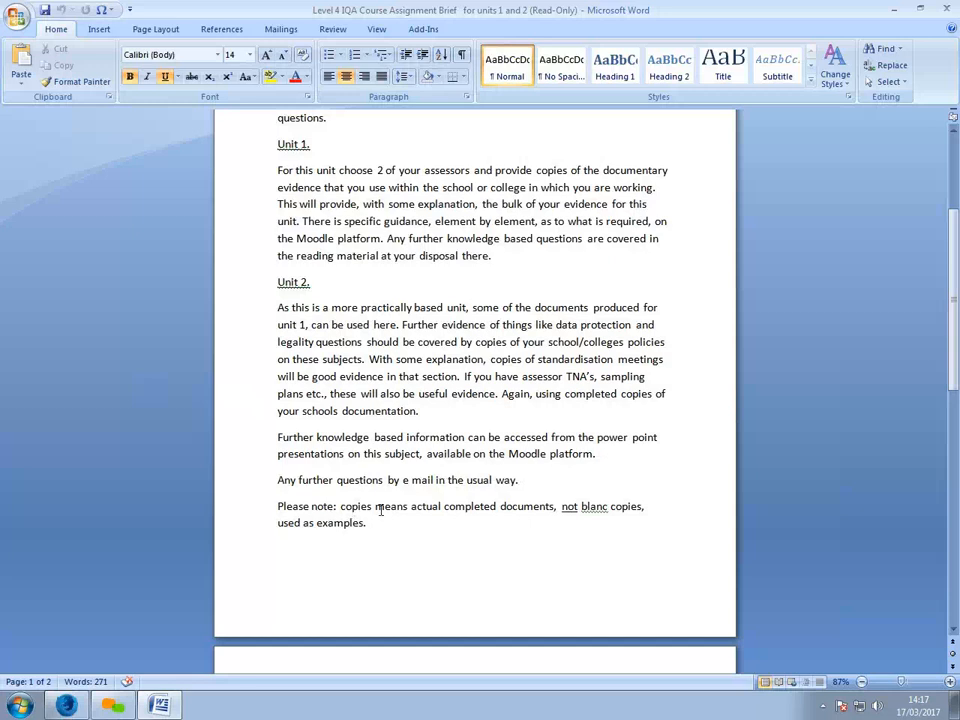
pyautogui.moveTo(536, 505)
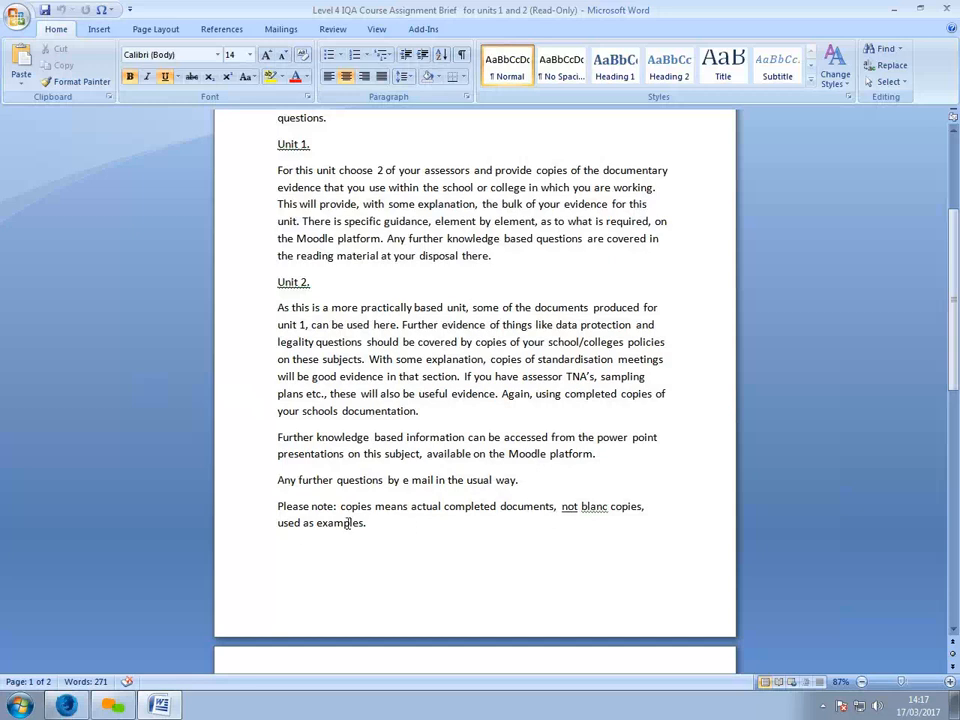
pyautogui.scroll(-3)
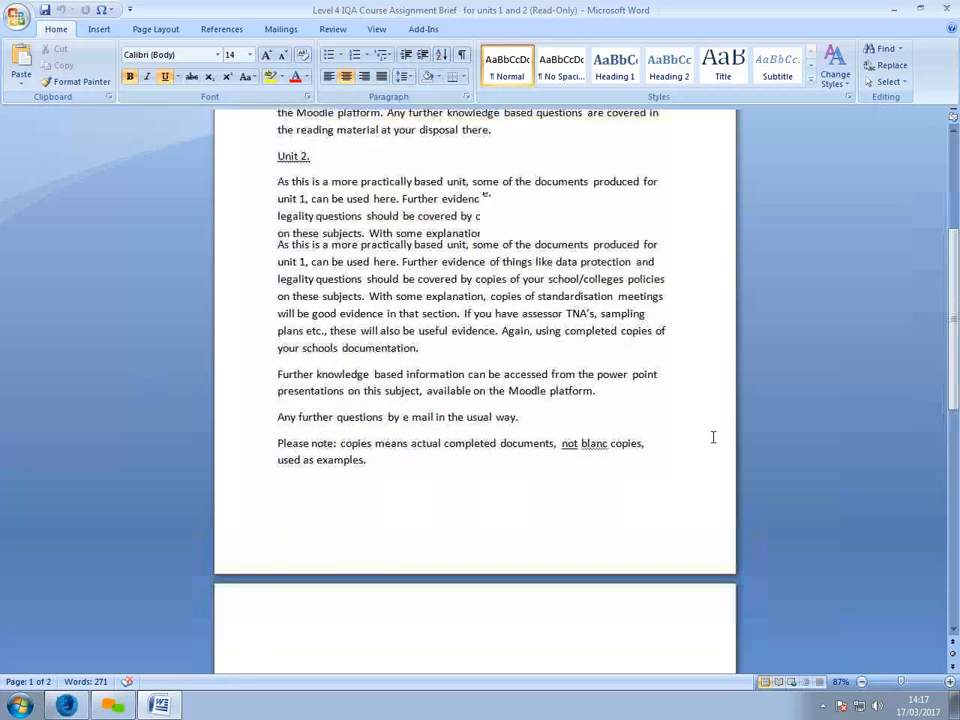
pyautogui.scroll(3)
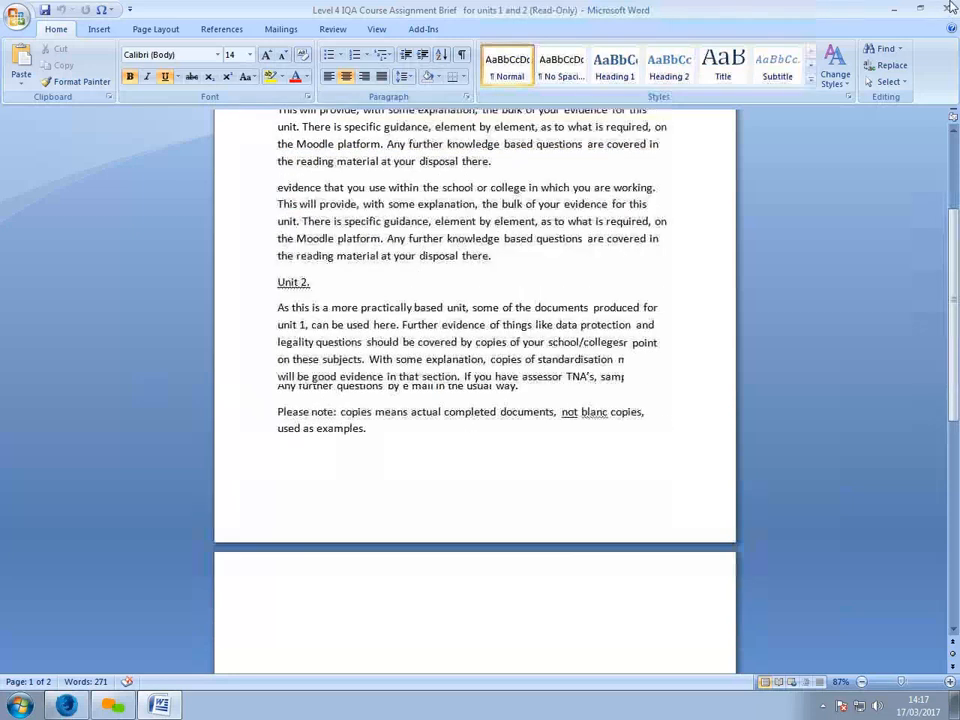
pyautogui.scroll(3)
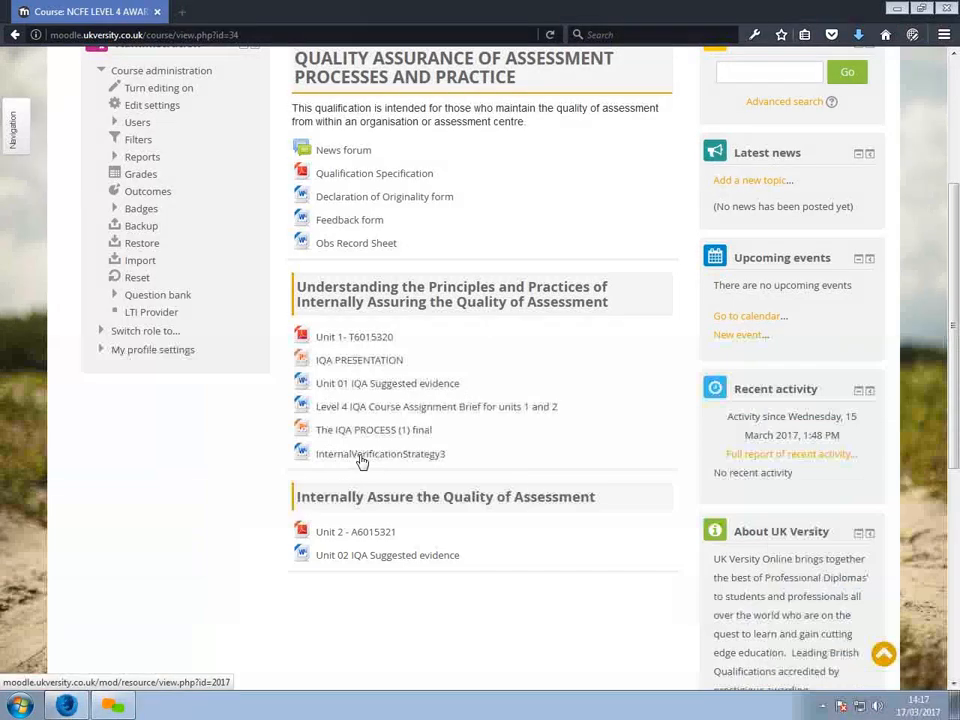
# Open the InternalVerificationStrategy3 resource from Moodle in Word
pyautogui.click(380, 453)
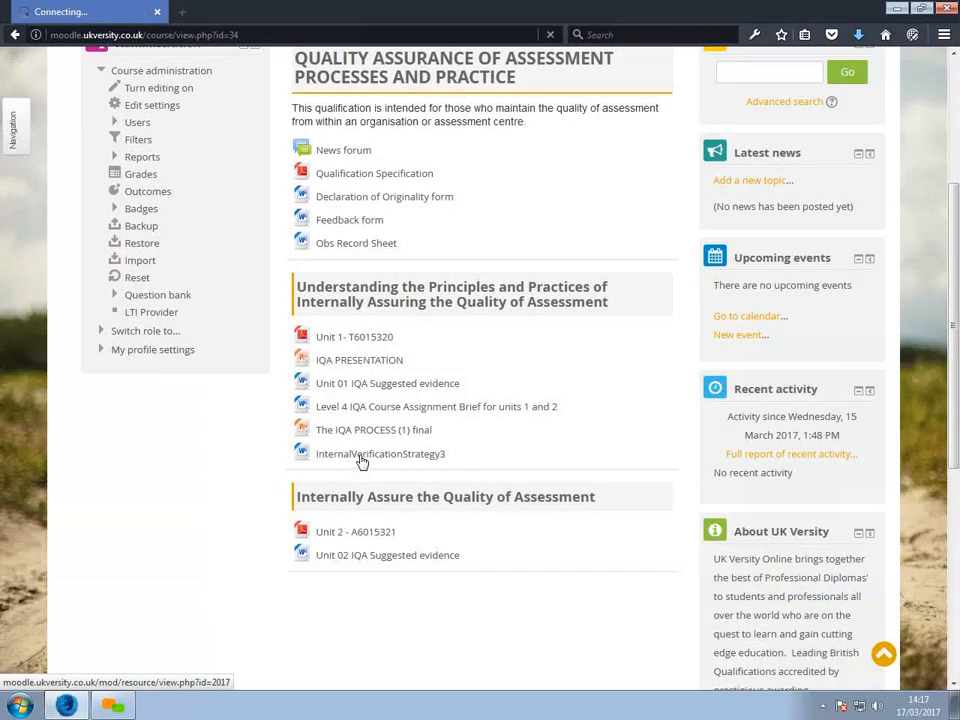
pyautogui.click(380, 453)
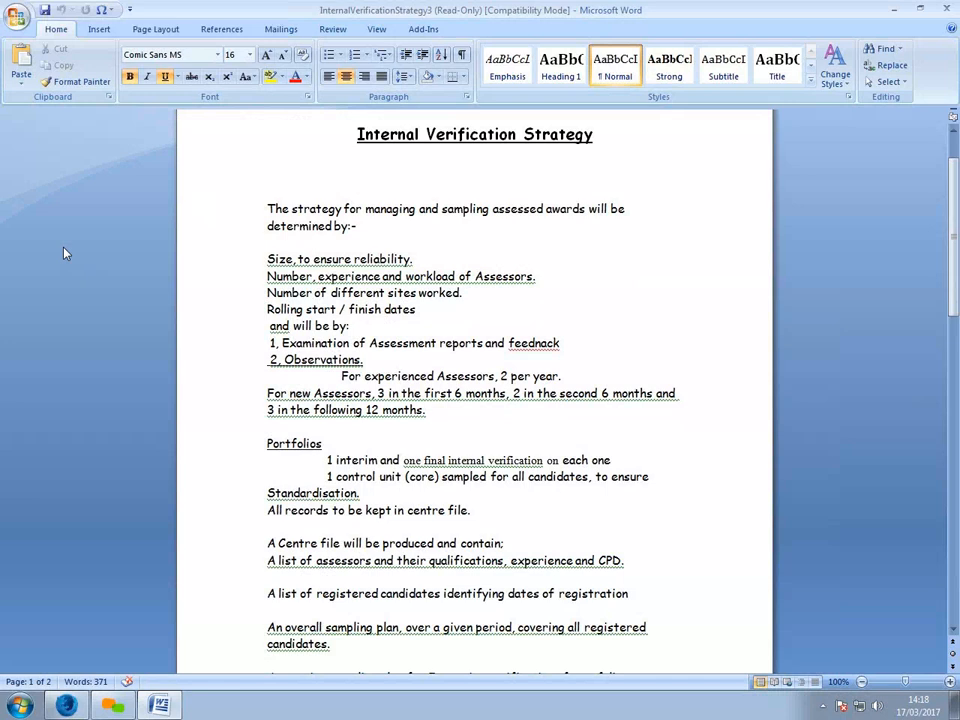
# Open InternalVerificationStrategy3 and scroll through its opening assessment criteria and ongoing sampling plans
pyautogui.click(358, 134)
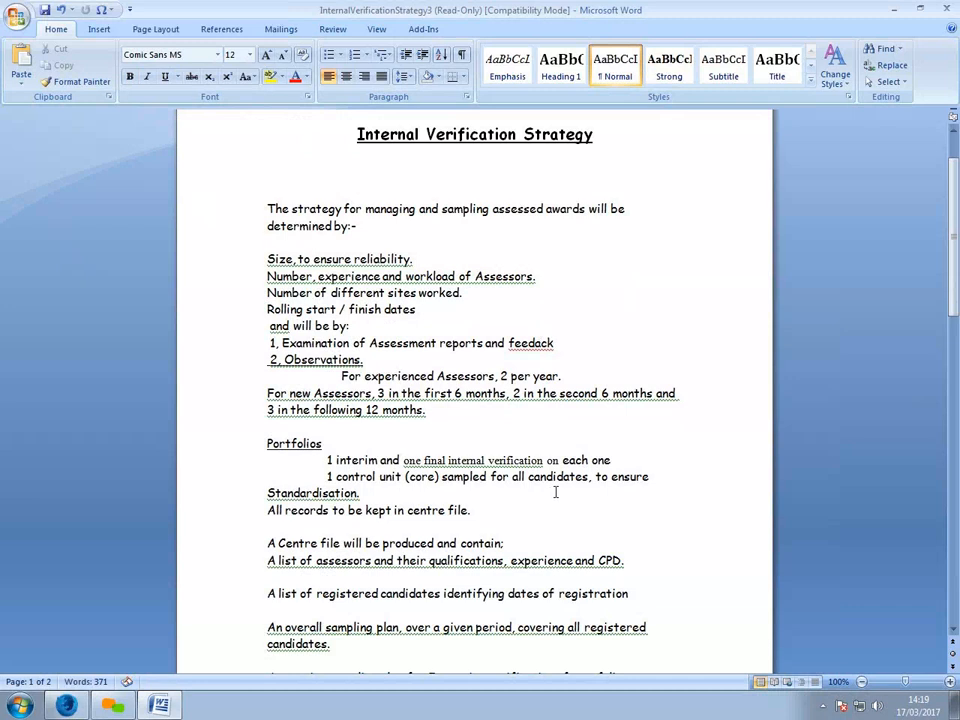
pyautogui.moveTo(558, 490)
pyautogui.write('b')
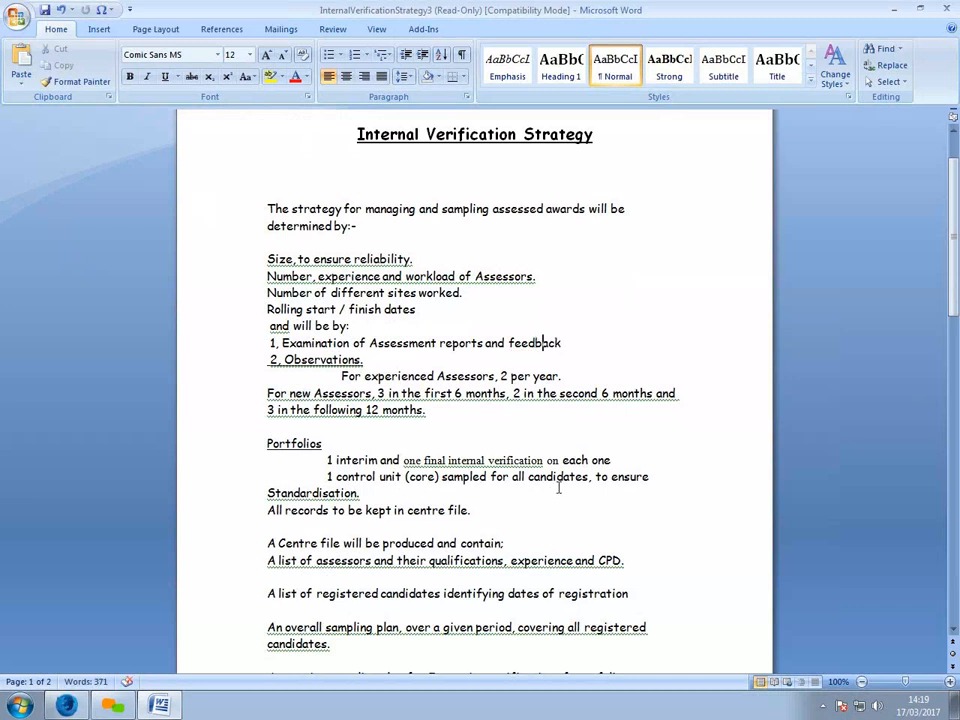
pyautogui.moveTo(202, 399)
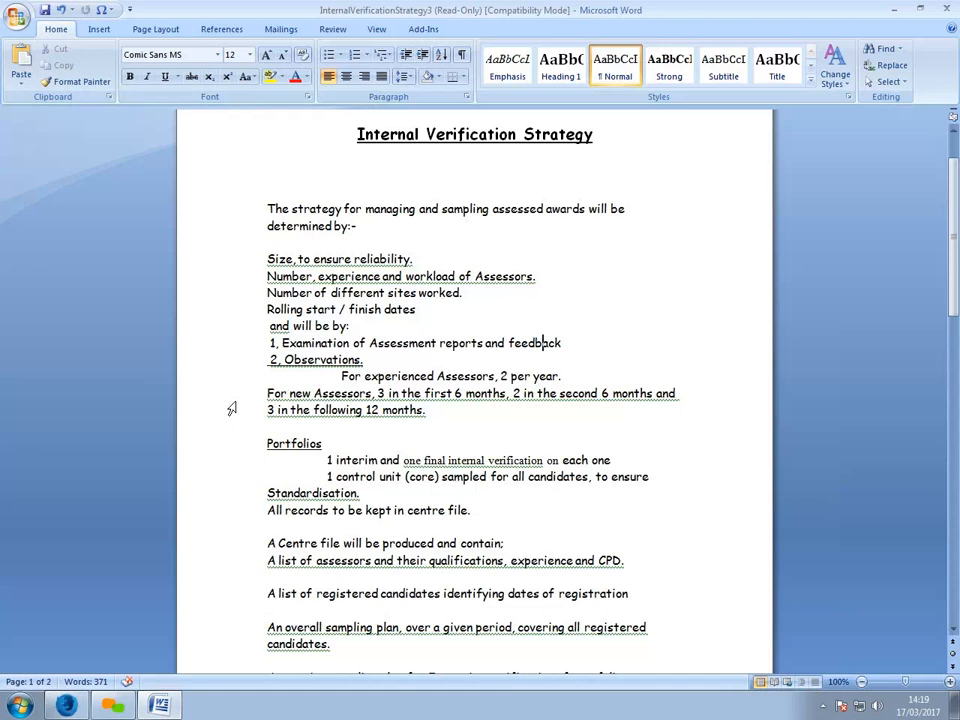
pyautogui.scroll(-3)
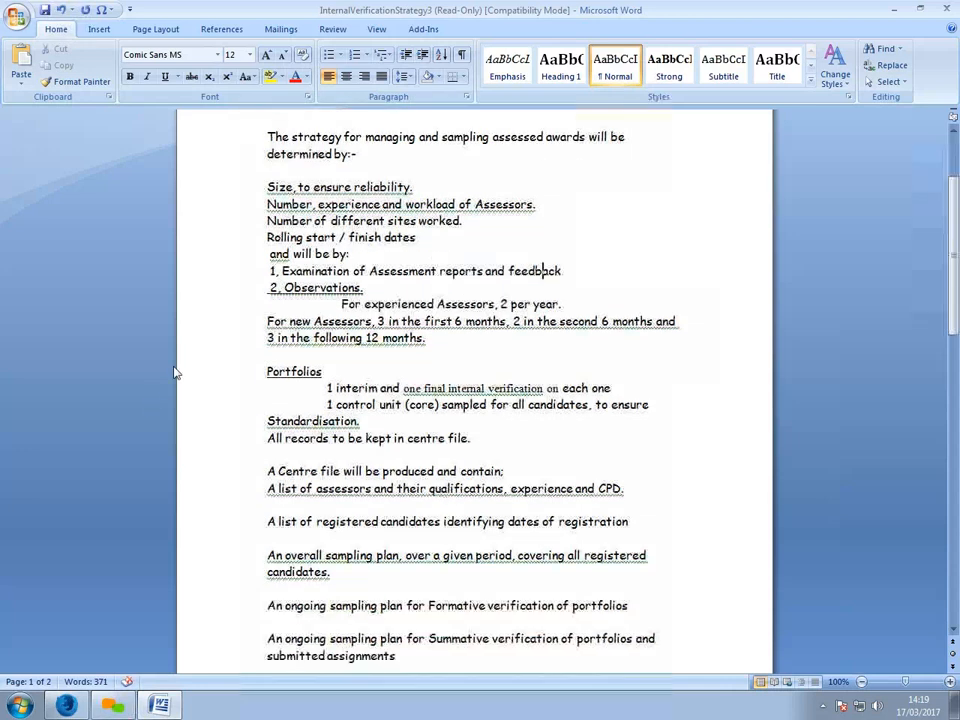
pyautogui.scroll(-3)
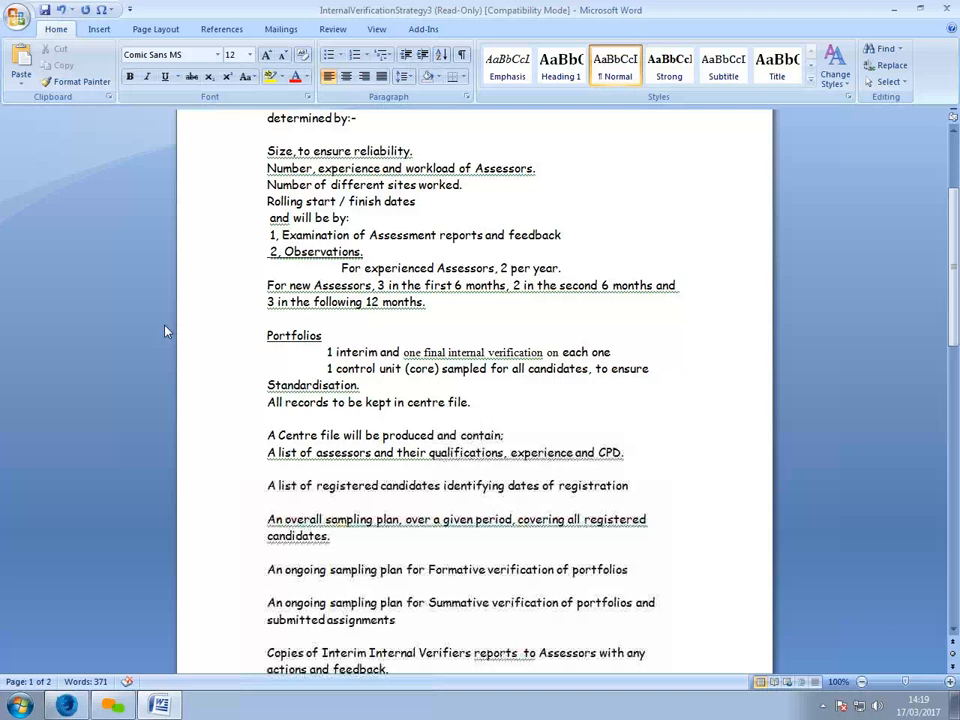
pyautogui.moveTo(253, 409)
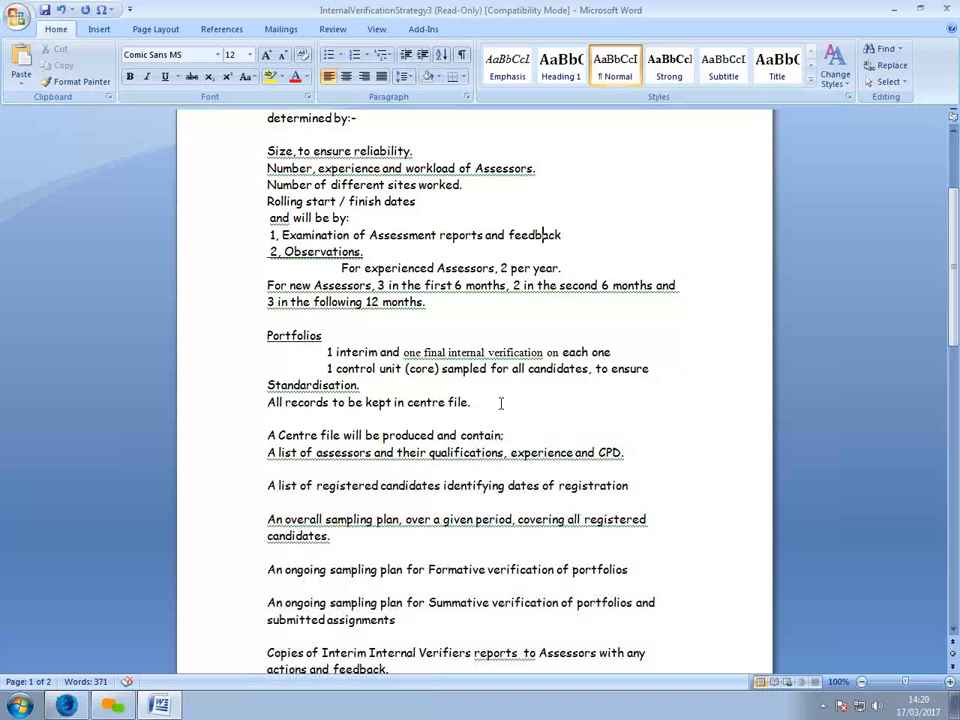
pyautogui.scroll(-3)
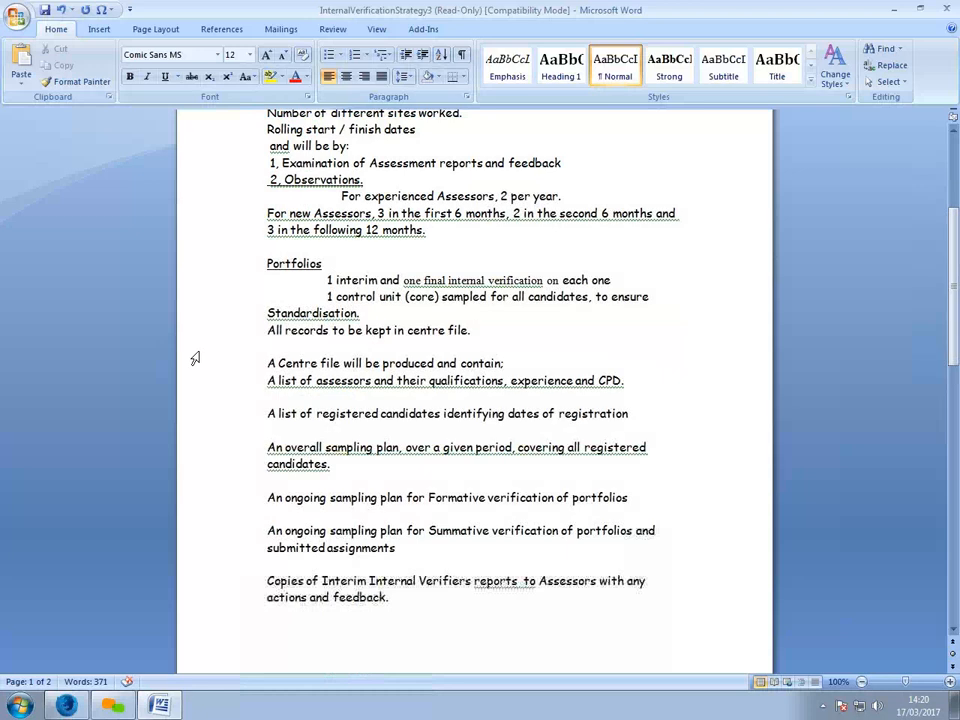
pyautogui.moveTo(233, 410)
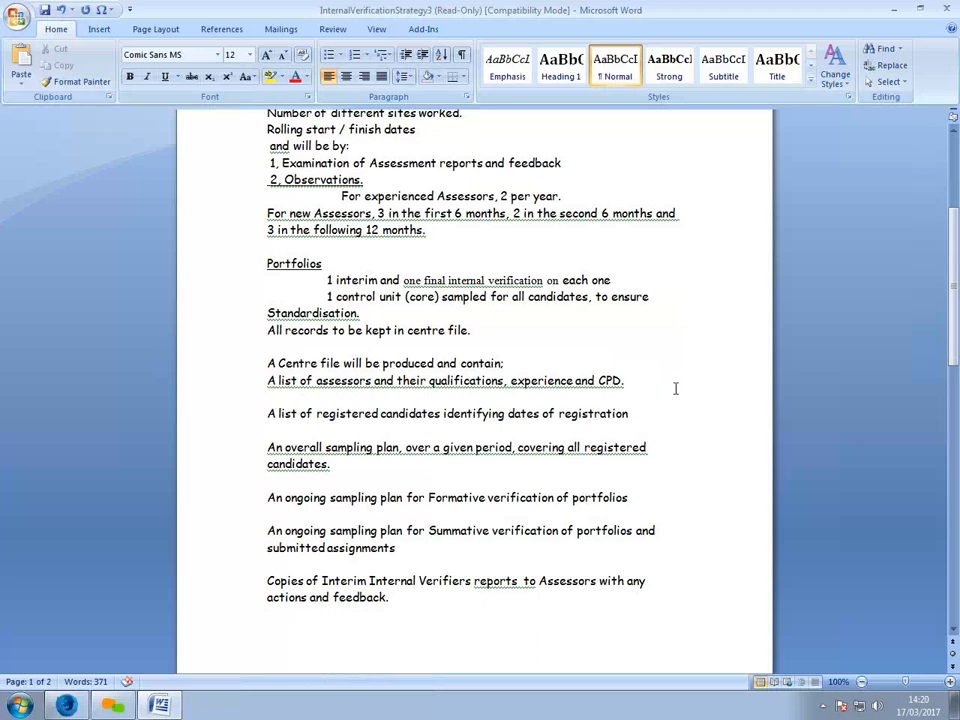
pyautogui.moveTo(333, 420)
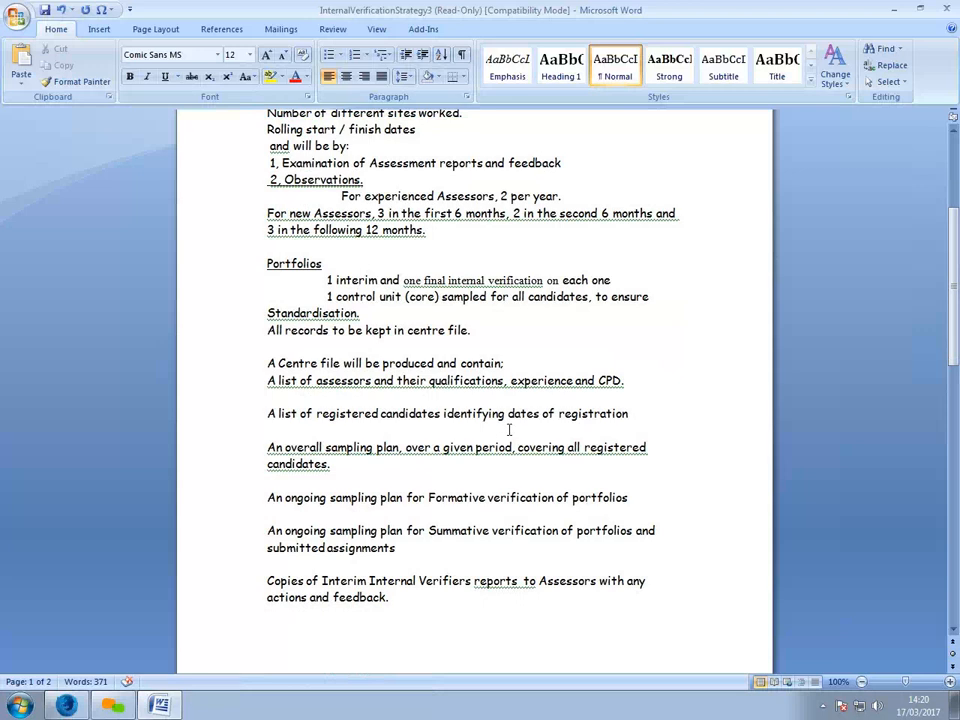
pyautogui.moveTo(648, 443)
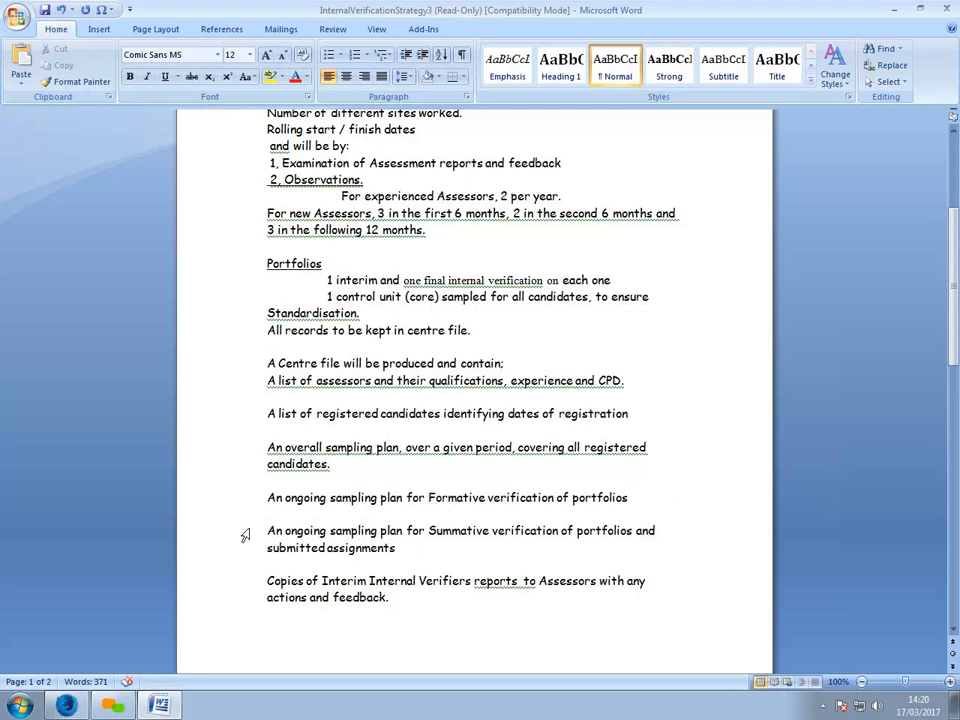
pyautogui.moveTo(500, 535)
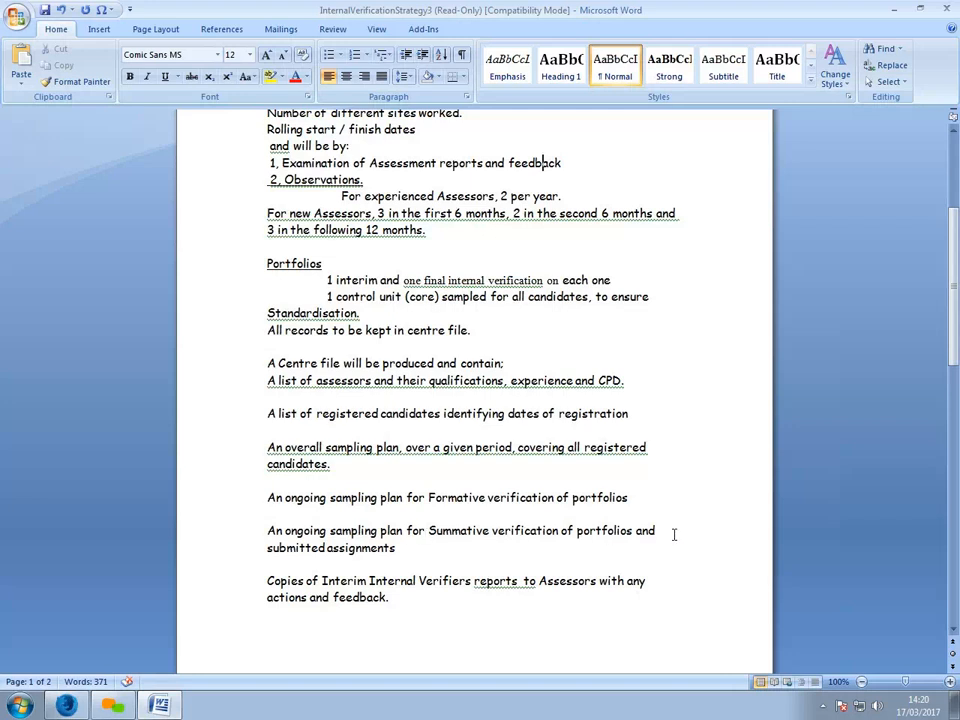
pyautogui.moveTo(433, 548)
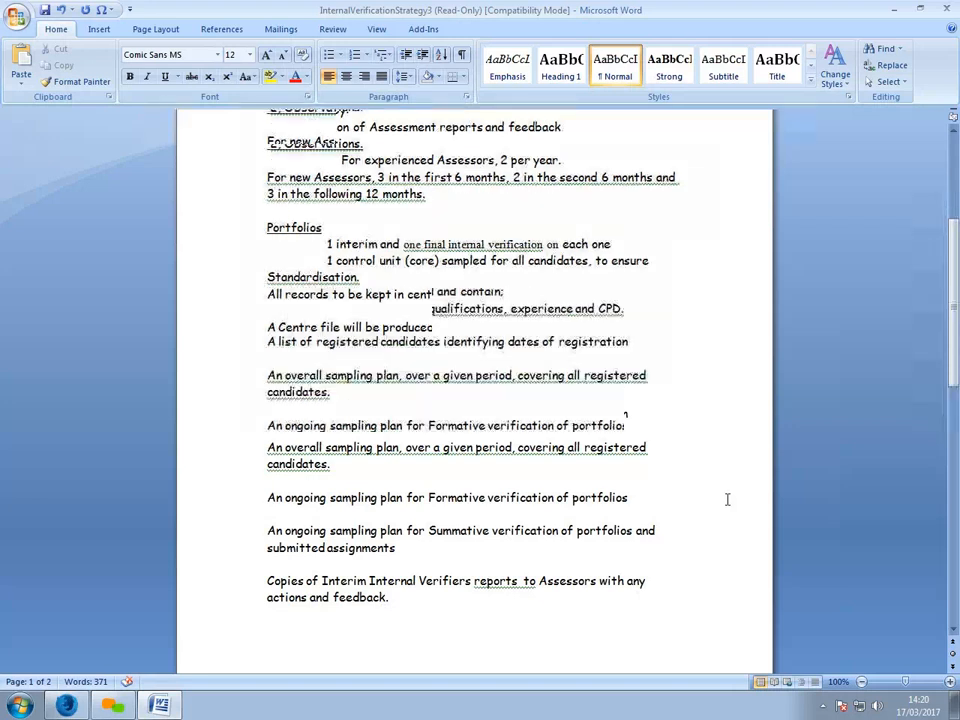
pyautogui.scroll(-3)
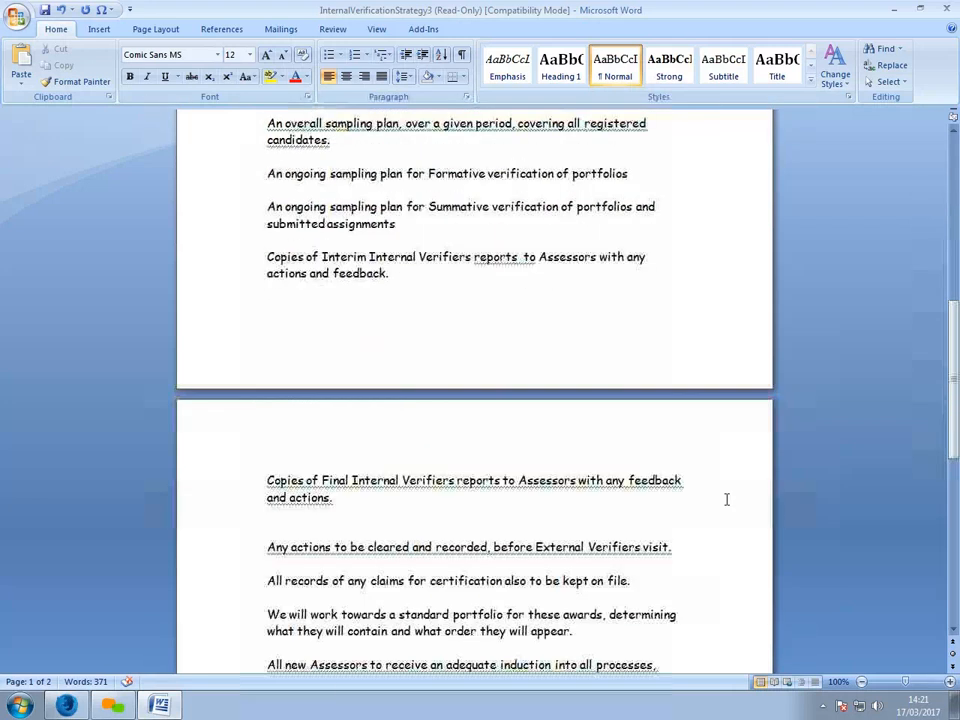
pyautogui.scroll(-3)
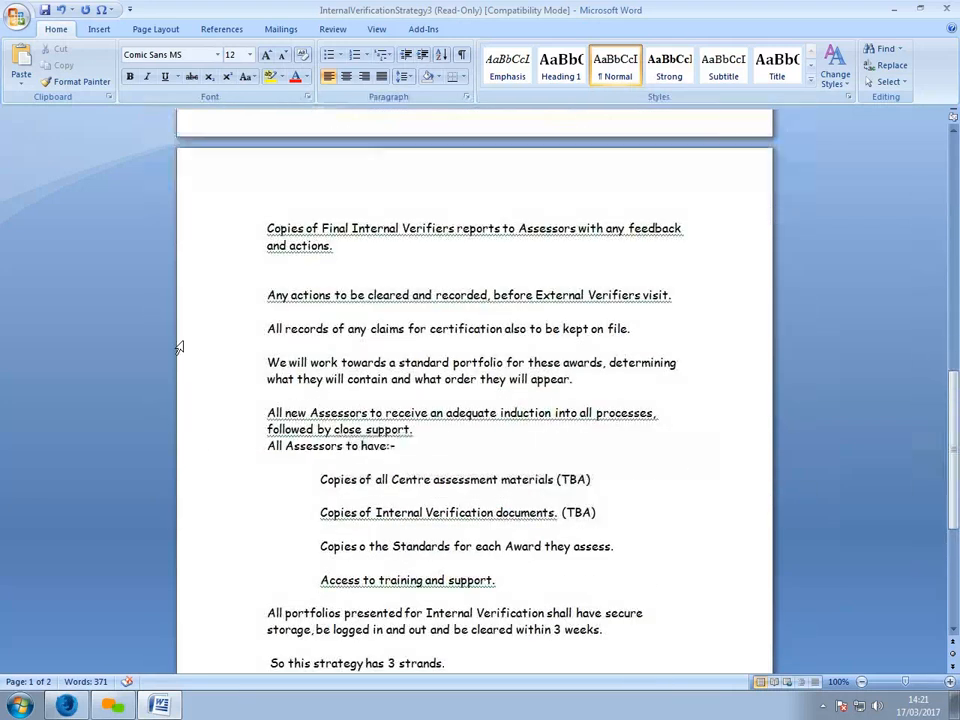
pyautogui.moveTo(530, 238)
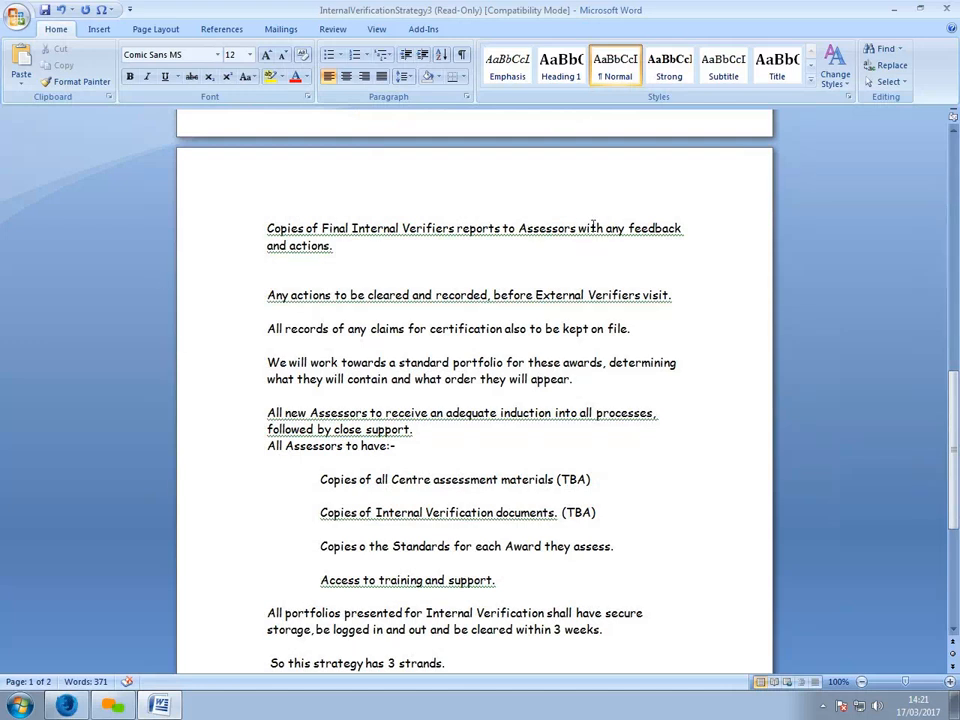
pyautogui.moveTo(243, 303)
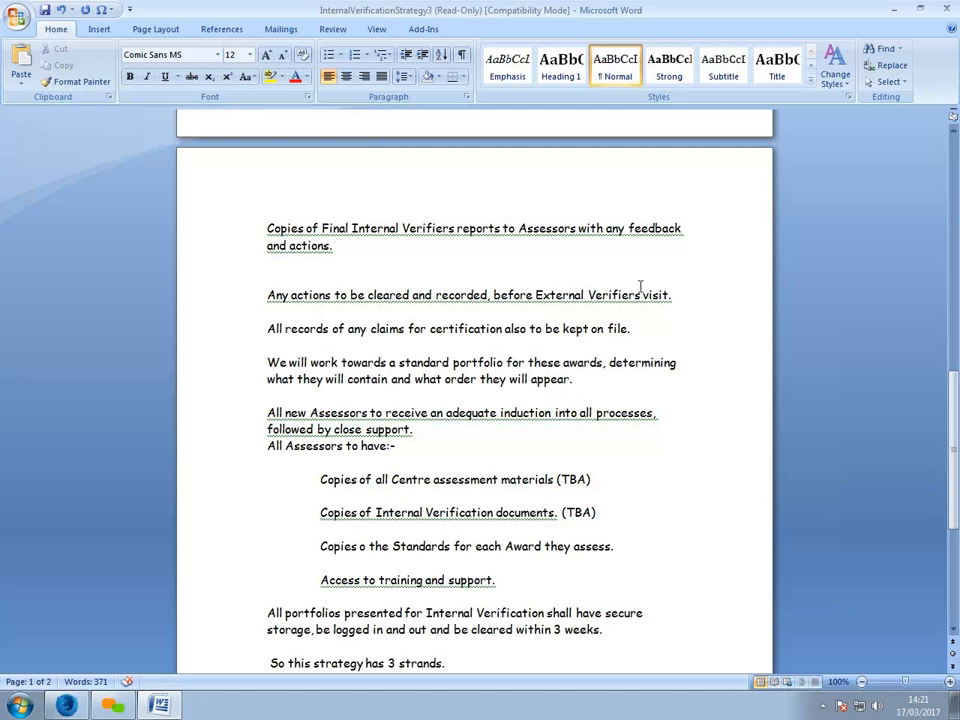
pyautogui.moveTo(250, 303)
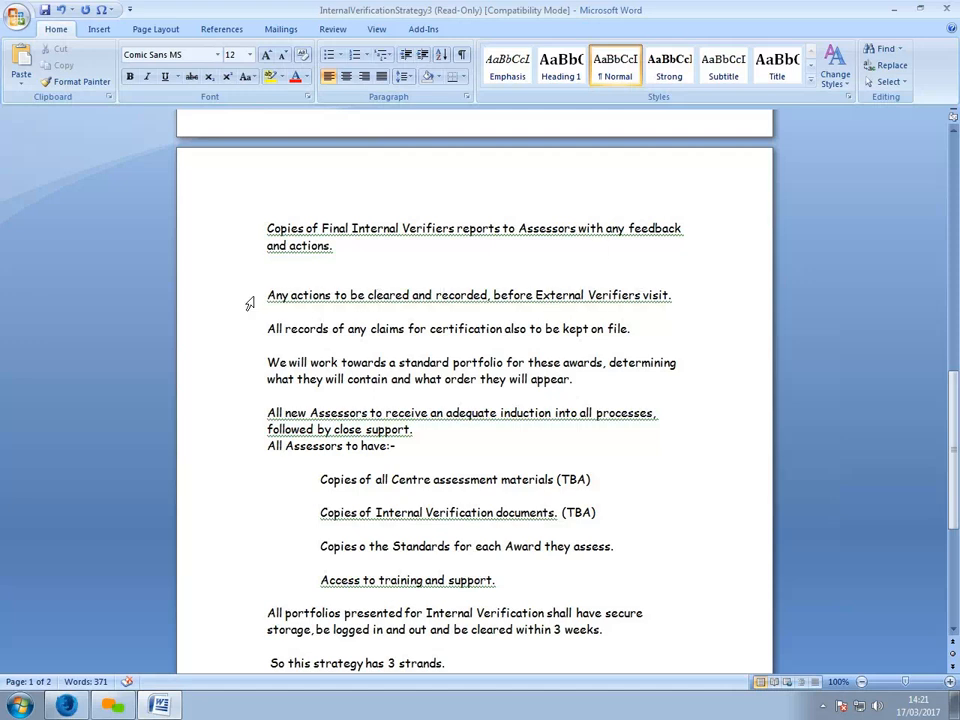
pyautogui.moveTo(115, 285)
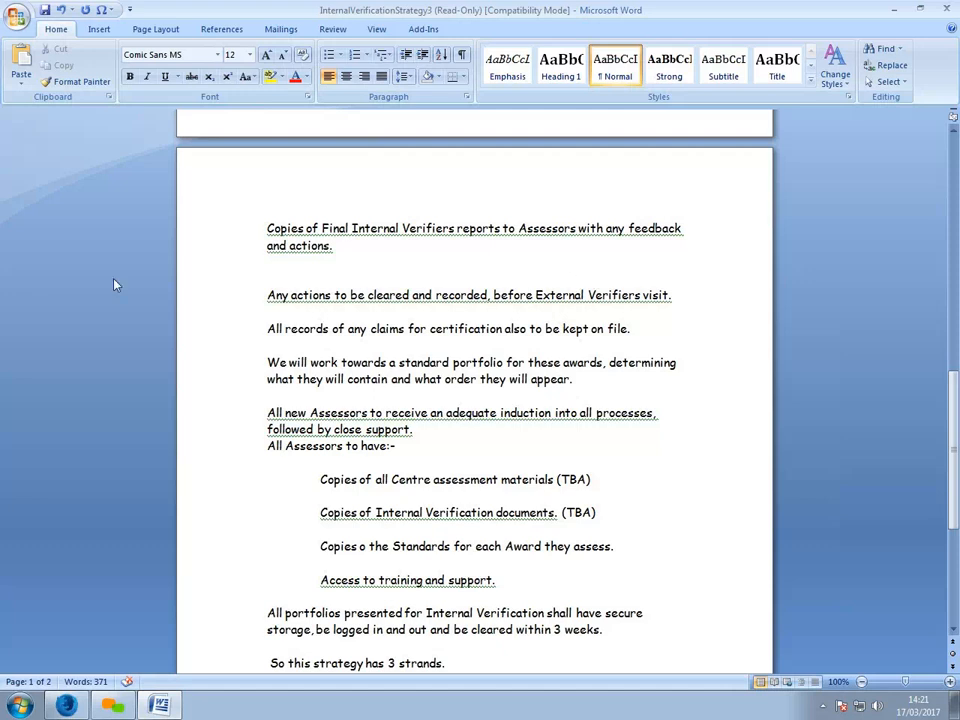
pyautogui.moveTo(157, 302)
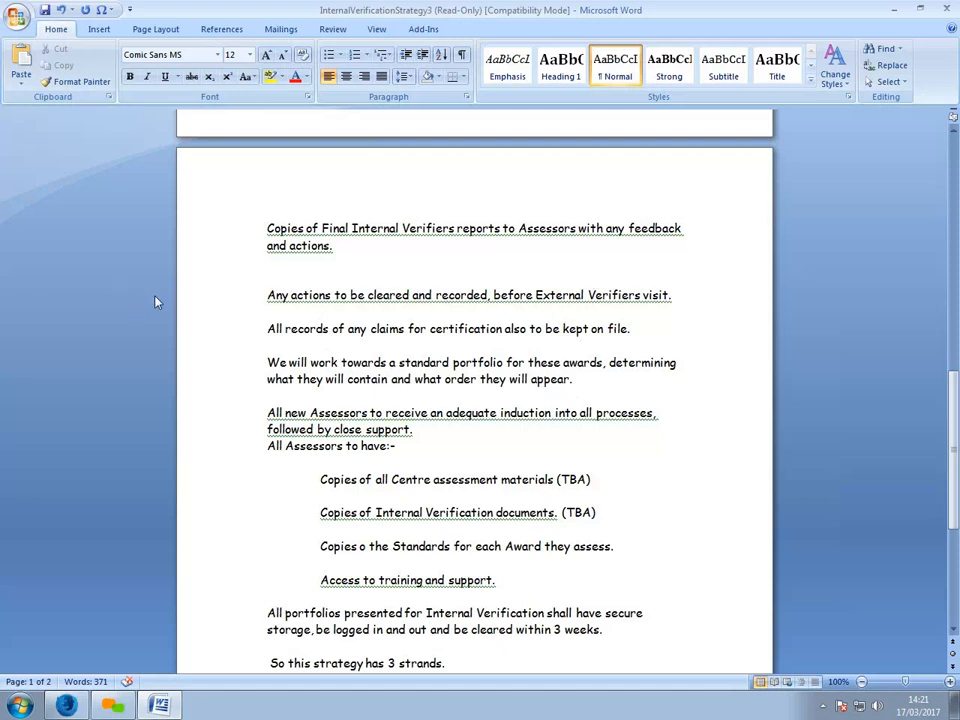
pyautogui.moveTo(207, 298)
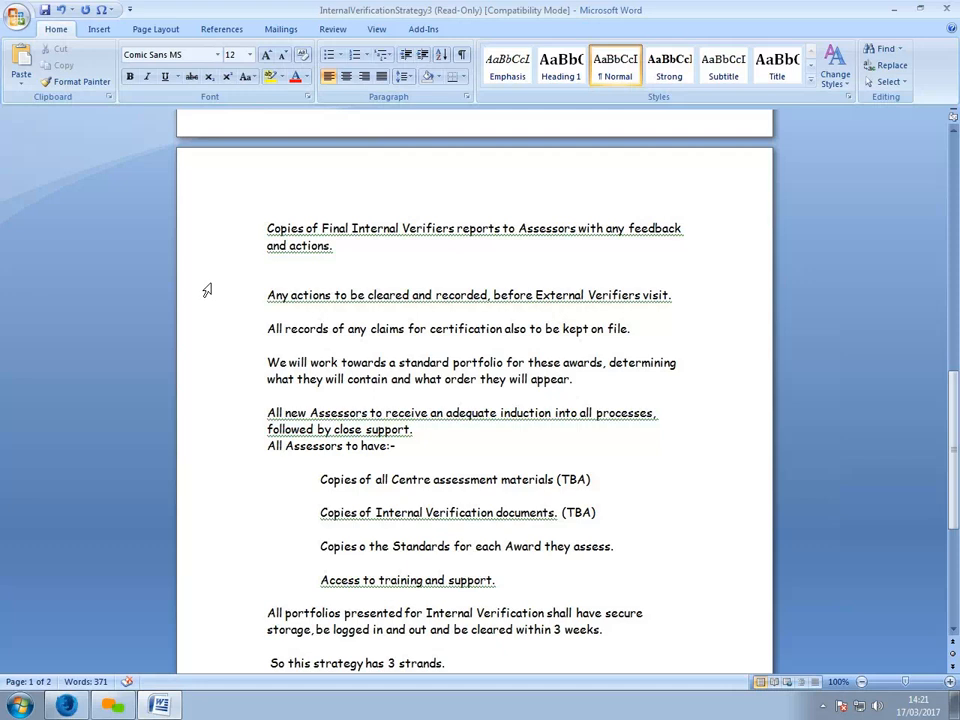
pyautogui.moveTo(195, 268)
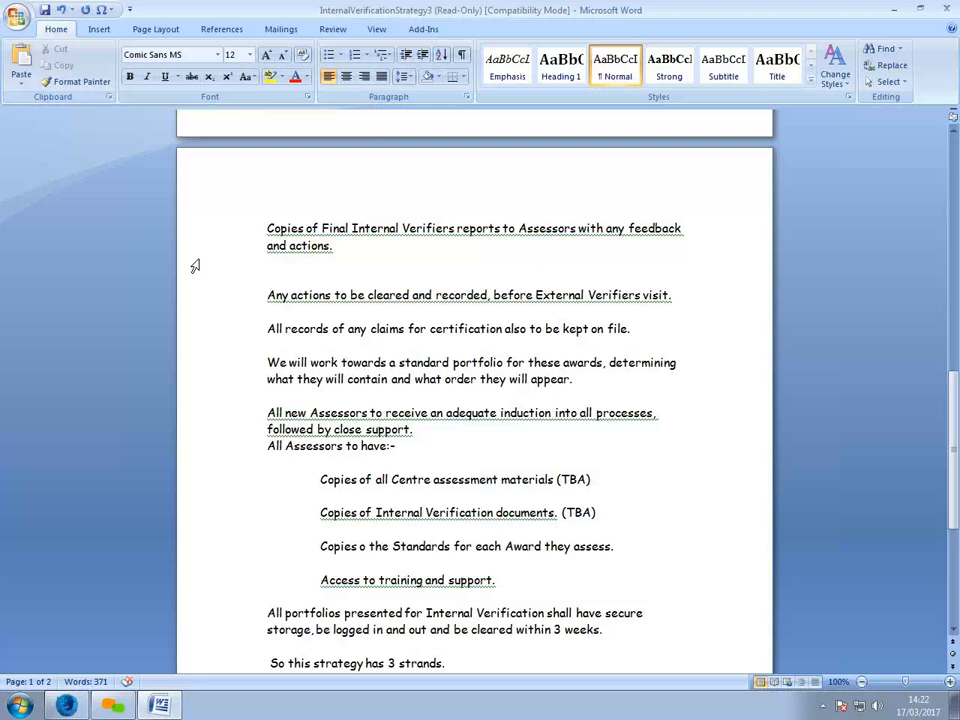
pyautogui.moveTo(505, 417)
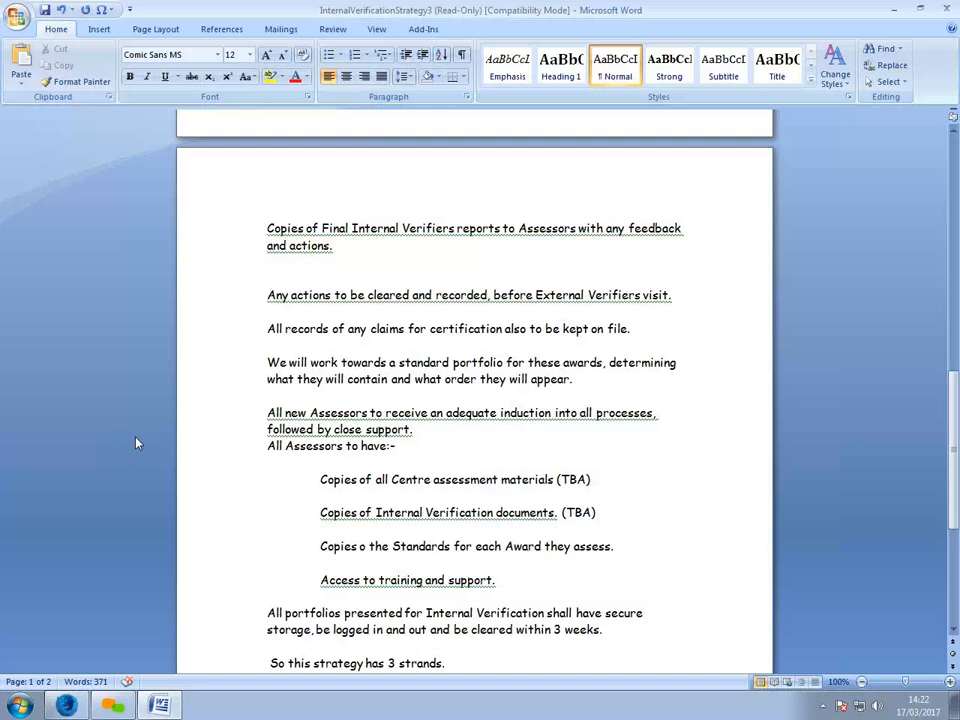
pyautogui.moveTo(180, 448)
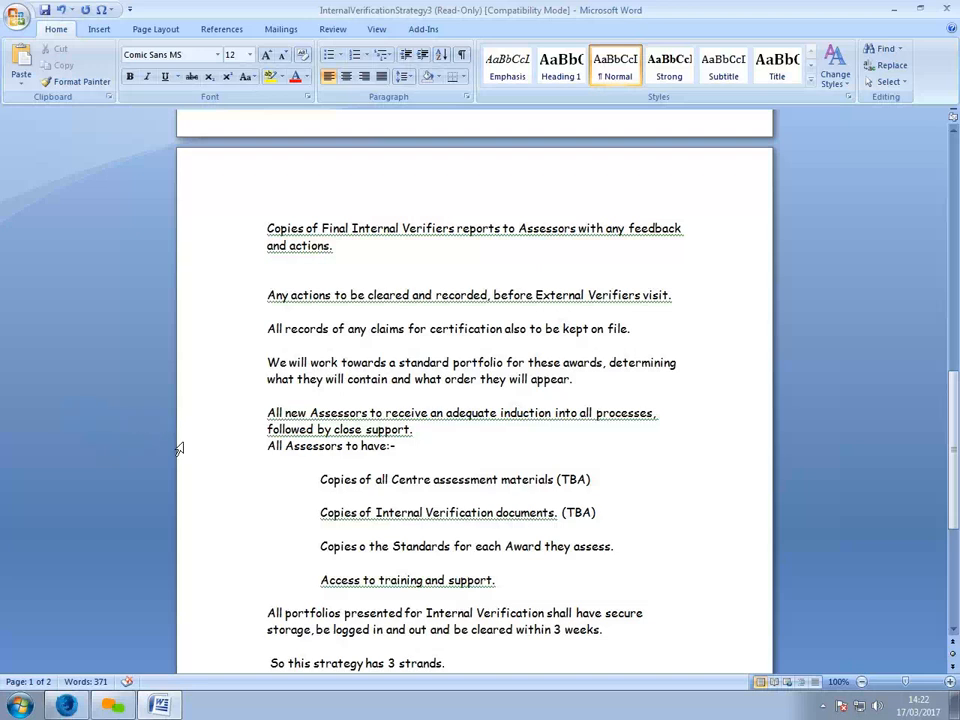
pyautogui.moveTo(252, 447)
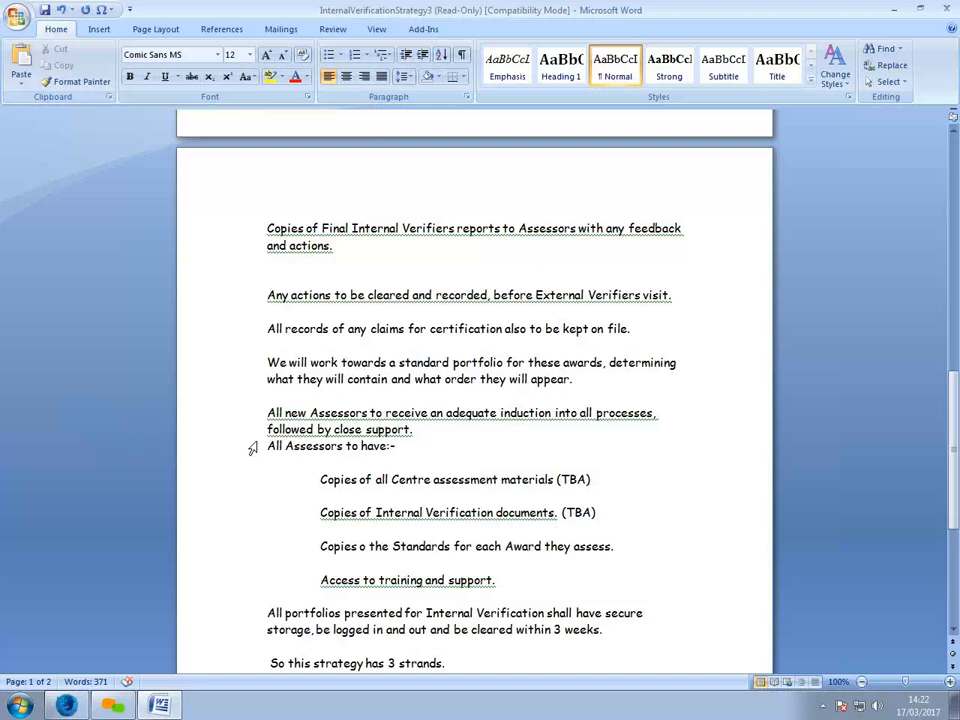
pyautogui.moveTo(355, 479)
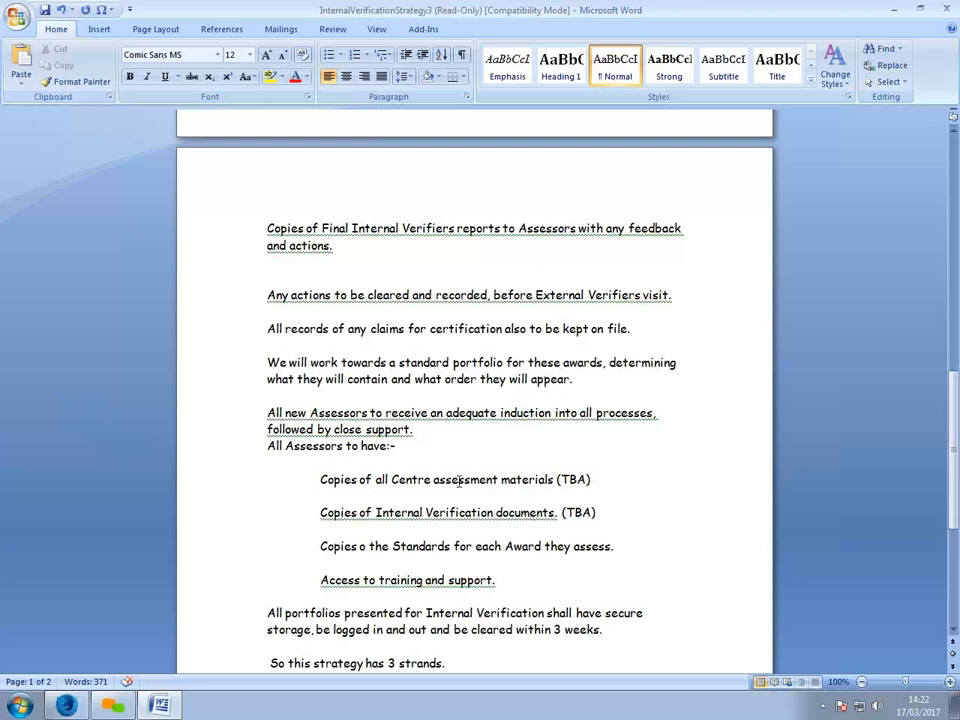
pyautogui.moveTo(739, 434)
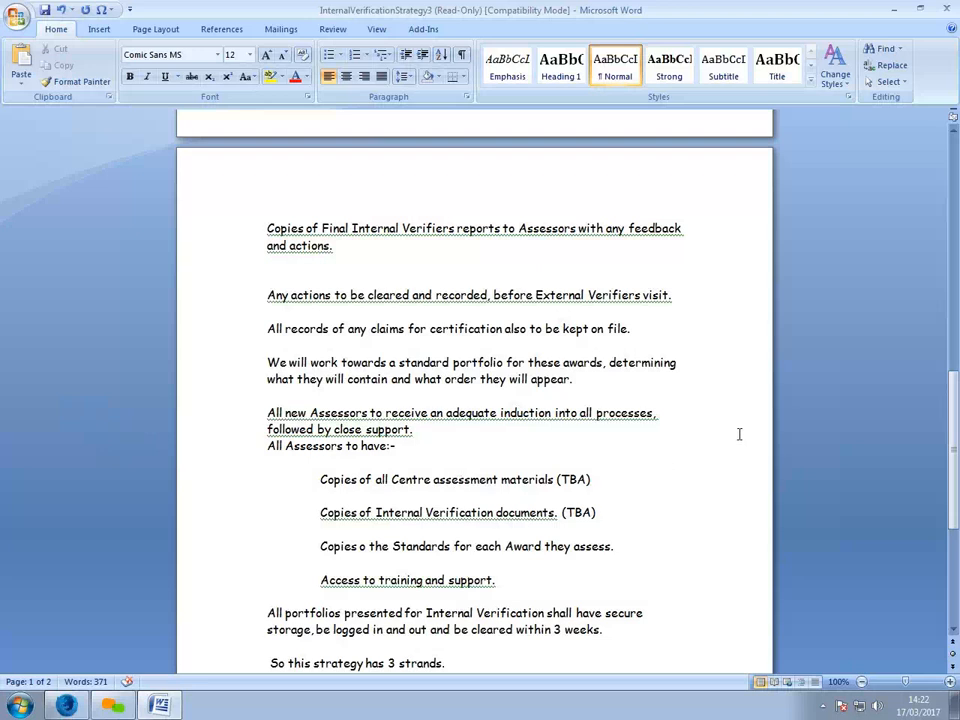
pyautogui.scroll(-3)
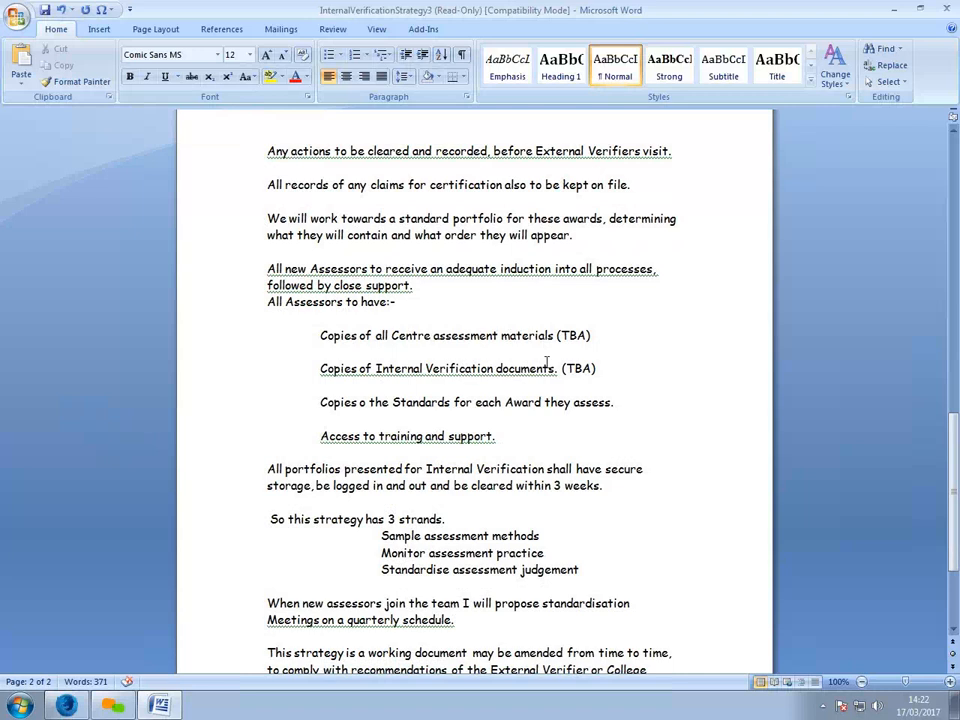
pyautogui.moveTo(322, 400)
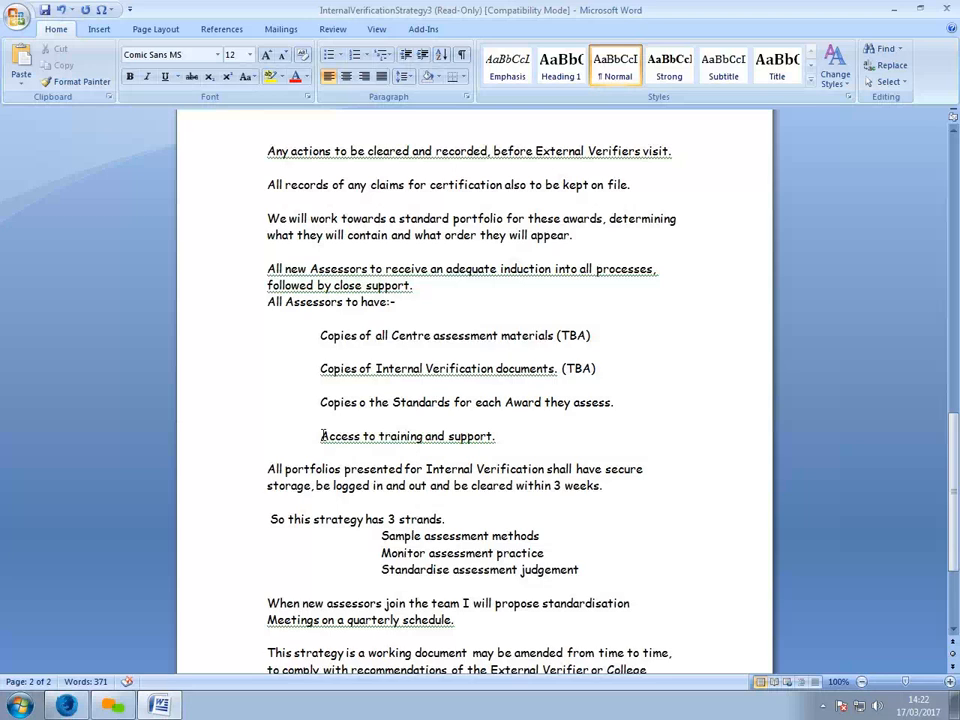
pyautogui.moveTo(644, 428)
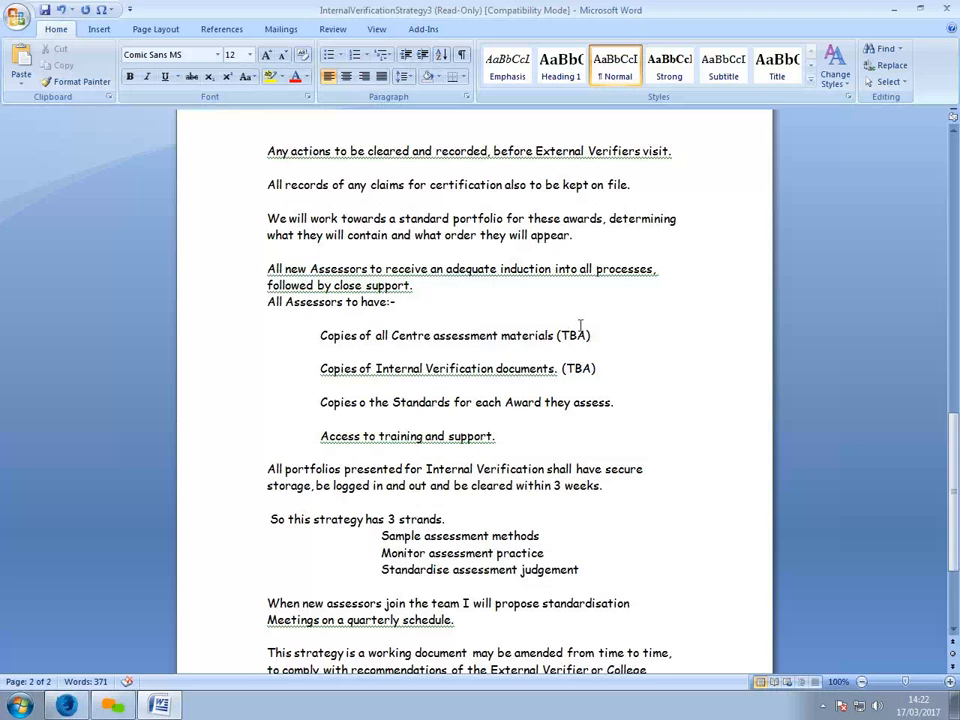
pyautogui.moveTo(192, 341)
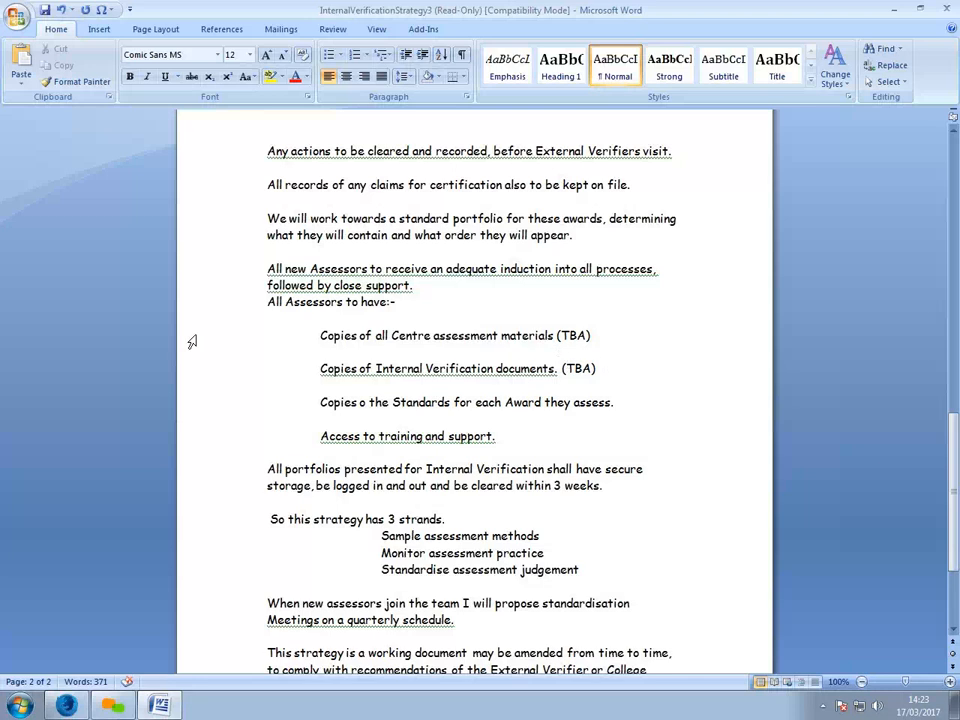
pyautogui.moveTo(158, 322)
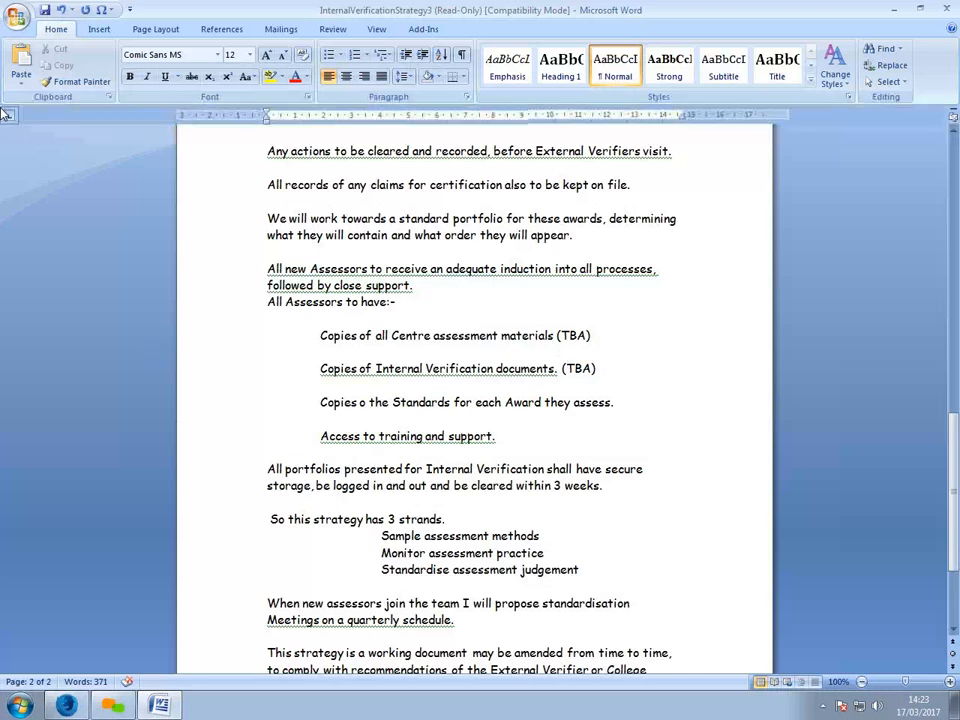
pyautogui.moveTo(9, 115)
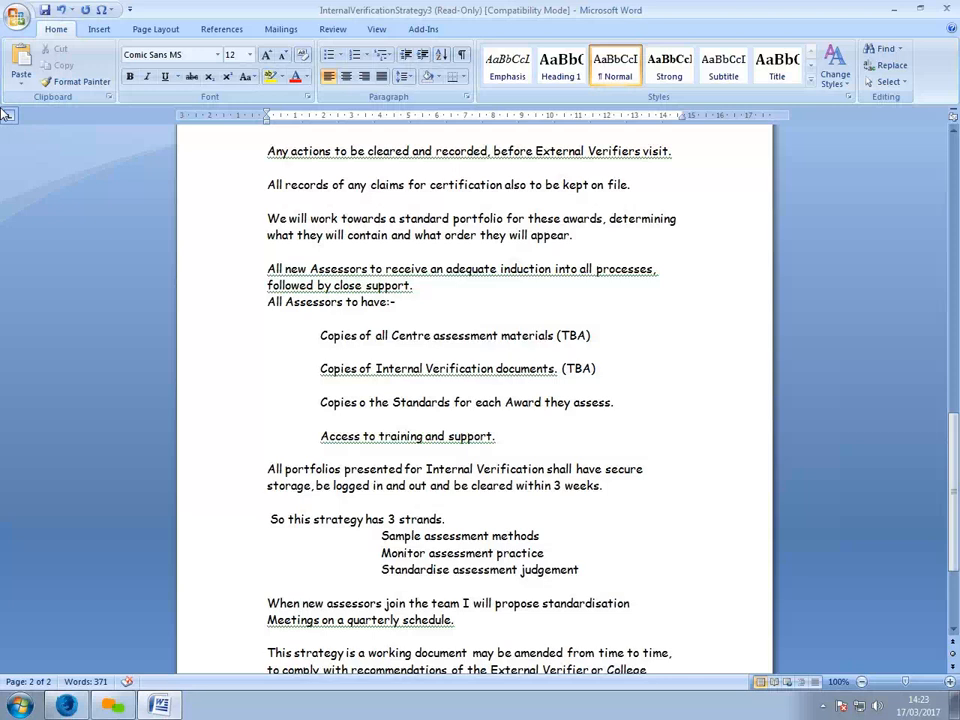
pyautogui.moveTo(8, 115)
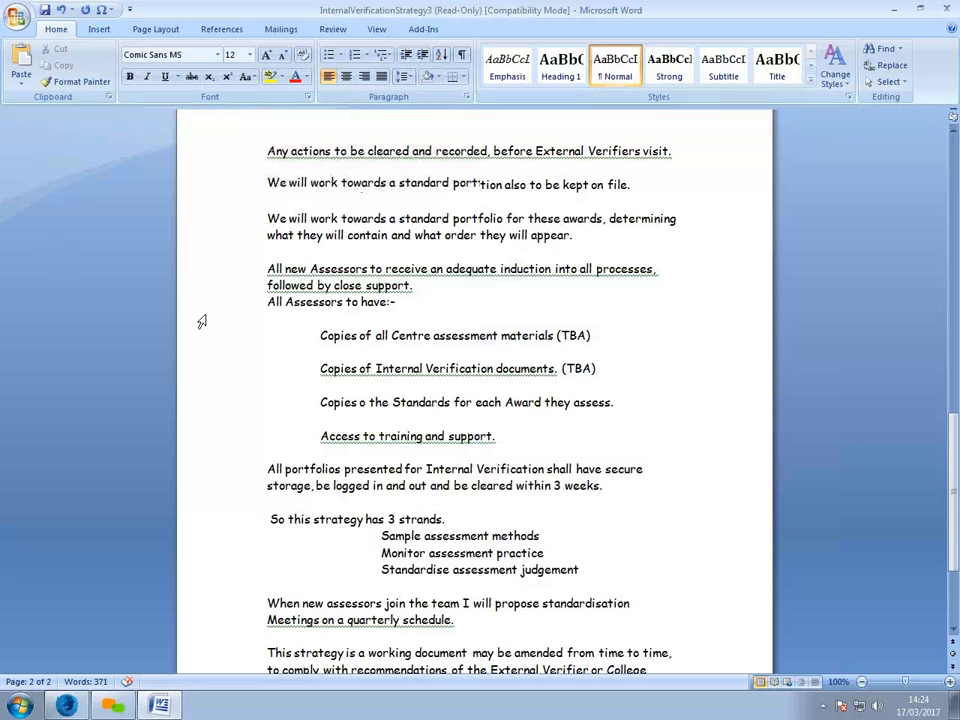
# Scroll to the closing paragraph about numbered amended copies replacing destroyed earlier versions
pyautogui.scroll(-3)
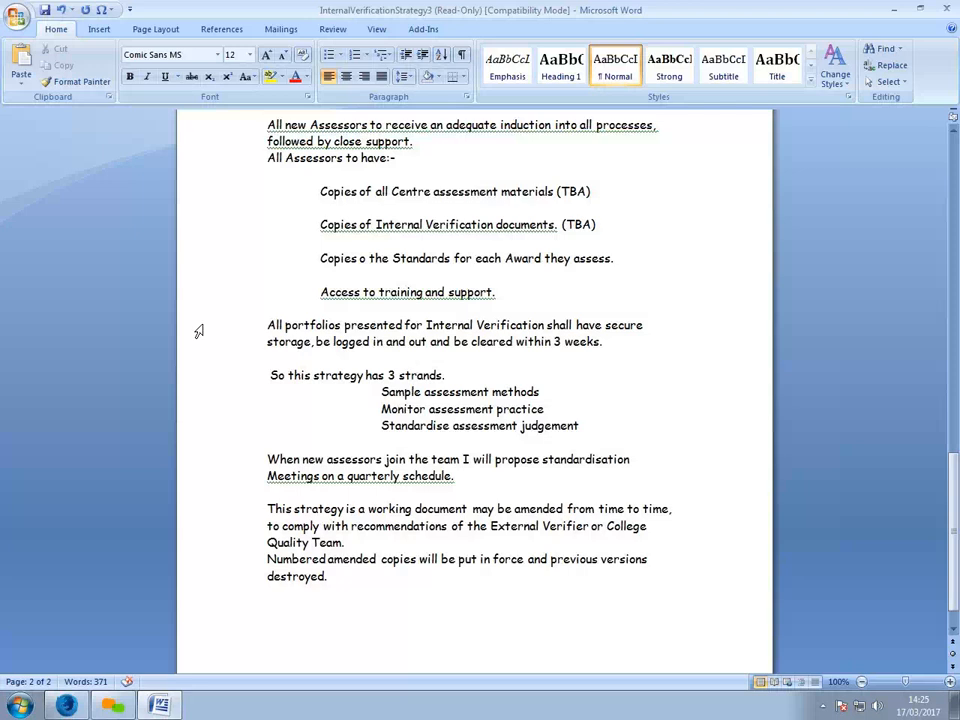
pyautogui.moveTo(206, 328)
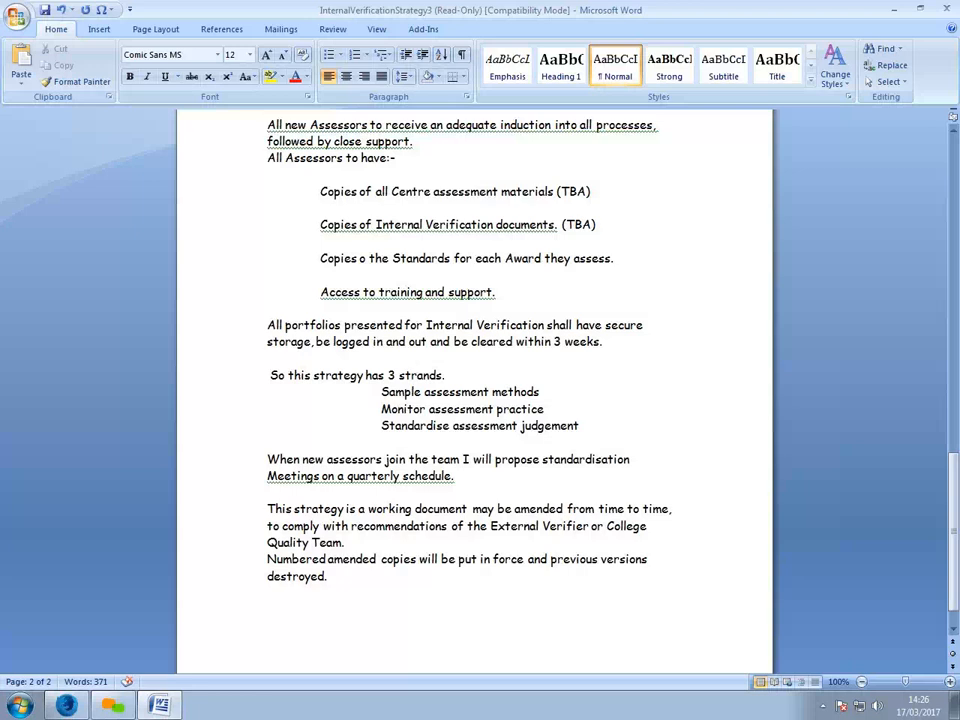
pyautogui.moveTo(546, 7)
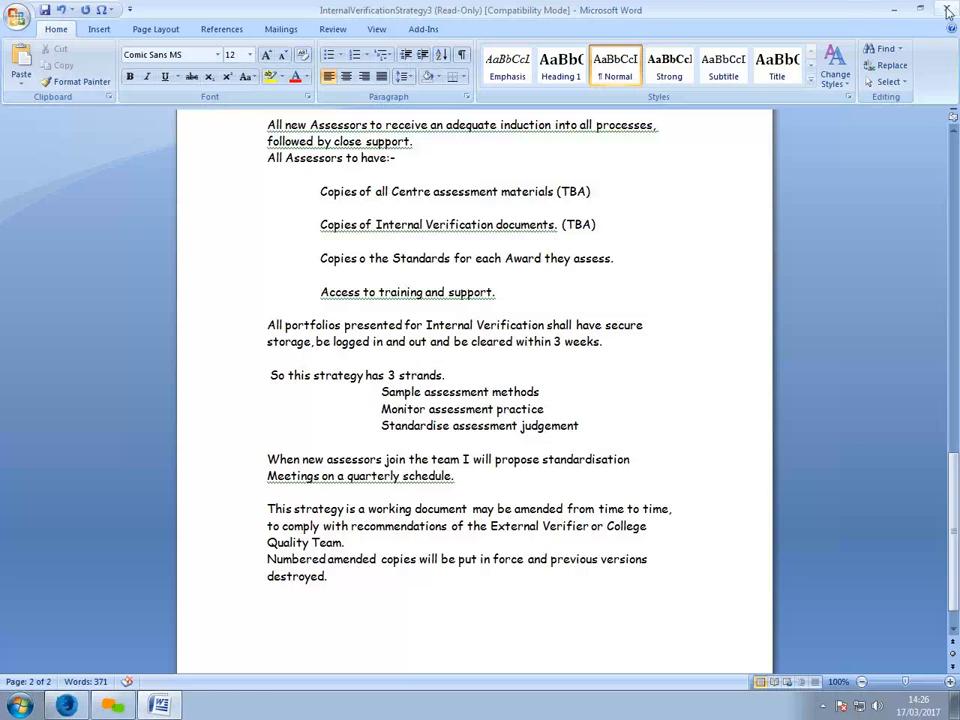
# Close InternalVerificationStrategy3 unsaved, abandoning the read-only save attempt and cancelling Save As
pyautogui.click(947, 10)
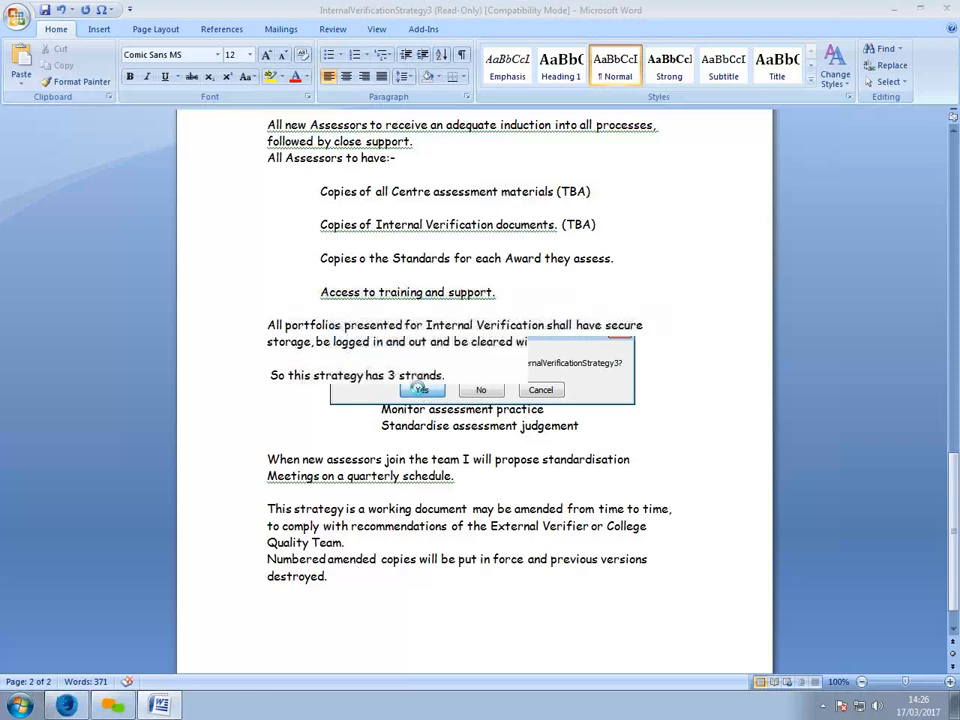
pyautogui.click(421, 390)
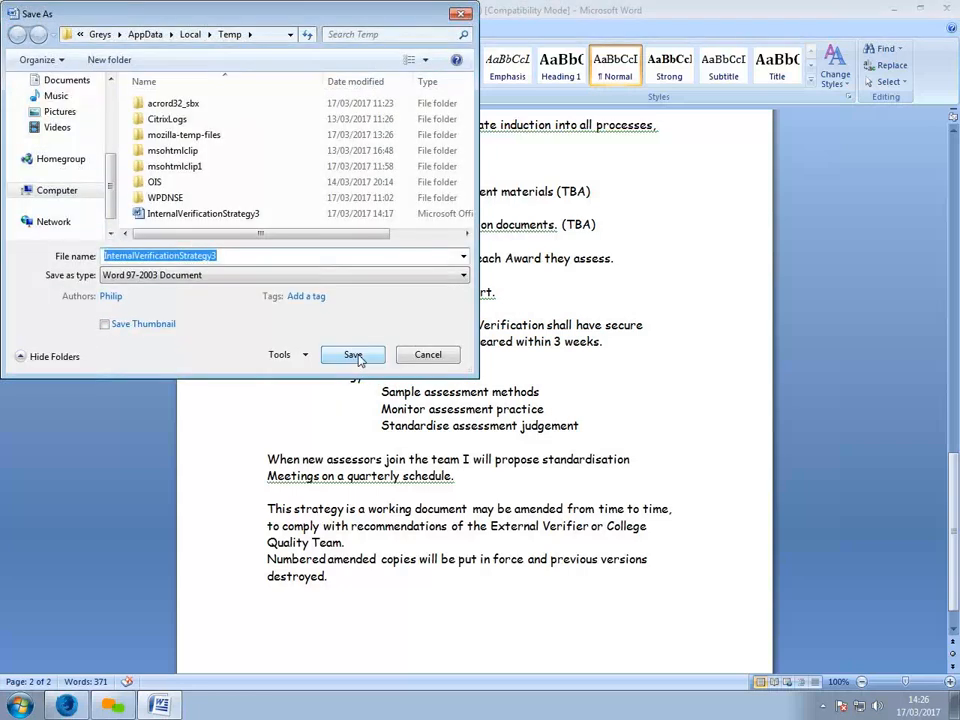
pyautogui.click(353, 355)
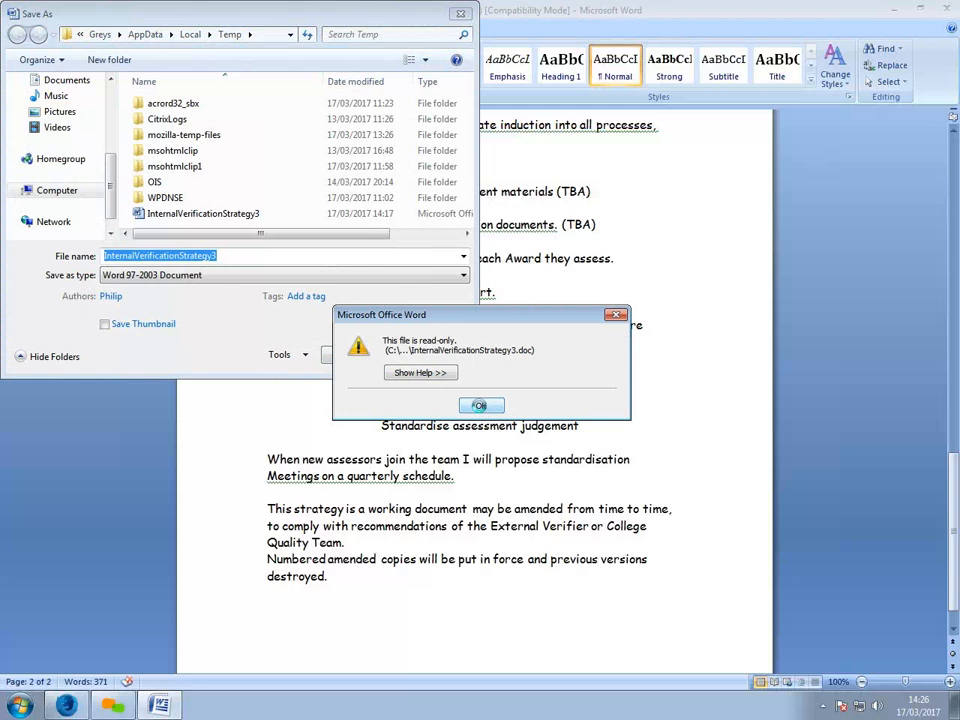
pyautogui.click(480, 405)
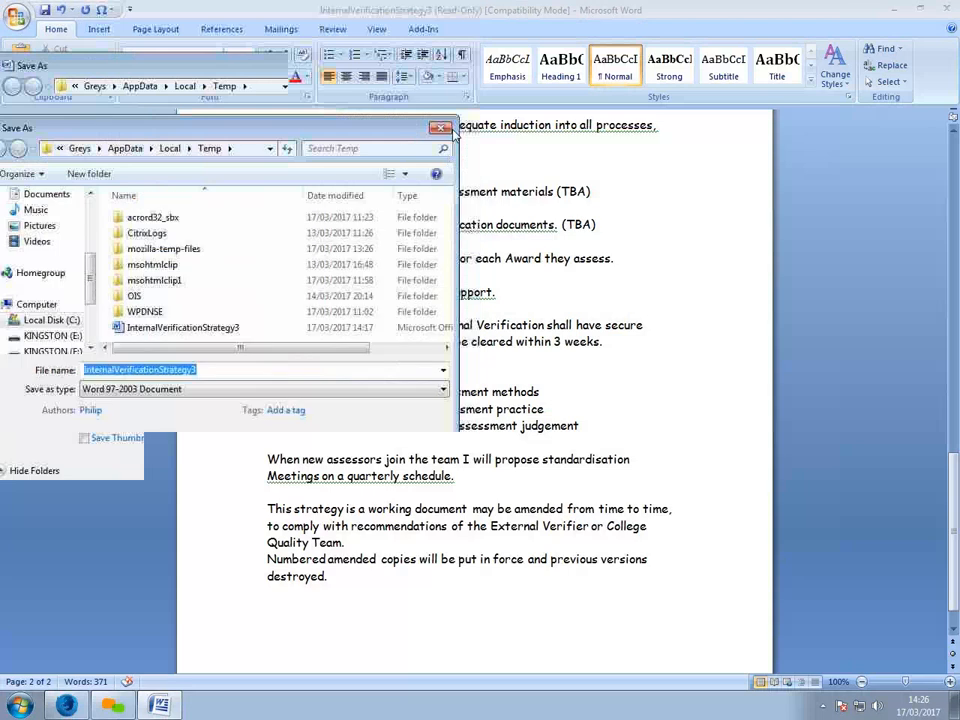
pyautogui.click(446, 128)
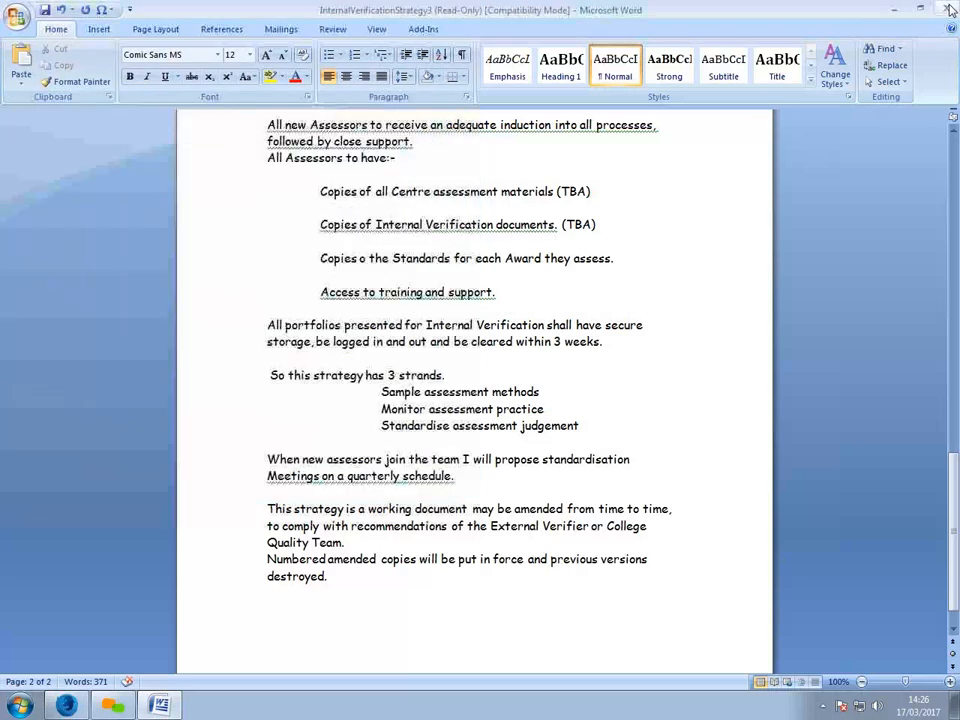
pyautogui.click(951, 9)
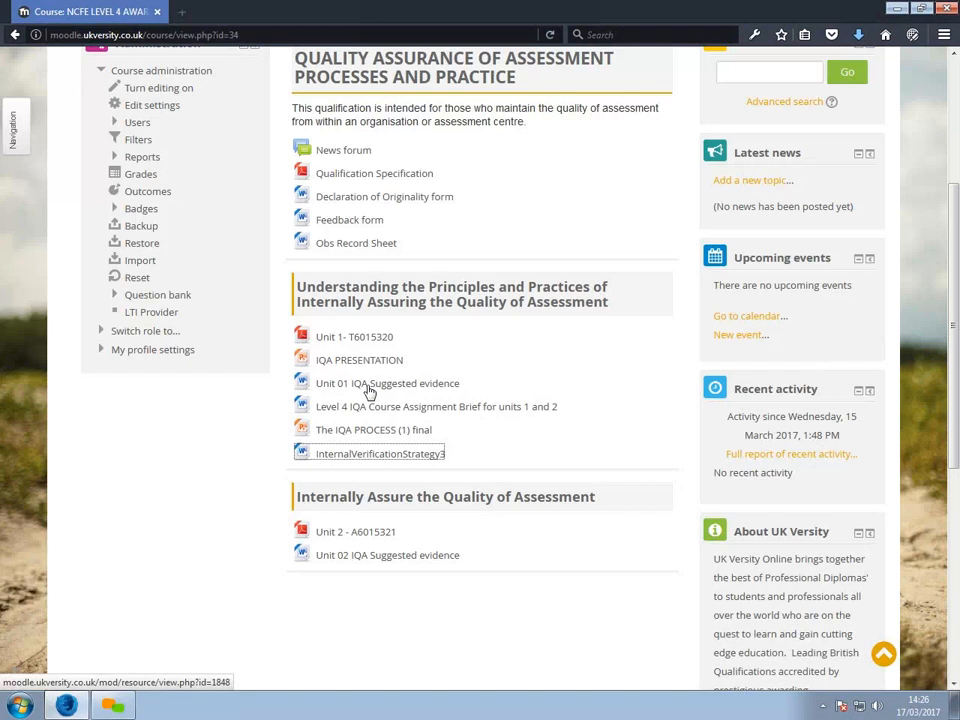
# Open the Unit 01 IQA Suggested evidence link with Microsoft Office Word
pyautogui.click(380, 453)
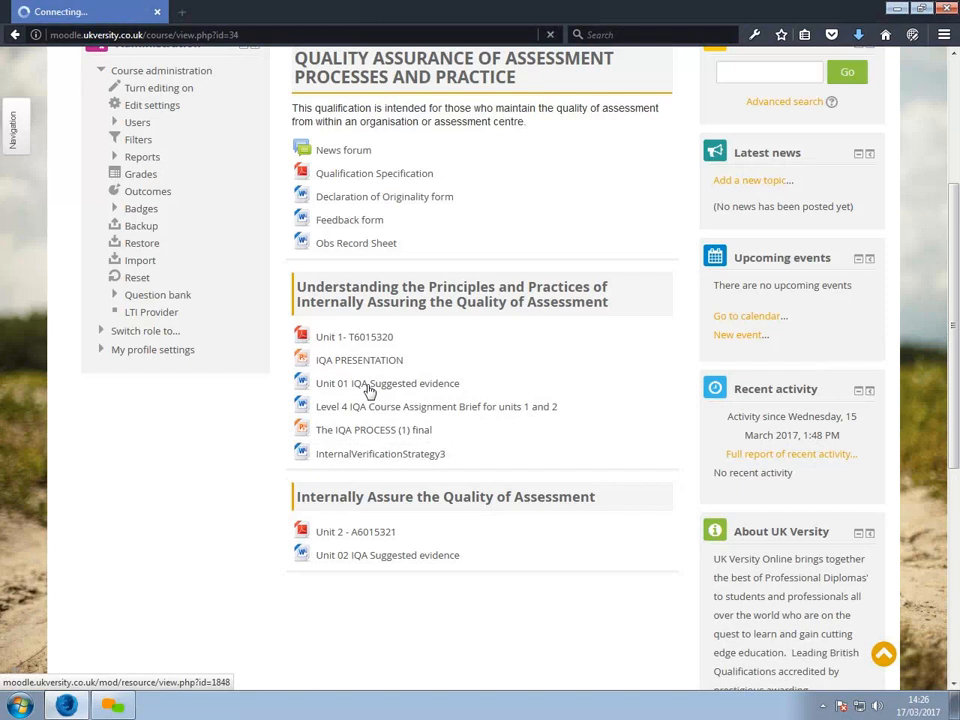
pyautogui.click(387, 383)
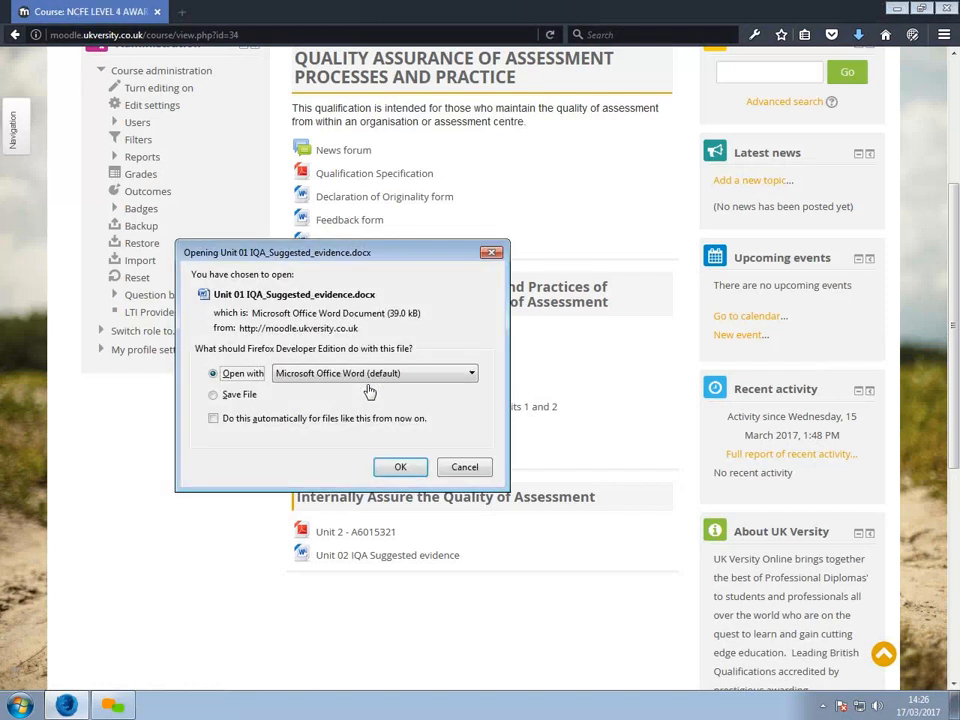
pyautogui.moveTo(400, 467)
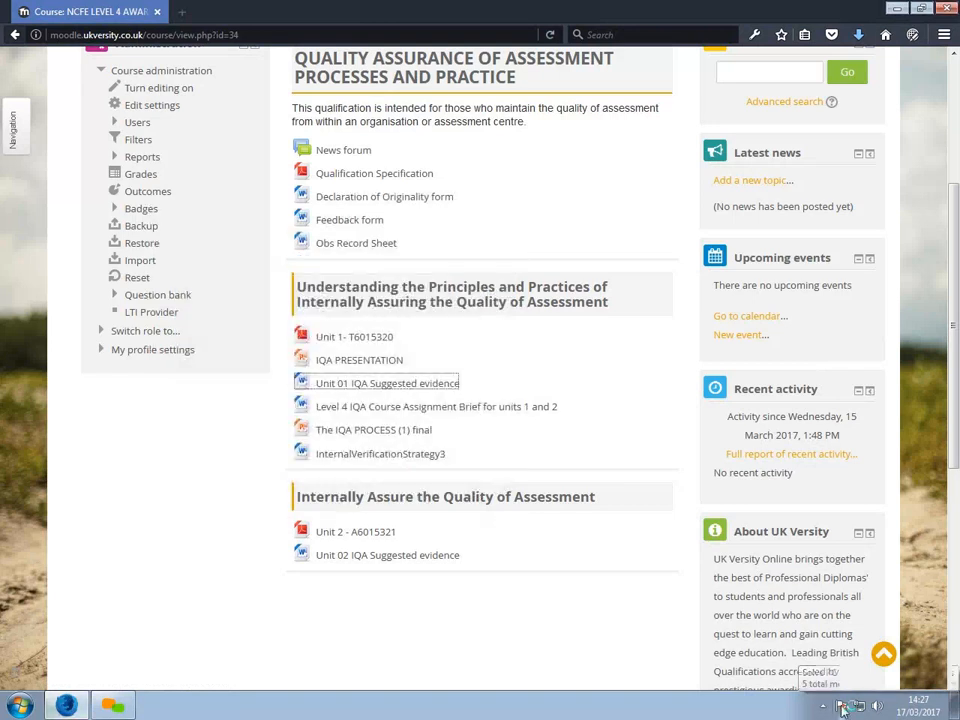
pyautogui.click(386, 383)
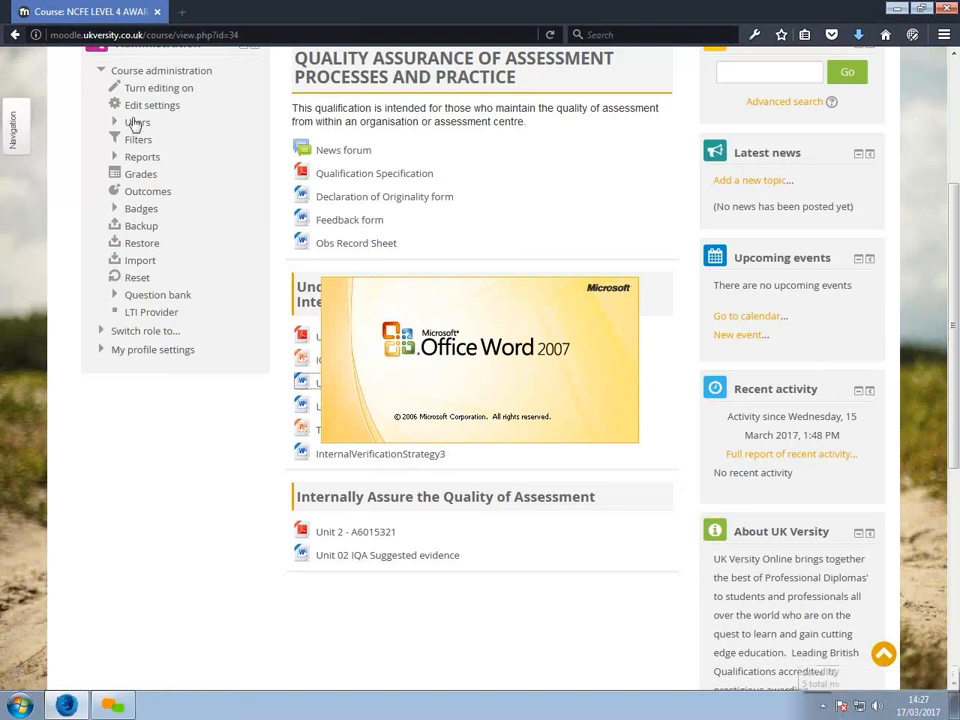
pyautogui.moveTo(338, 392)
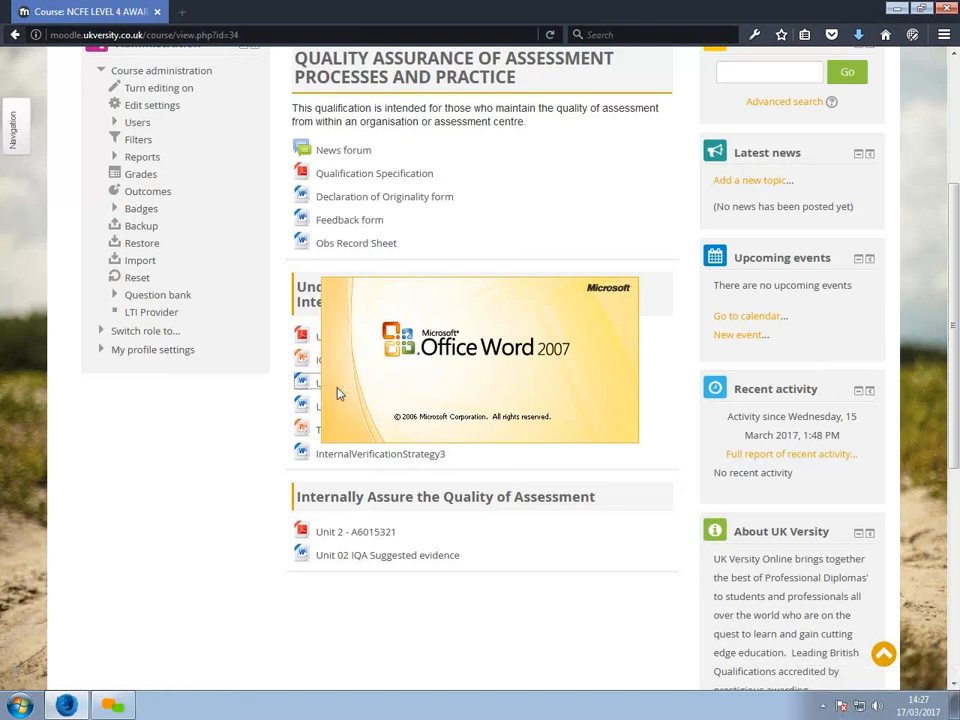
pyautogui.moveTo(560, 335)
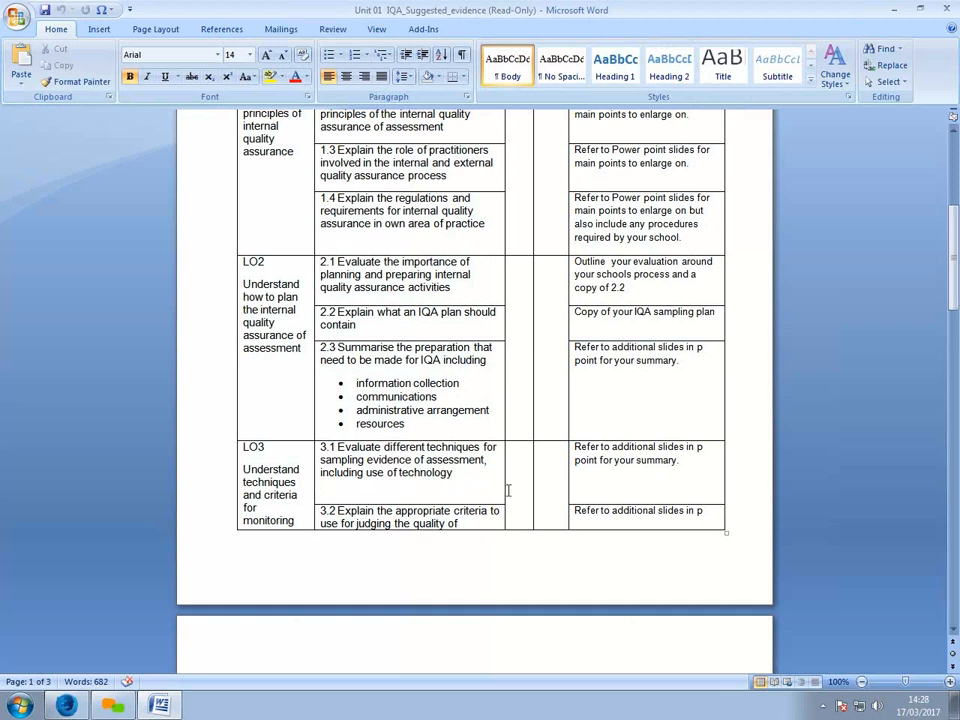
pyautogui.moveTo(643, 420)
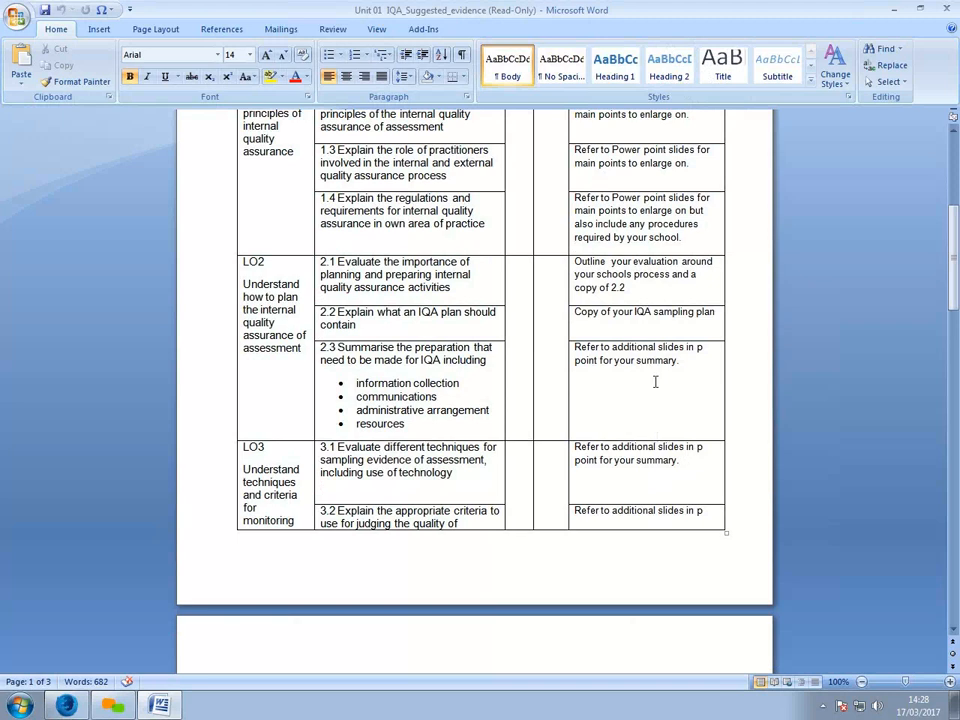
pyautogui.moveTo(645, 400)
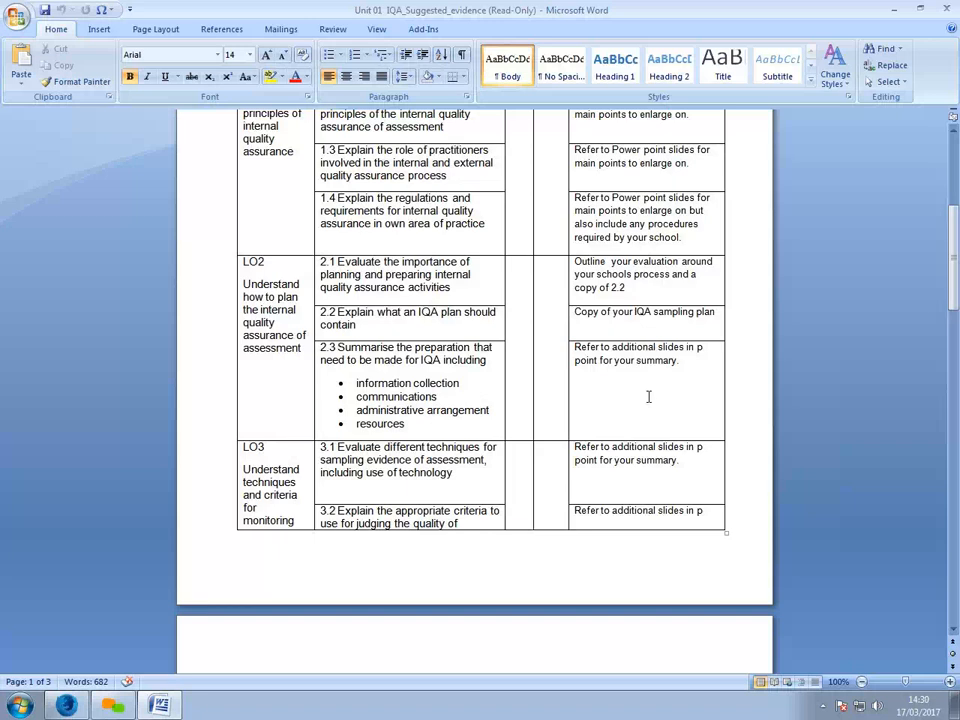
pyautogui.moveTo(757, 395)
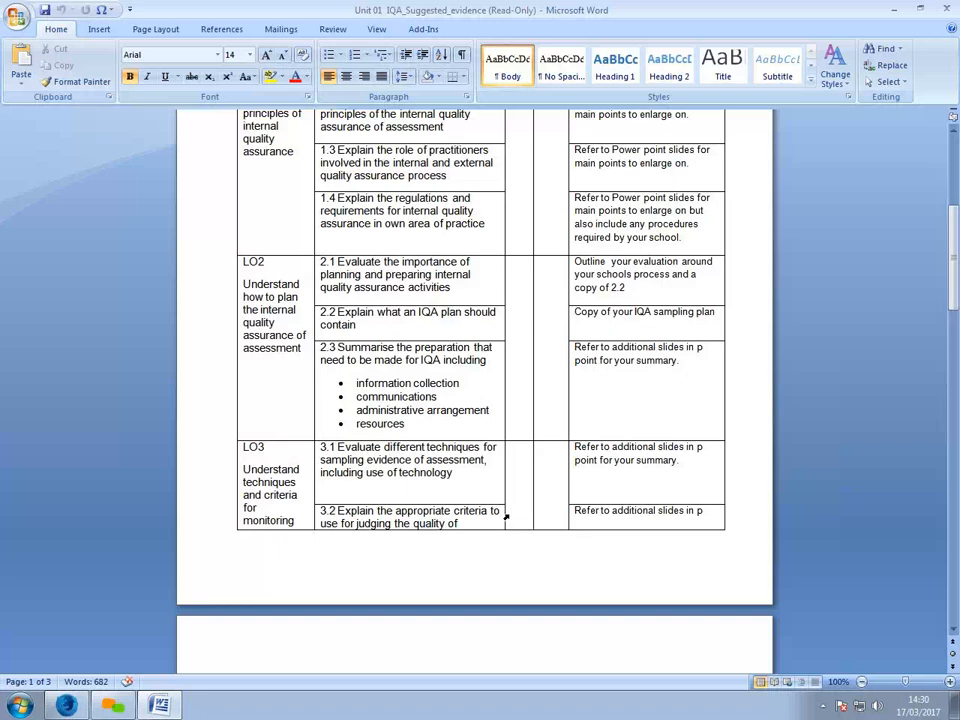
pyautogui.moveTo(530, 510)
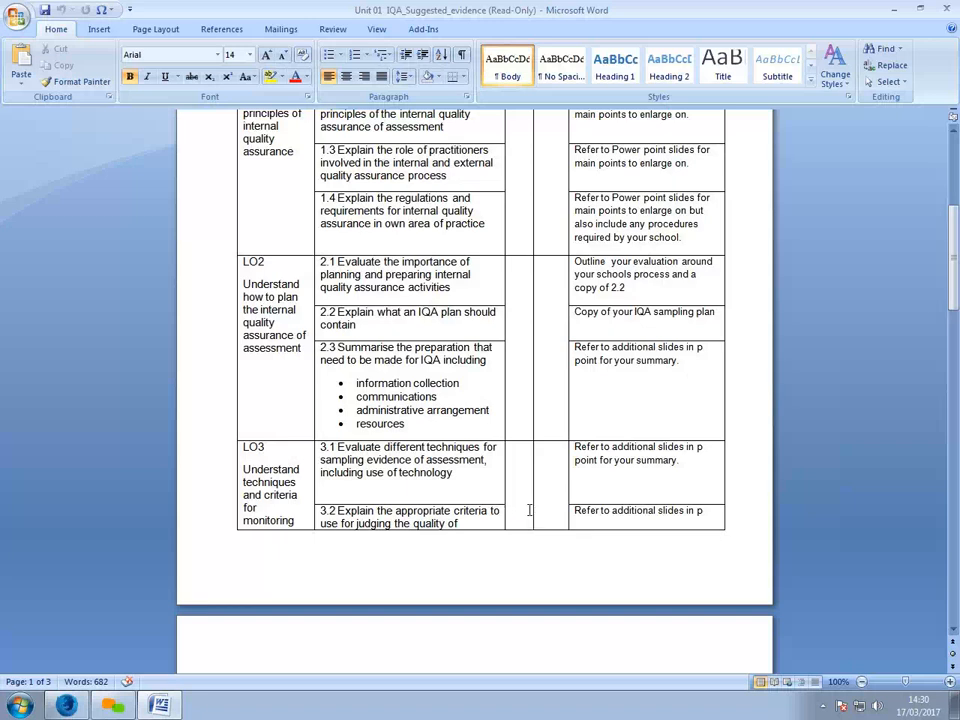
pyautogui.scroll(-3)
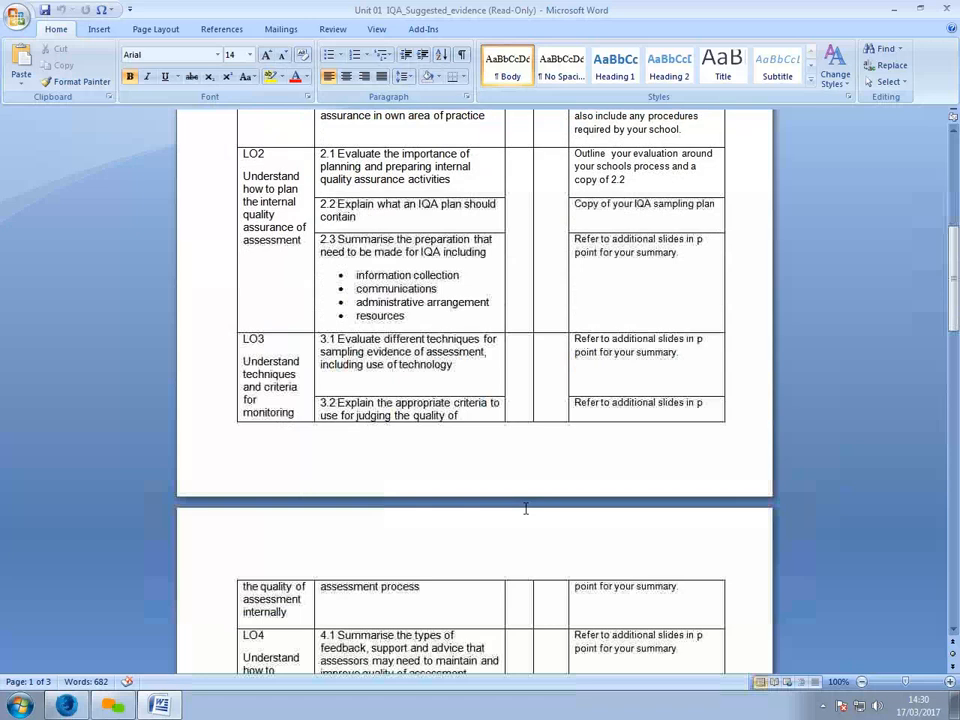
pyautogui.scroll(-3)
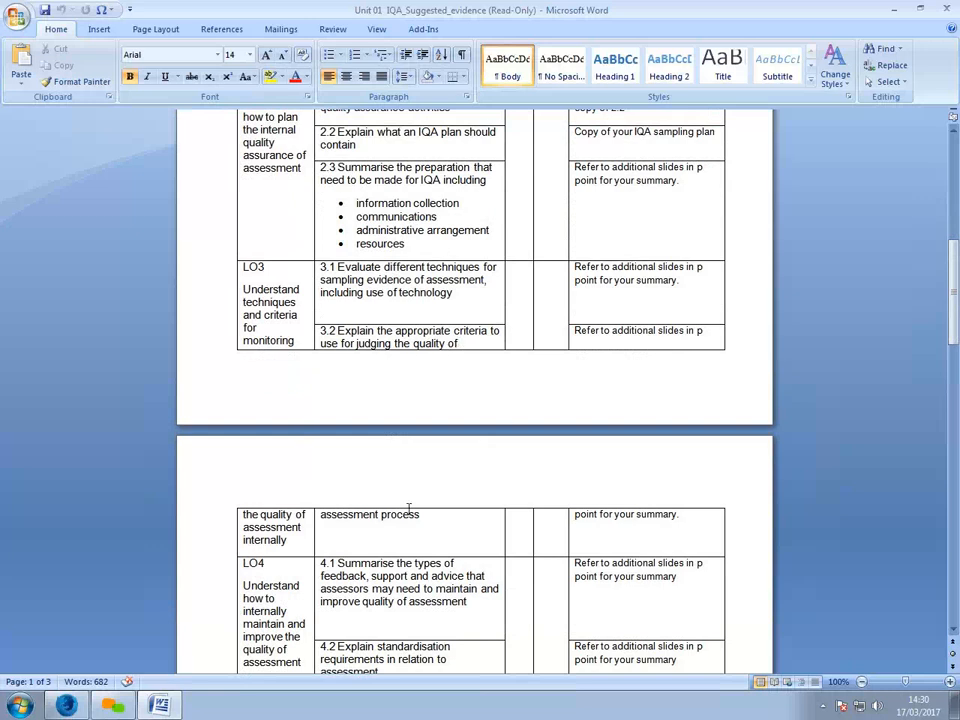
pyautogui.moveTo(496, 523)
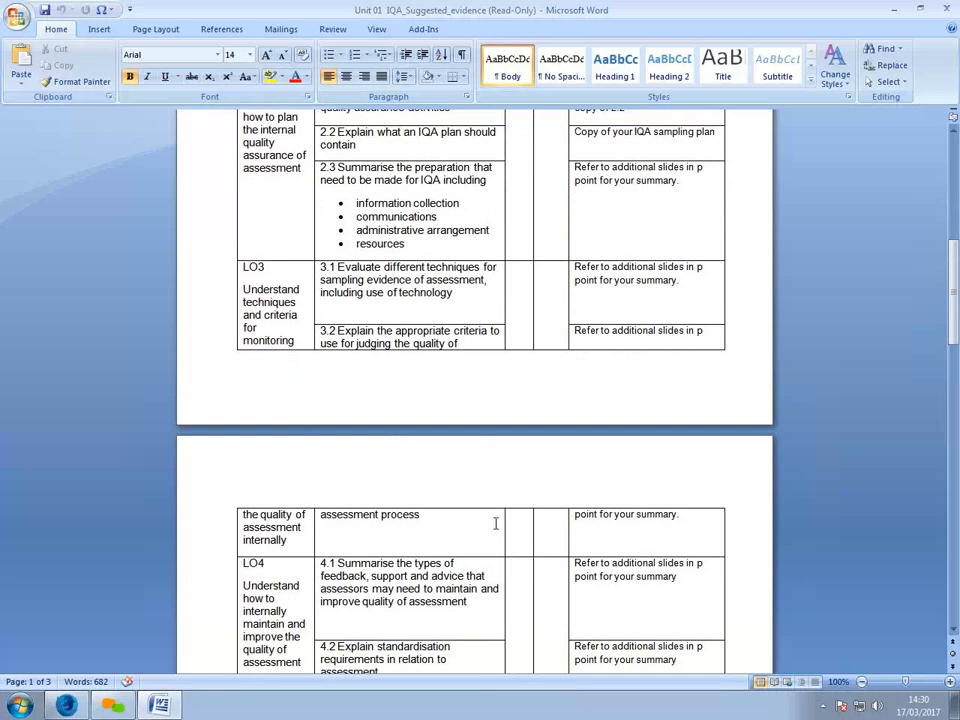
pyautogui.moveTo(682, 332)
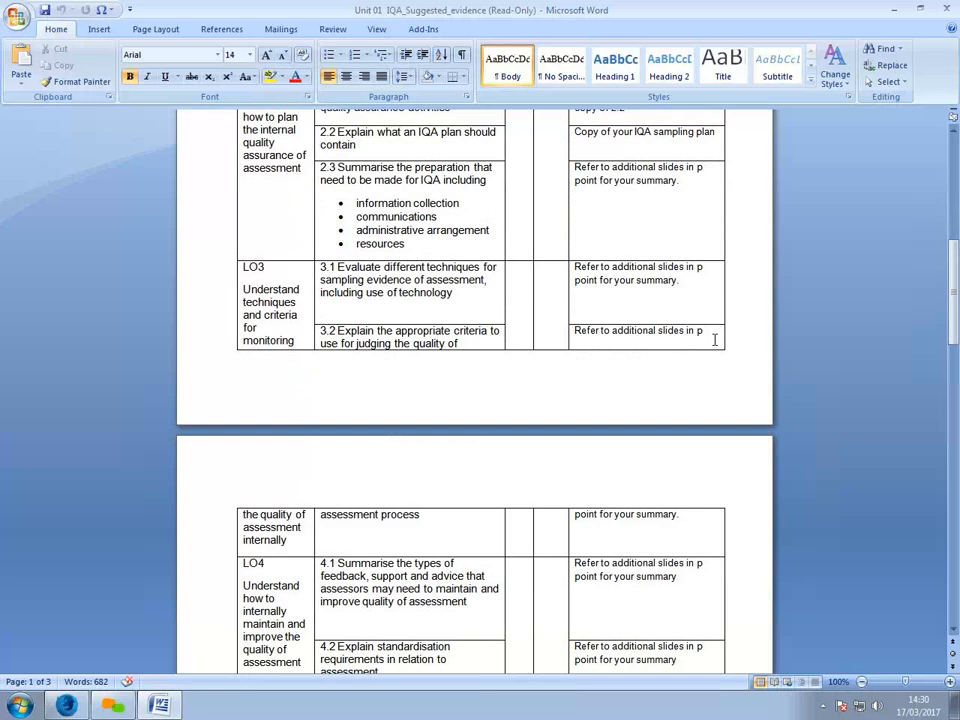
pyautogui.moveTo(648, 361)
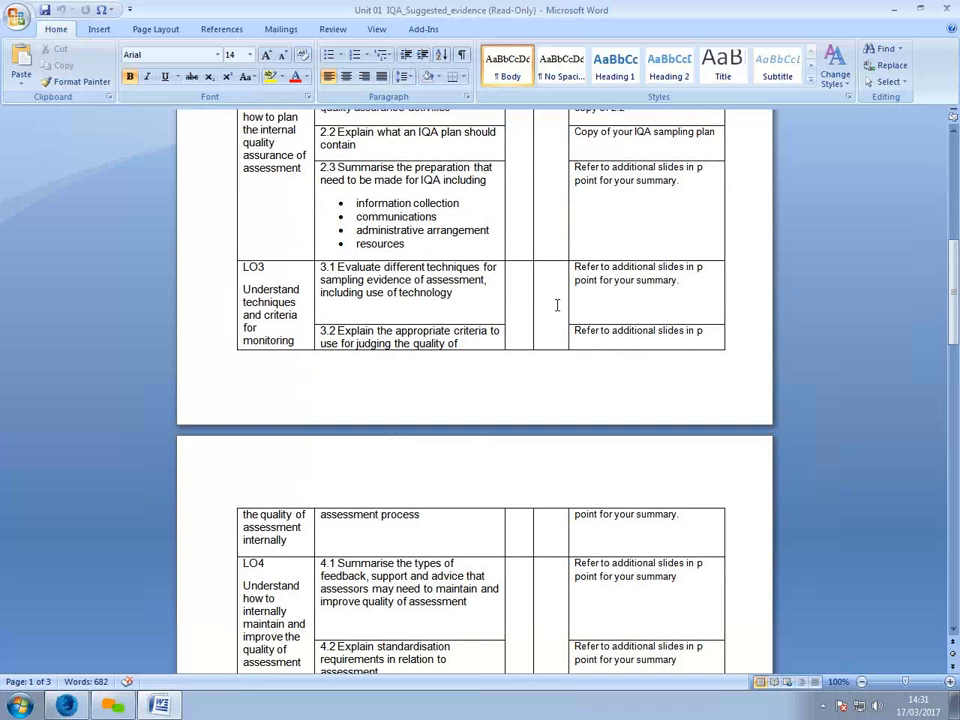
pyautogui.moveTo(573, 327)
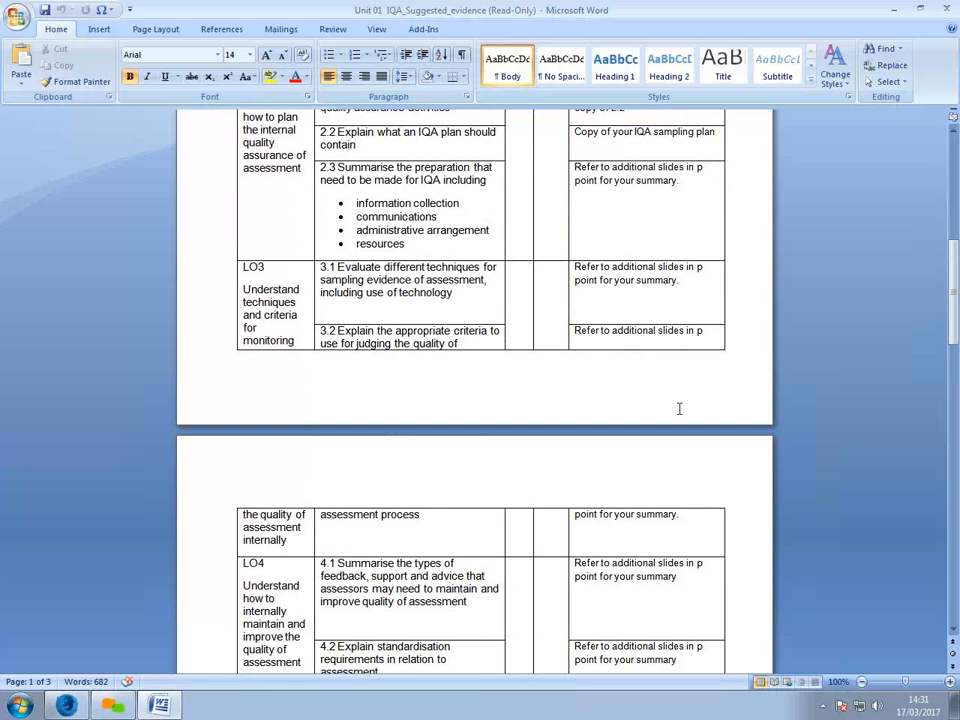
pyautogui.scroll(3)
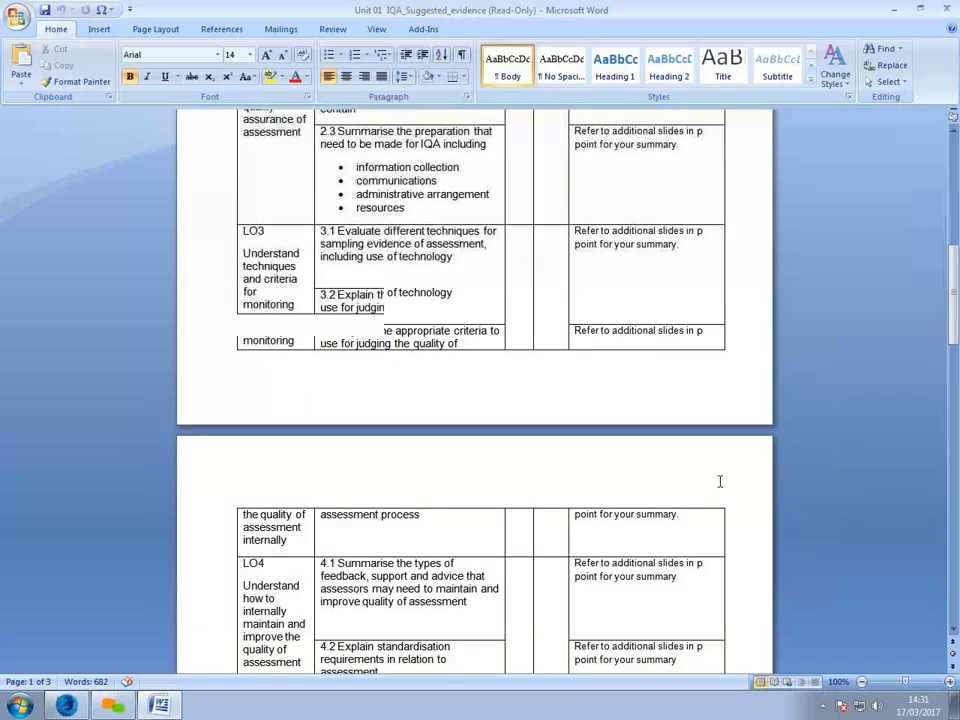
pyautogui.scroll(-3)
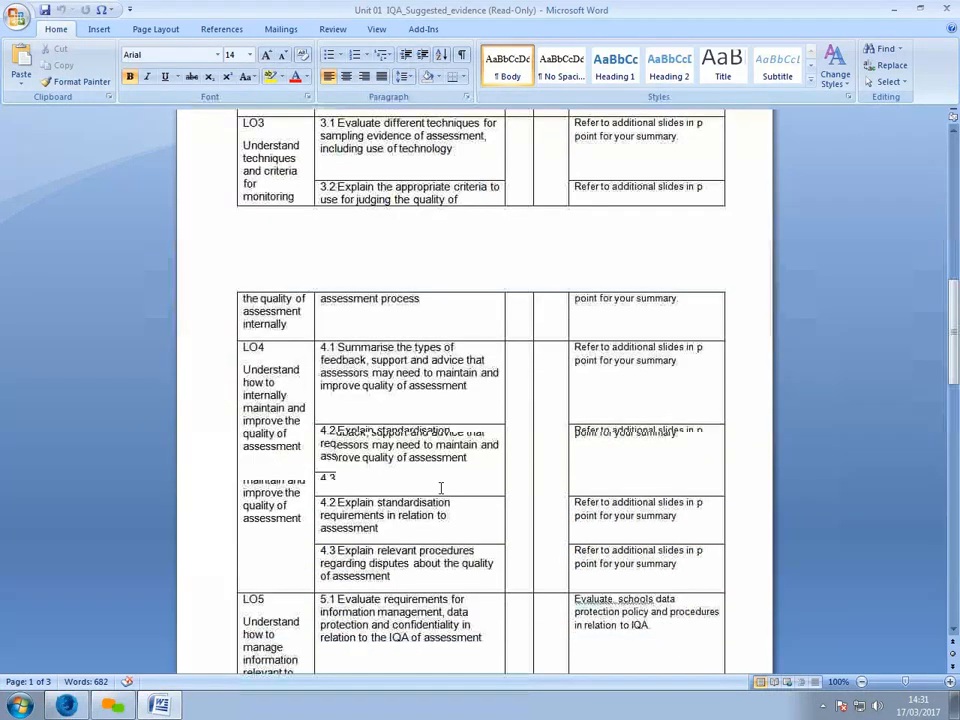
pyautogui.scroll(-3)
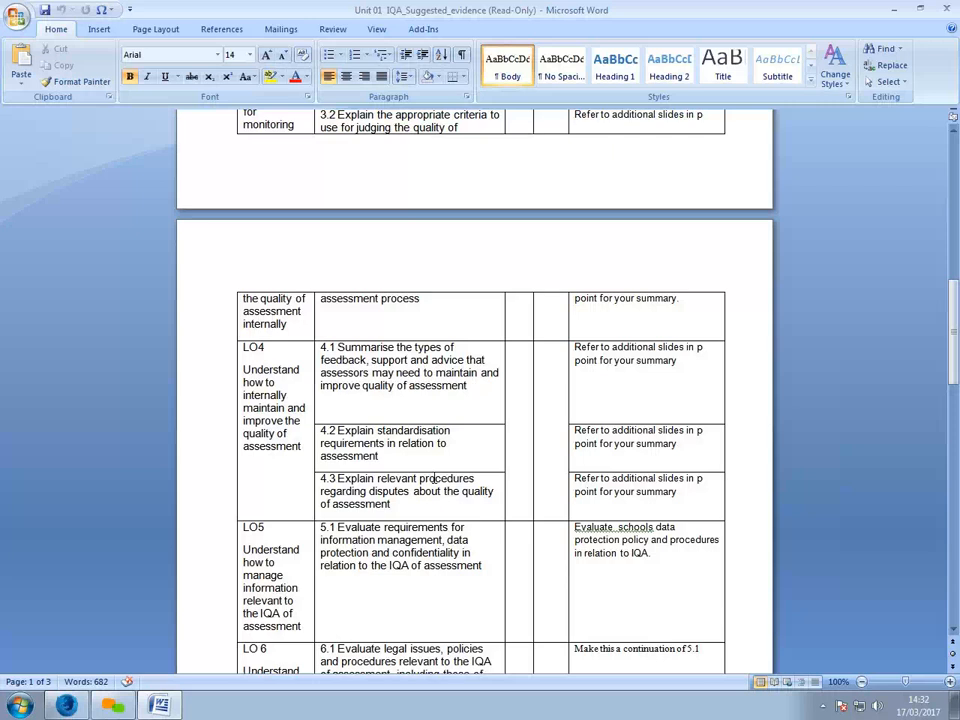
pyautogui.moveTo(447, 464)
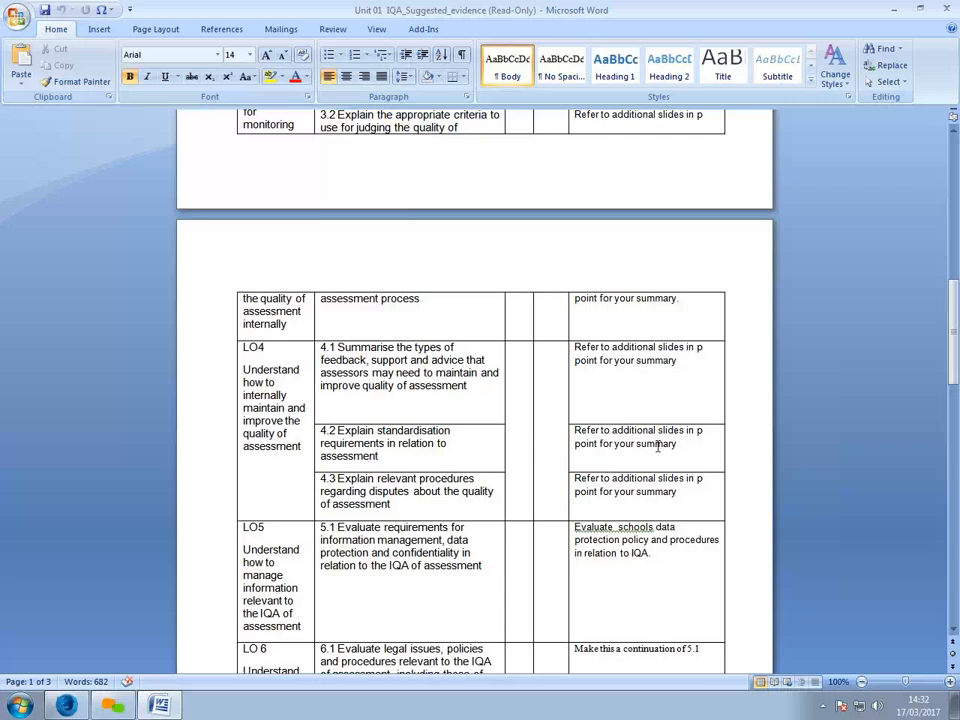
pyautogui.moveTo(705, 443)
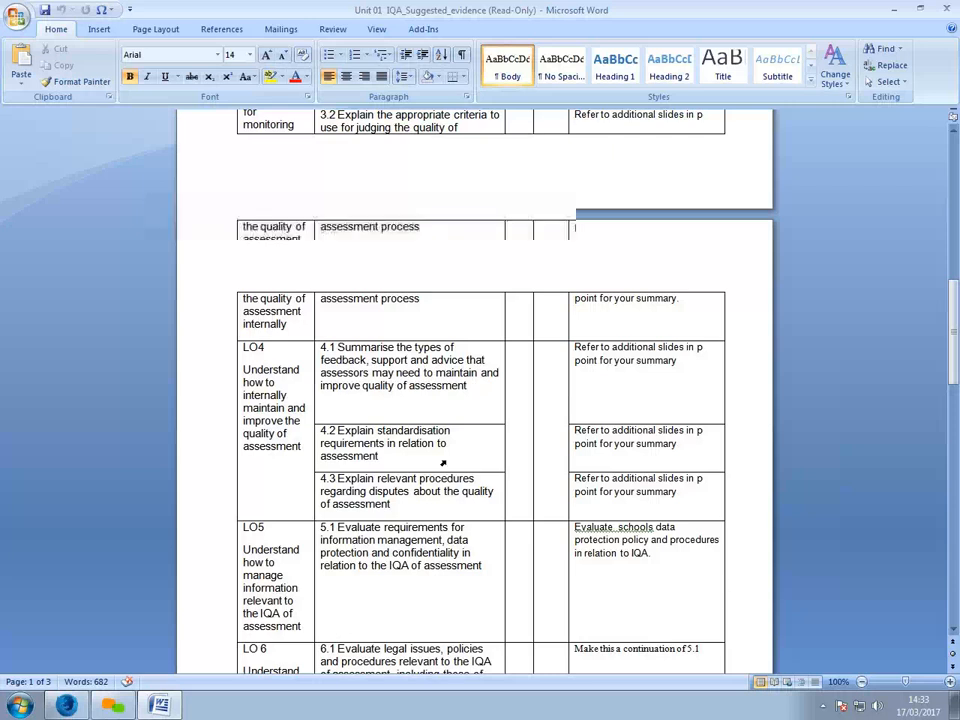
pyautogui.scroll(-3)
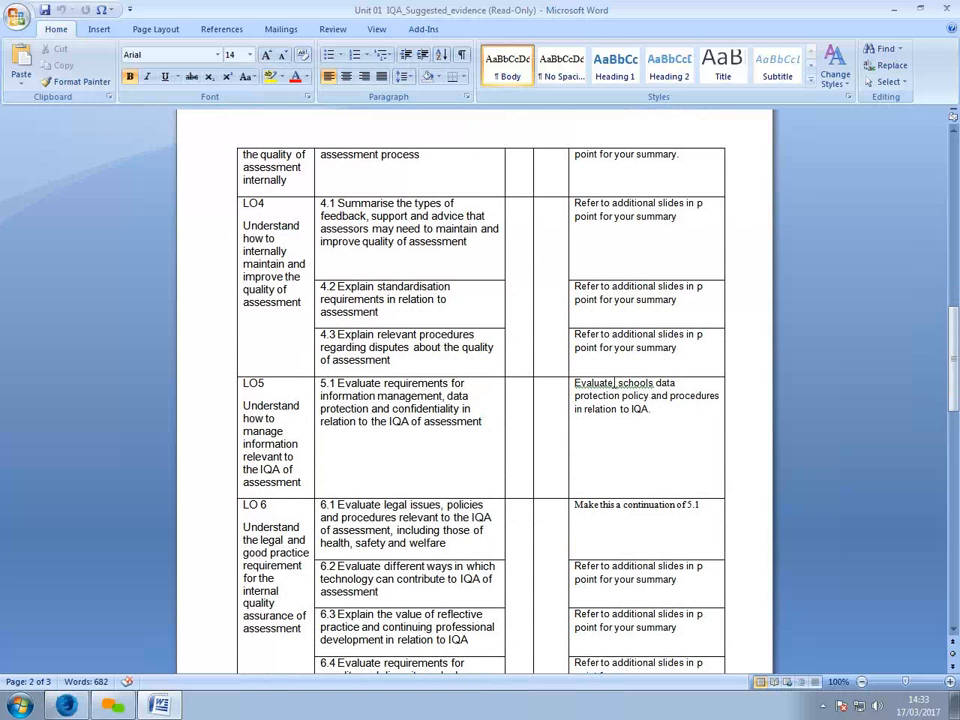
pyautogui.moveTo(694, 393)
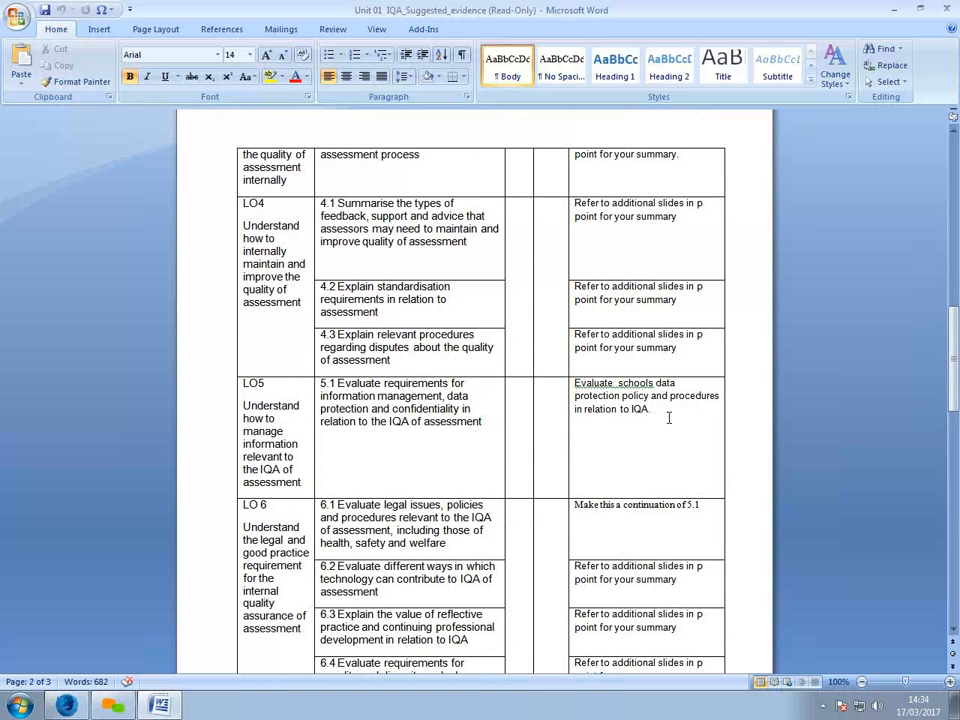
pyautogui.moveTo(662, 420)
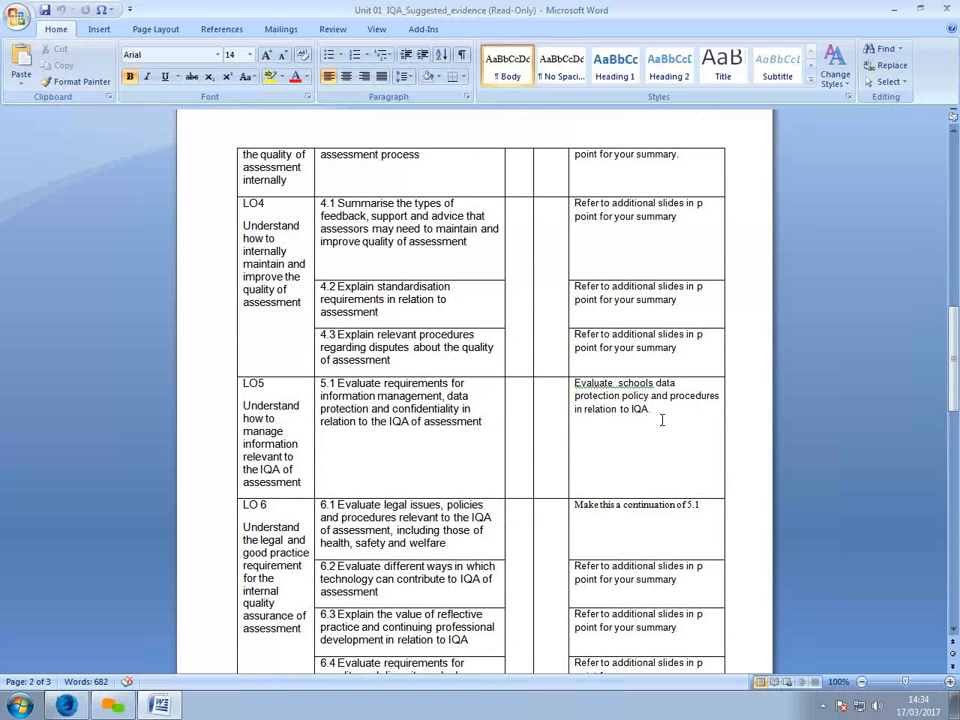
pyautogui.moveTo(640, 491)
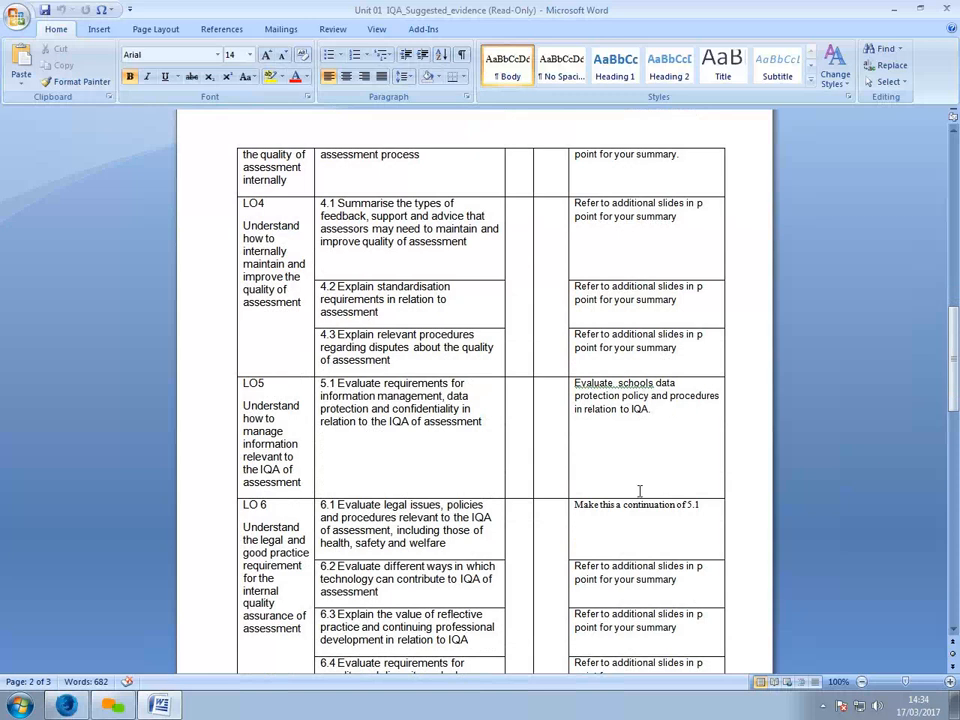
pyautogui.moveTo(621, 466)
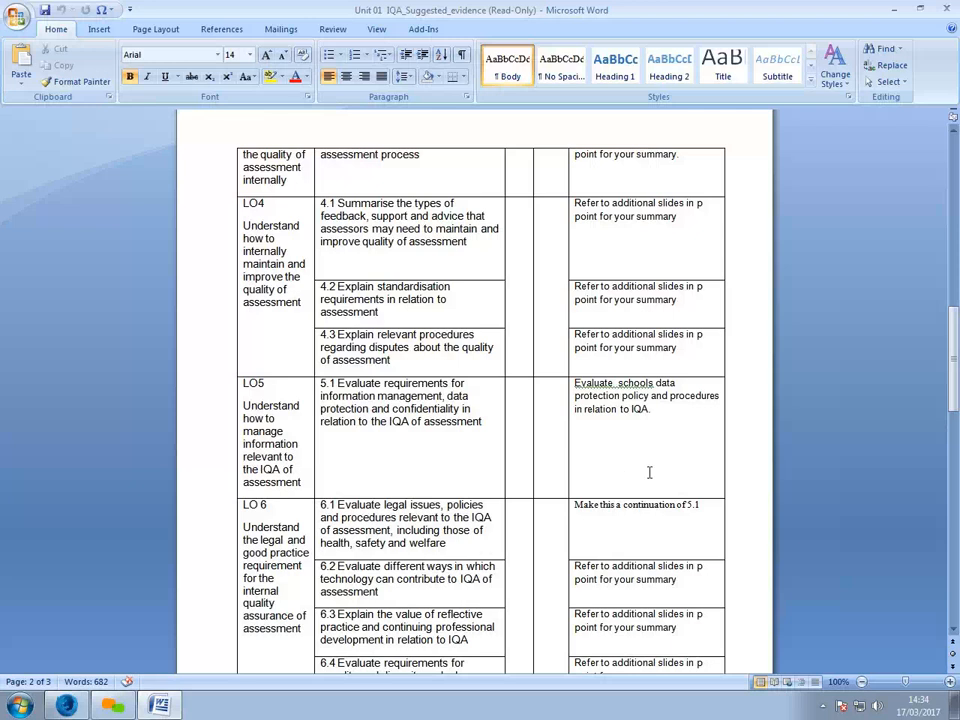
pyautogui.moveTo(637, 443)
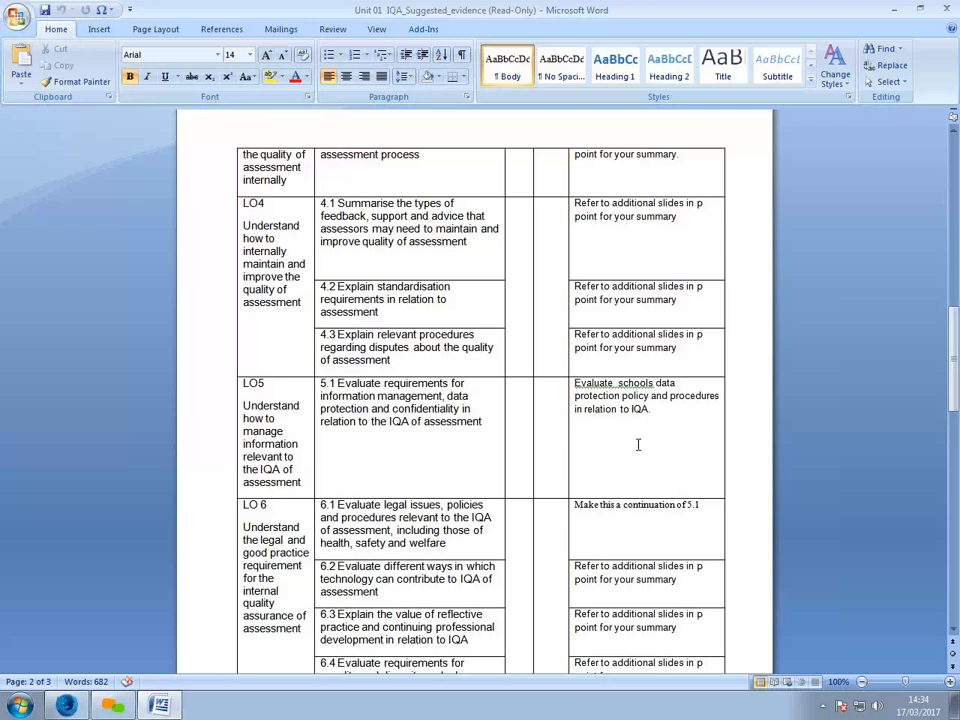
# Scroll past the evidence table down to the Assessment Guidance box on page 2/3
pyautogui.scroll(-3)
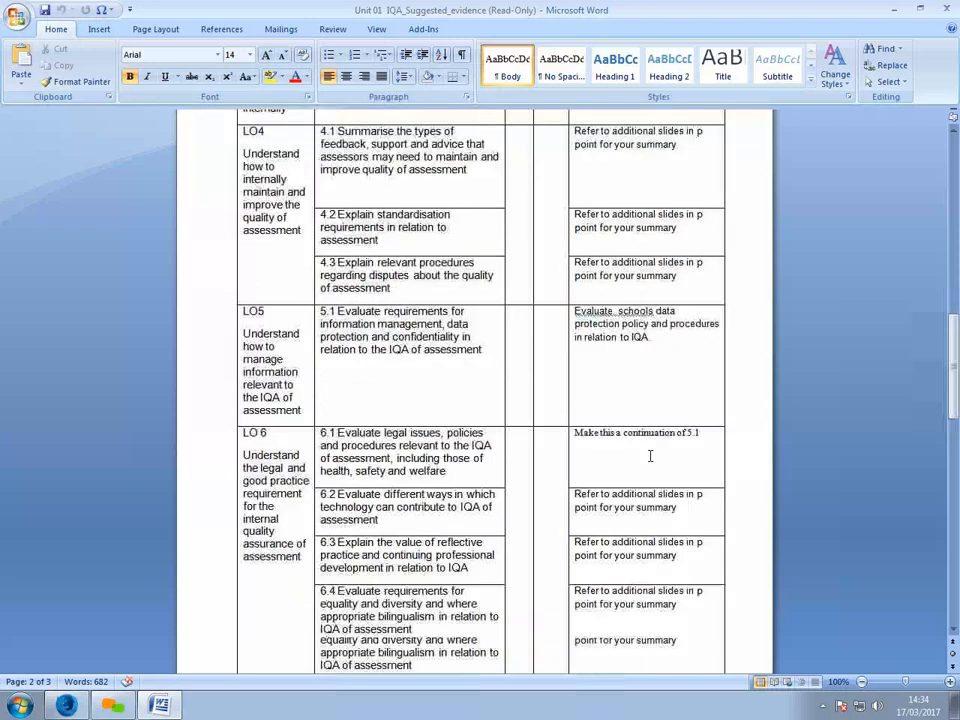
pyautogui.scroll(-3)
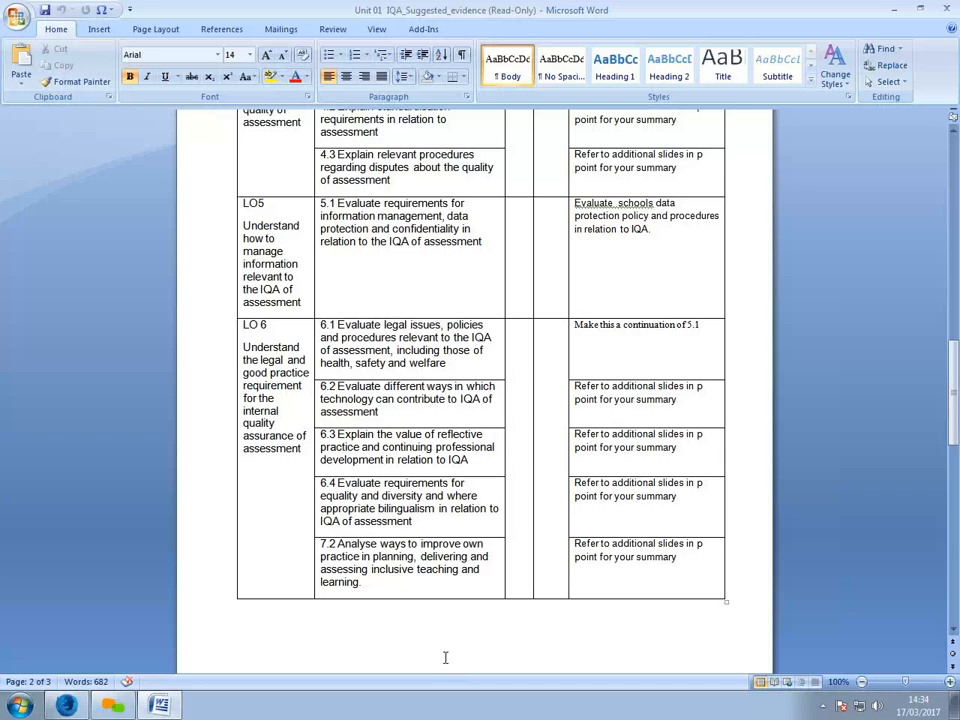
pyautogui.moveTo(587, 388)
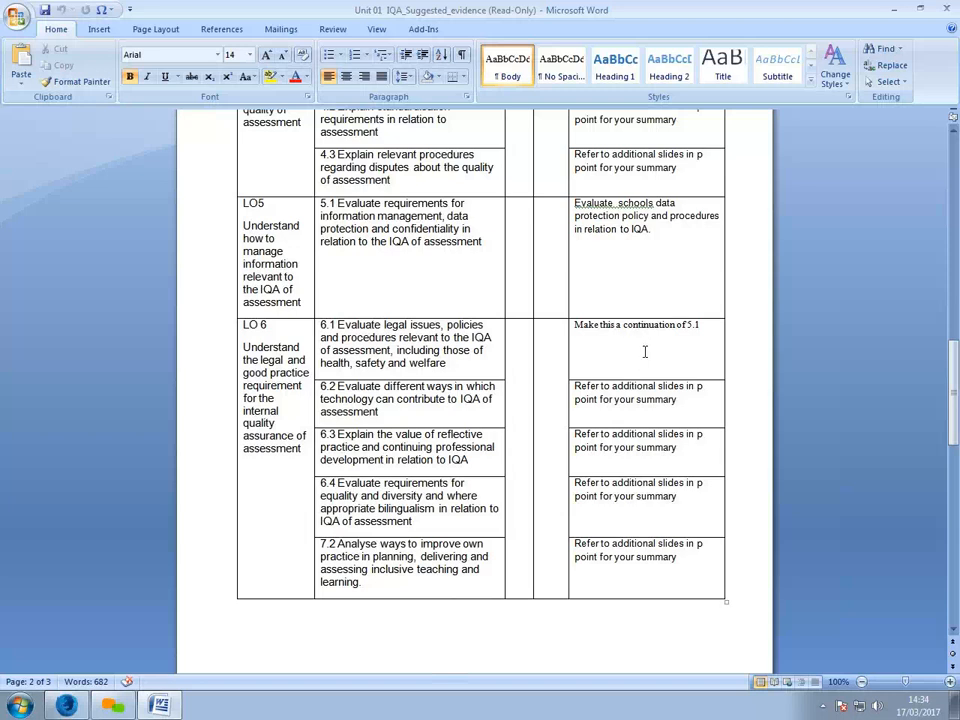
pyautogui.moveTo(755, 321)
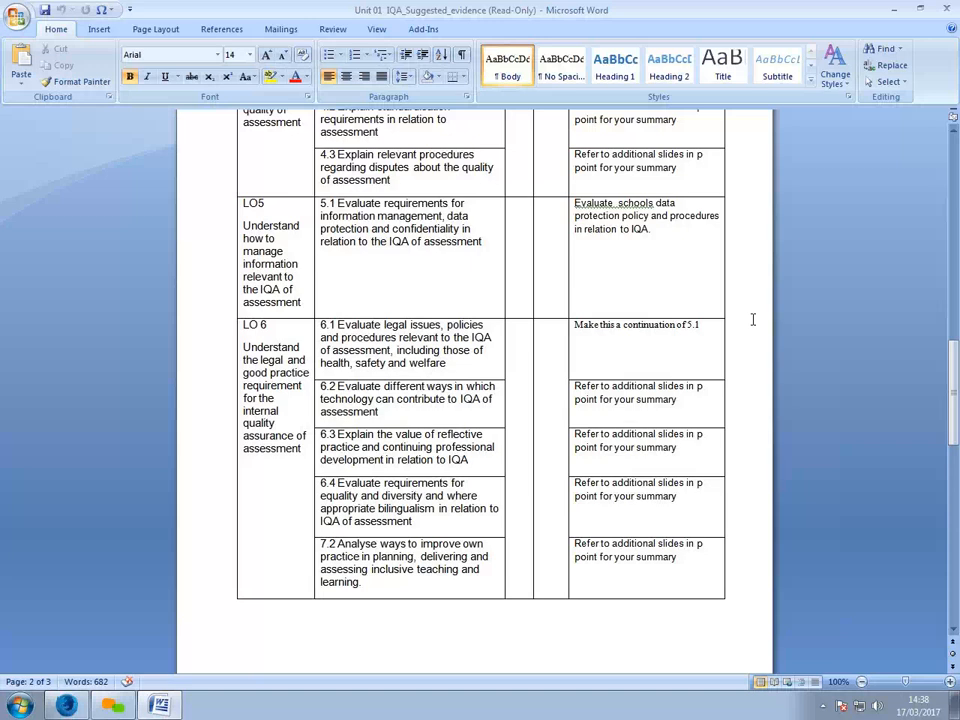
pyautogui.moveTo(556, 358)
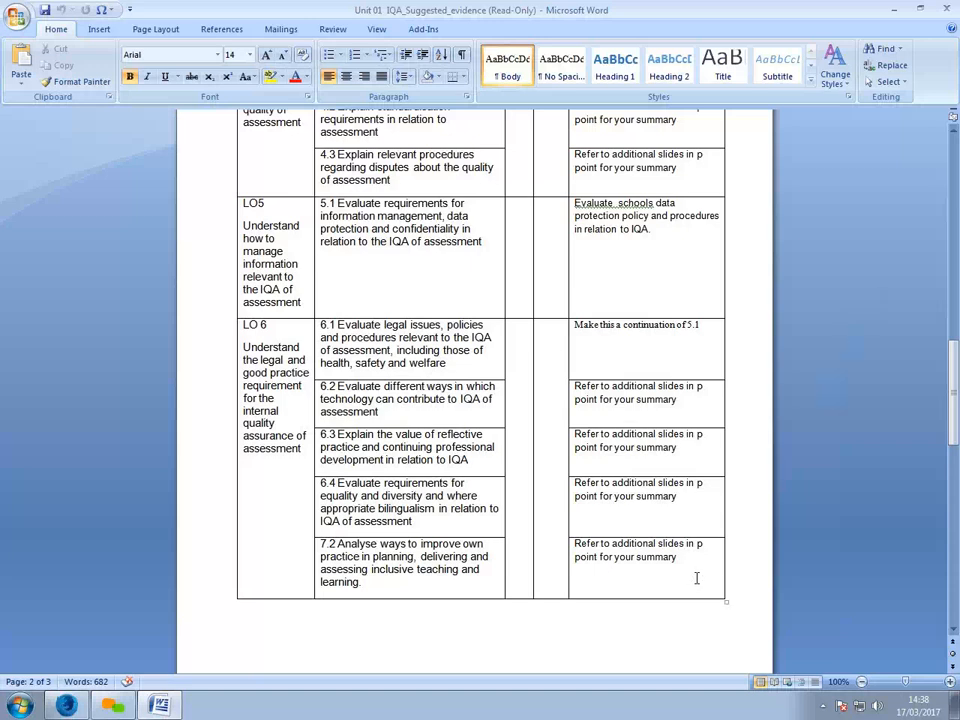
pyautogui.moveTo(705, 547)
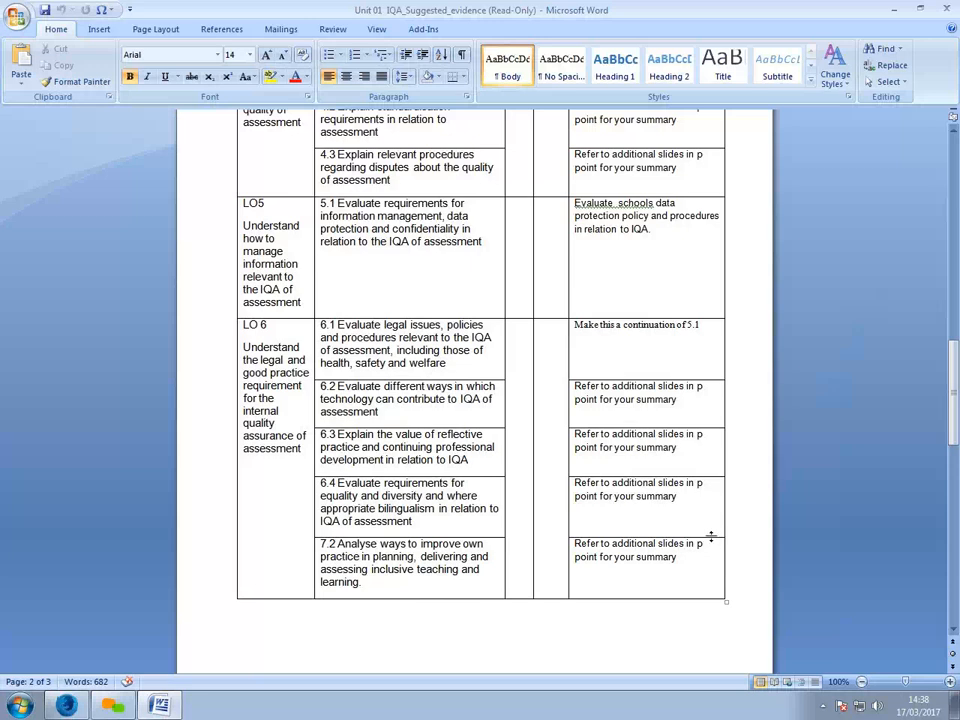
pyautogui.scroll(-3)
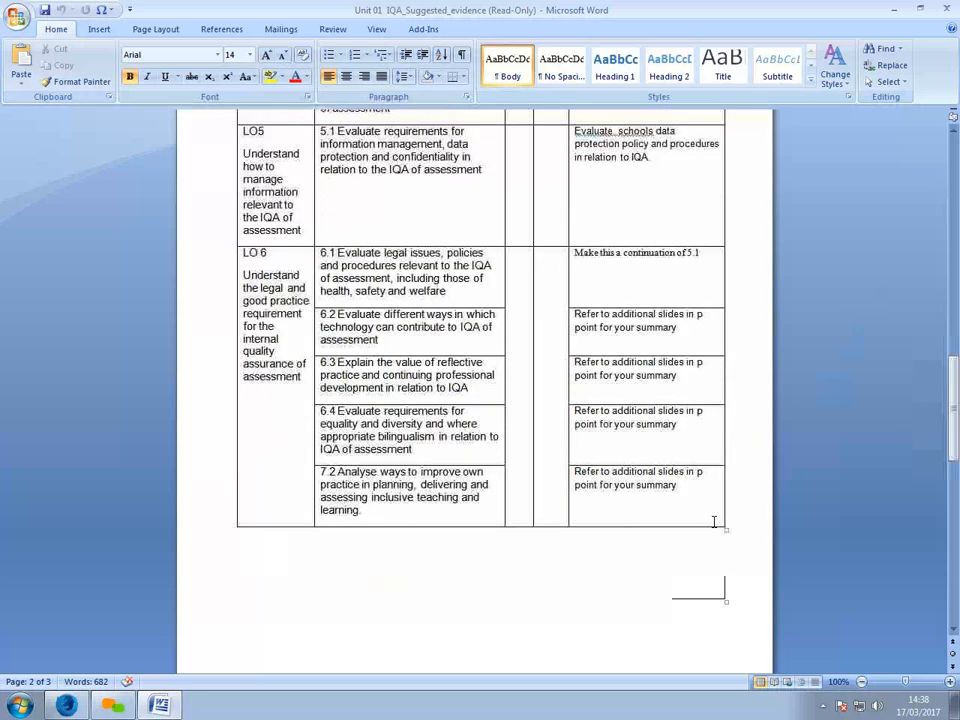
pyautogui.scroll(-3)
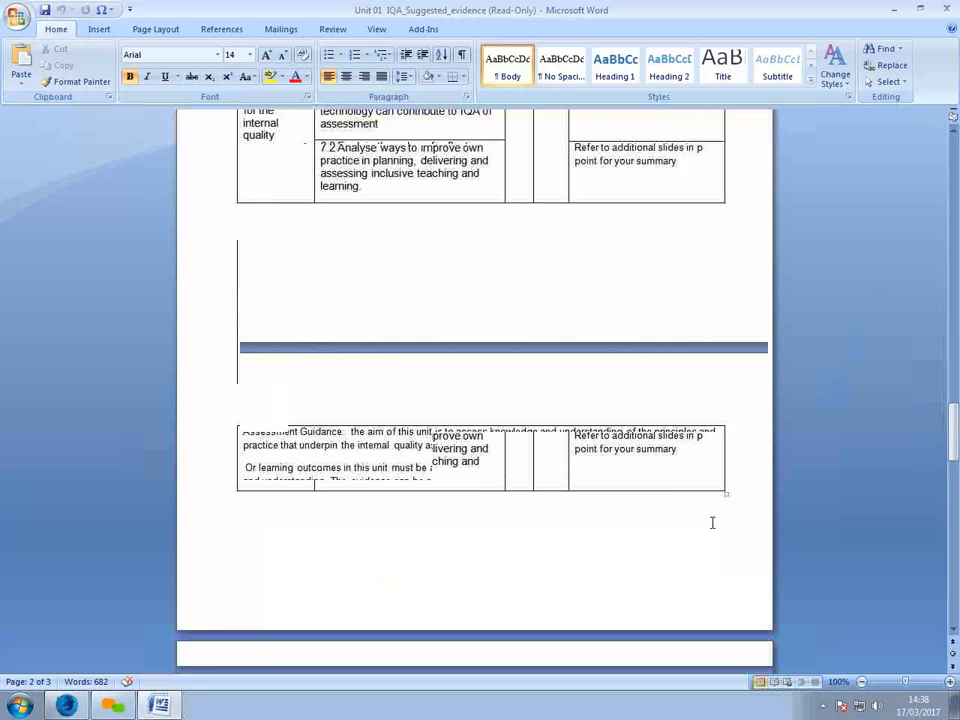
pyautogui.scroll(-3)
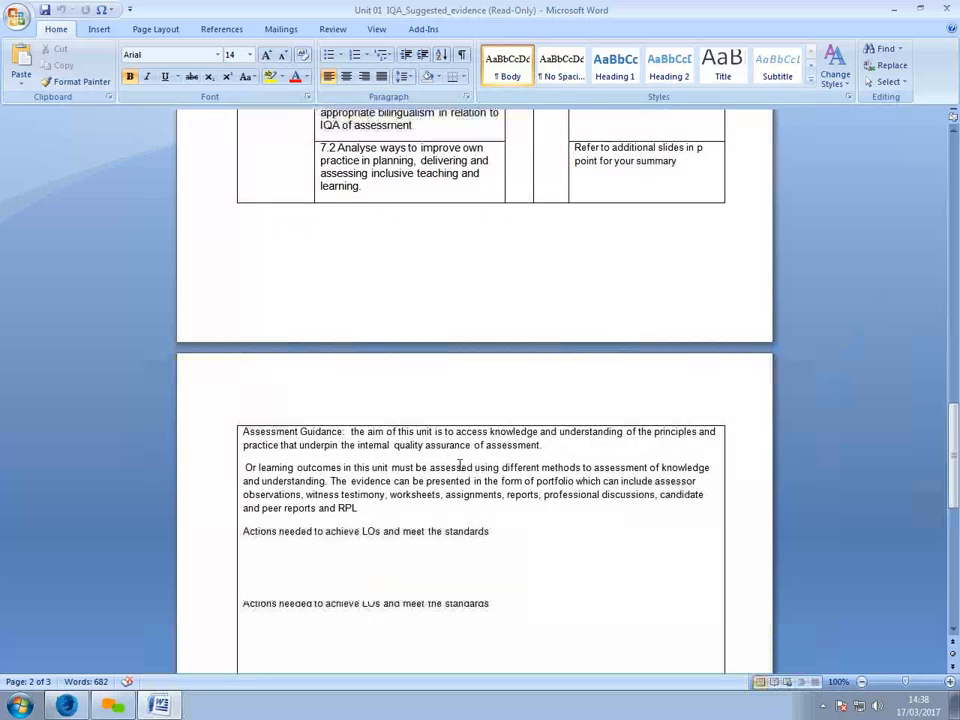
pyautogui.scroll(-3)
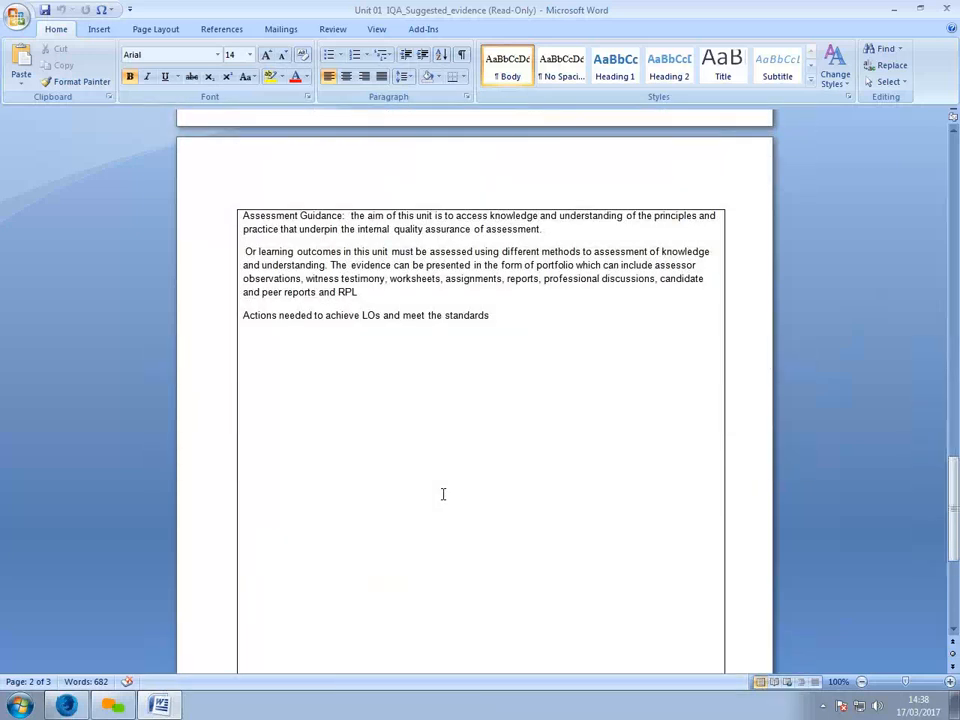
pyautogui.moveTo(413, 468)
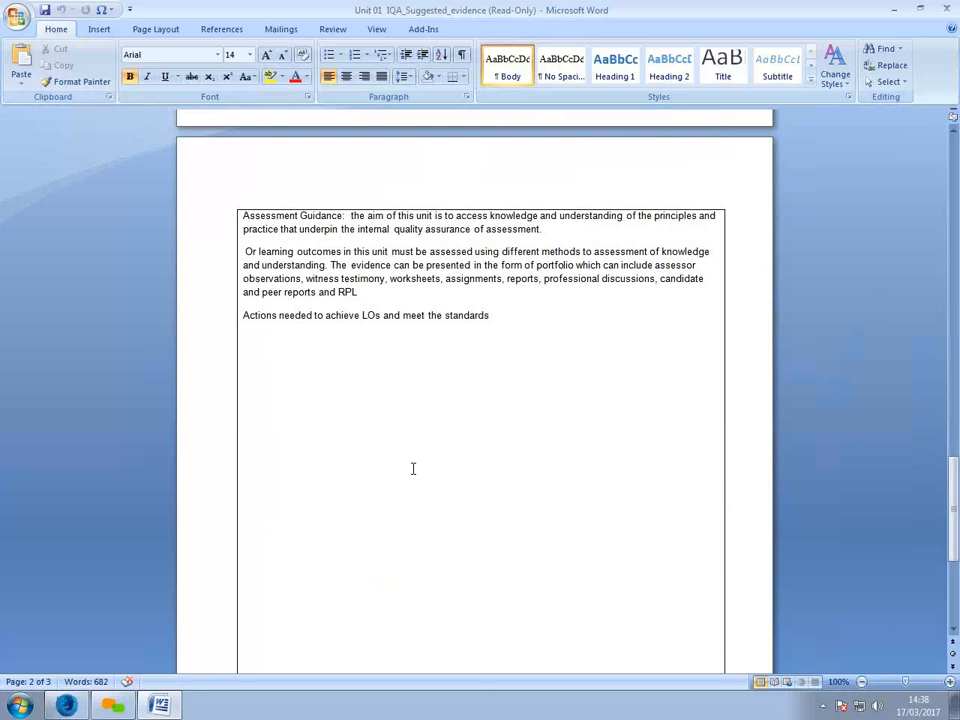
pyautogui.moveTo(267, 254)
pyautogui.write('All')
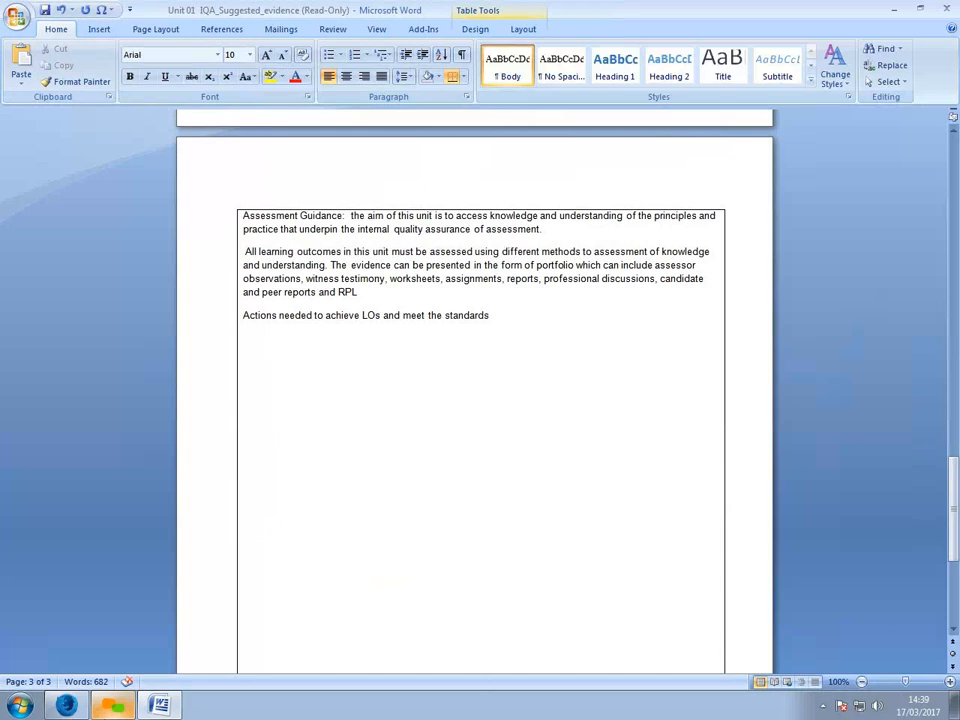
pyautogui.moveTo(300, 562)
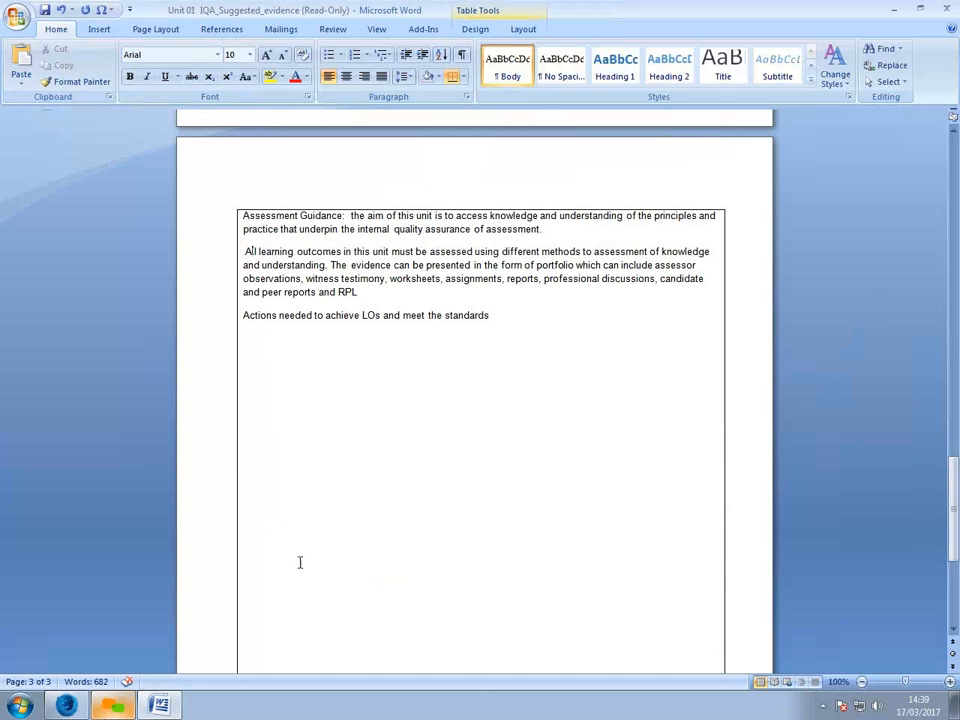
pyautogui.moveTo(250, 263)
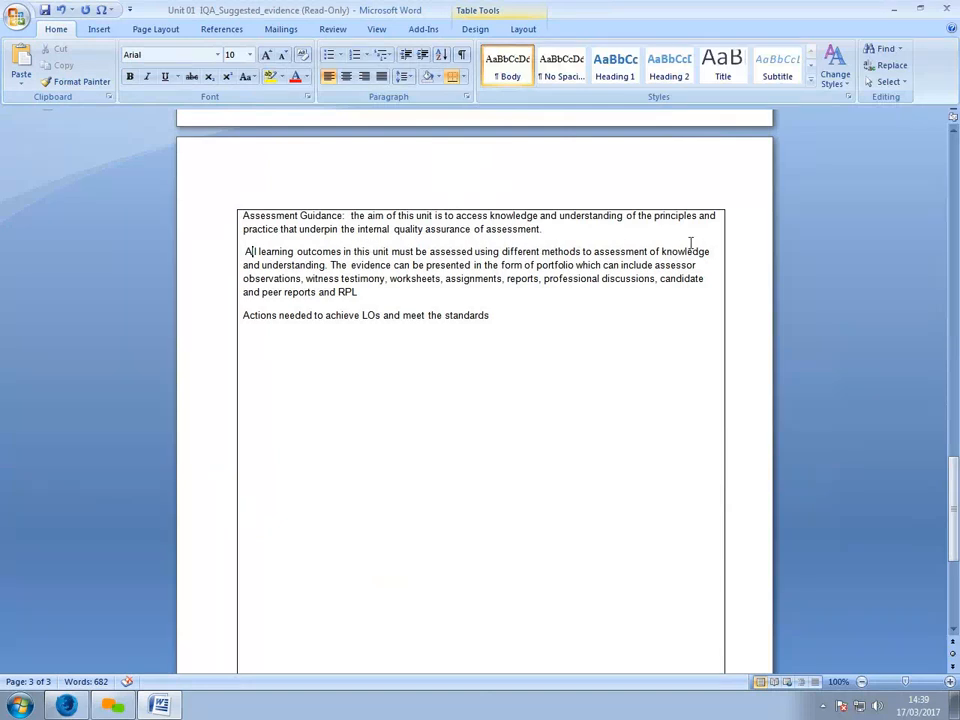
pyautogui.moveTo(372, 265)
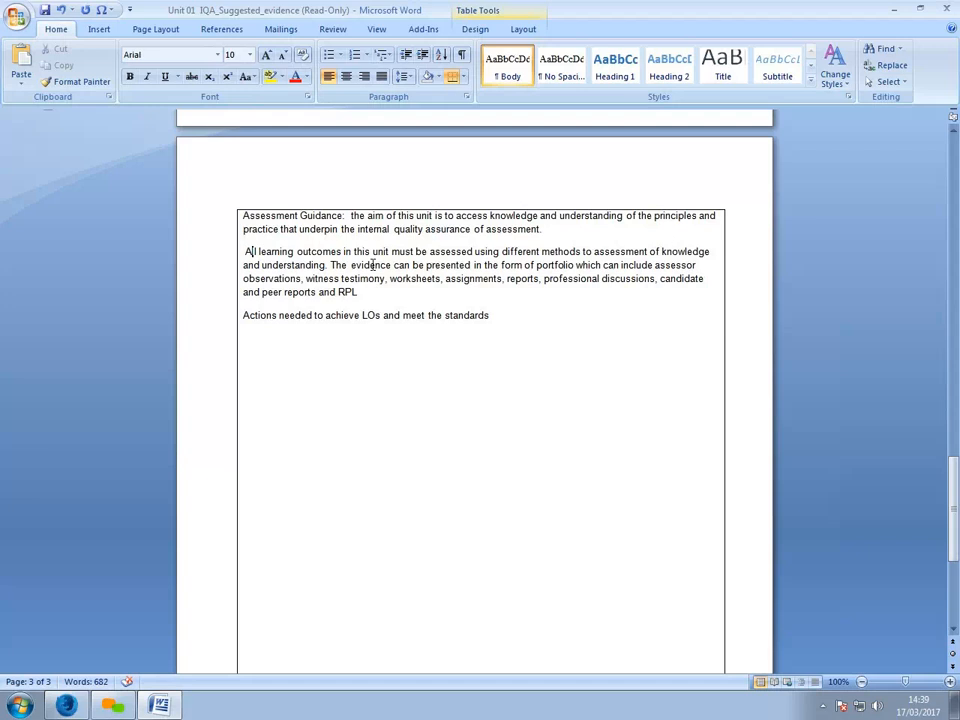
pyautogui.moveTo(495, 263)
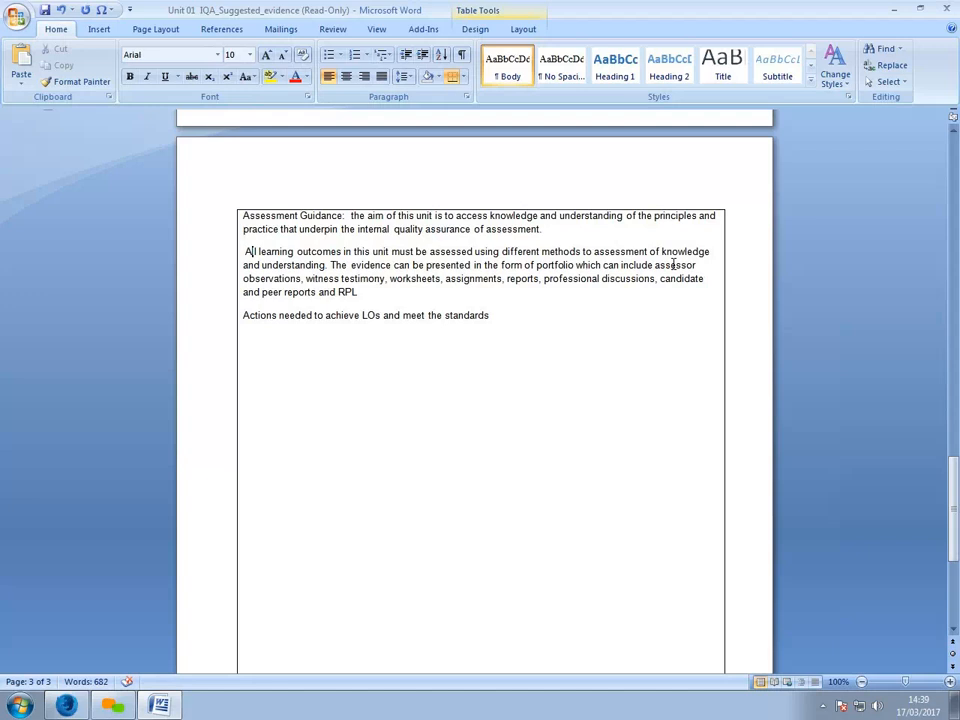
pyautogui.moveTo(350, 278)
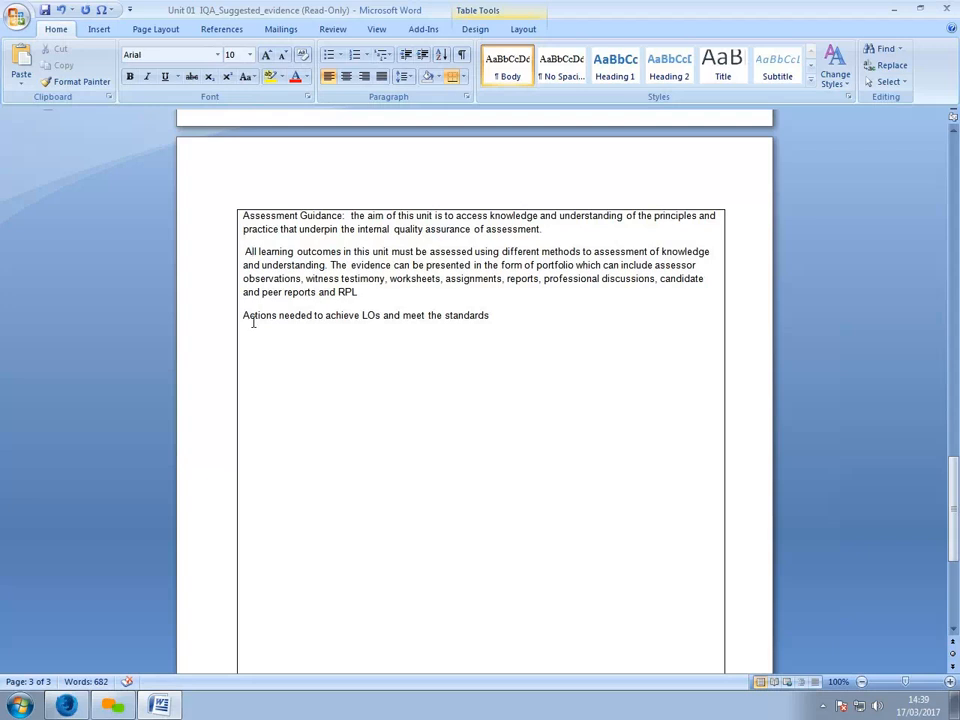
pyautogui.moveTo(537, 338)
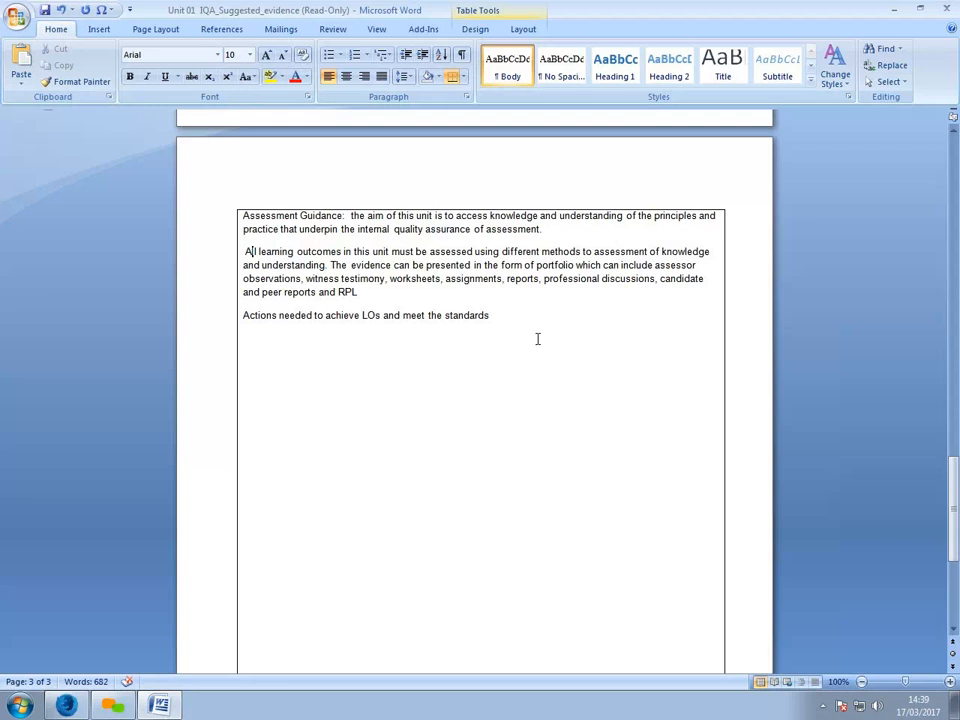
pyautogui.moveTo(308, 198)
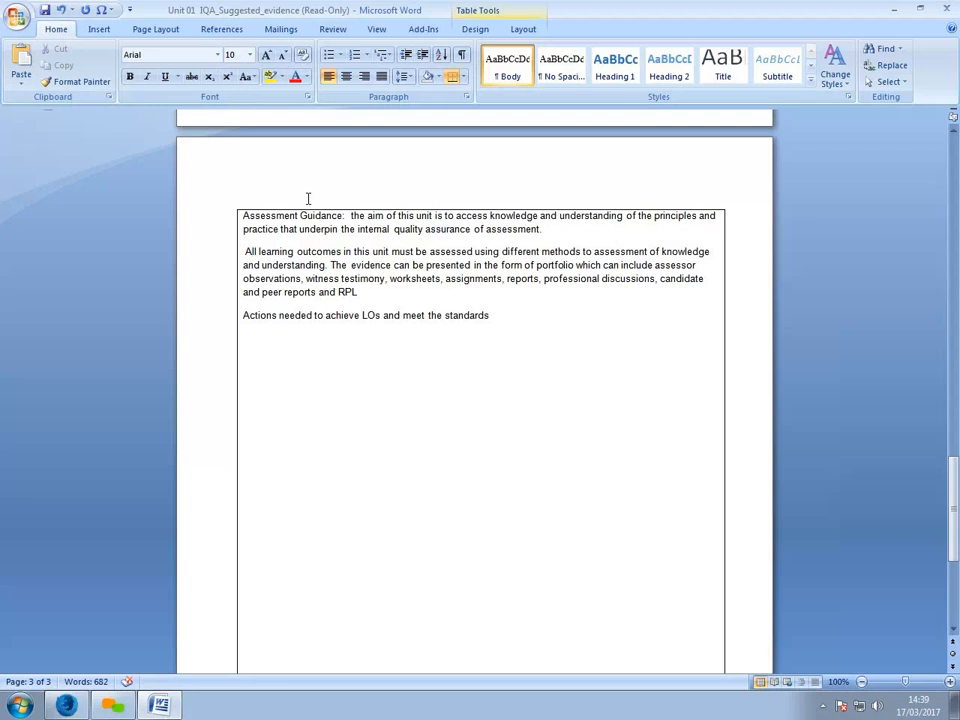
pyautogui.moveTo(251, 252)
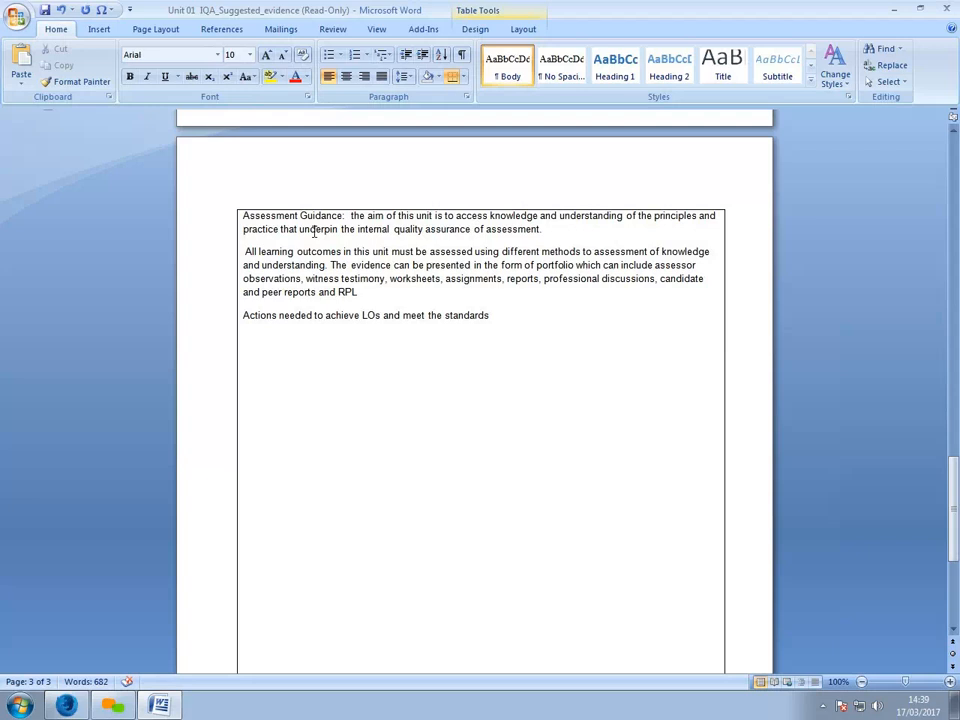
pyautogui.moveTo(355, 222)
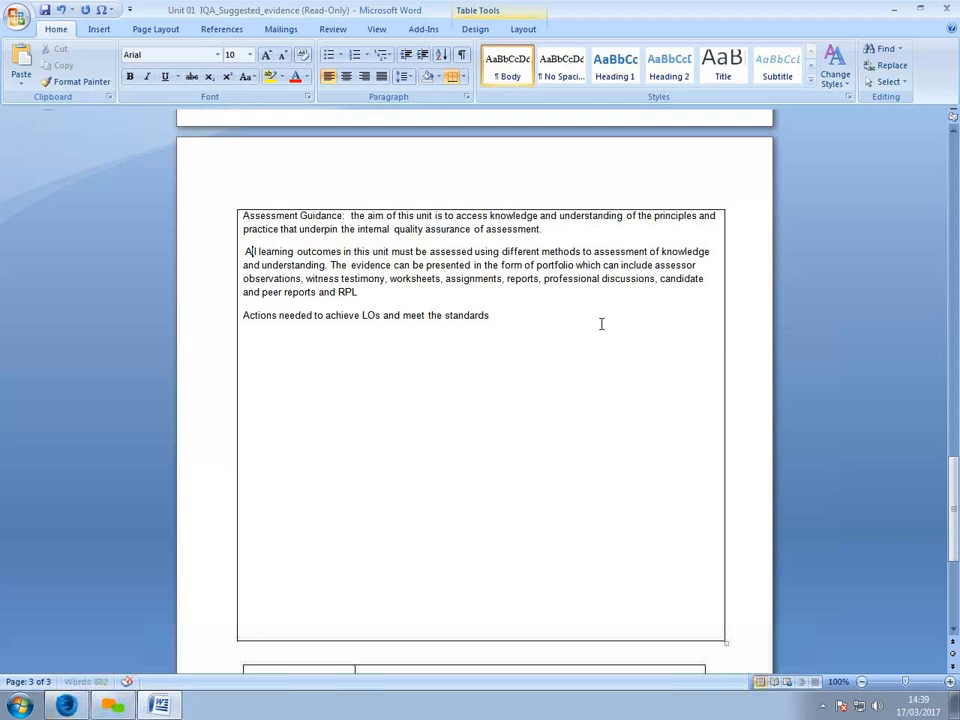
# Scroll back up to the LO4, LO5 and LO6 rows of the unit table
pyautogui.scroll(-3)
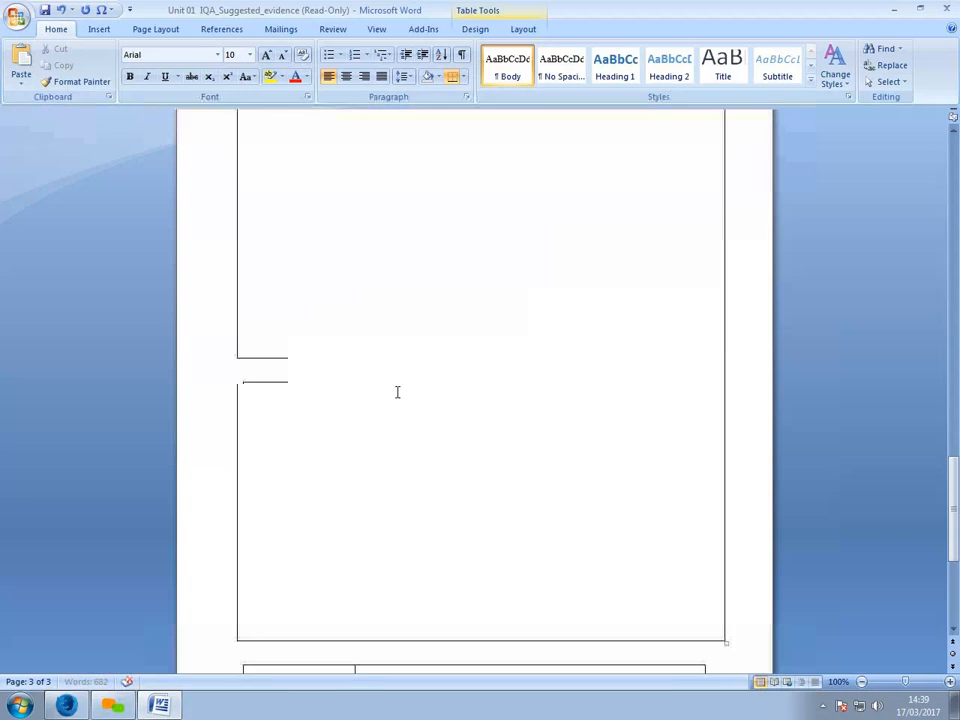
pyautogui.scroll(3)
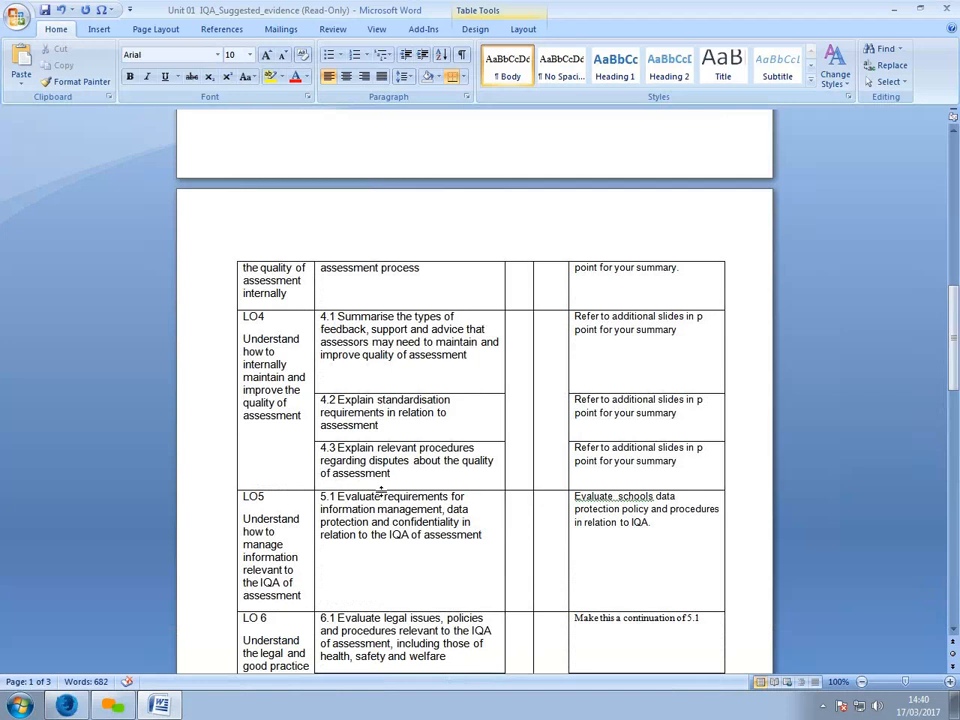
pyautogui.moveTo(376, 207)
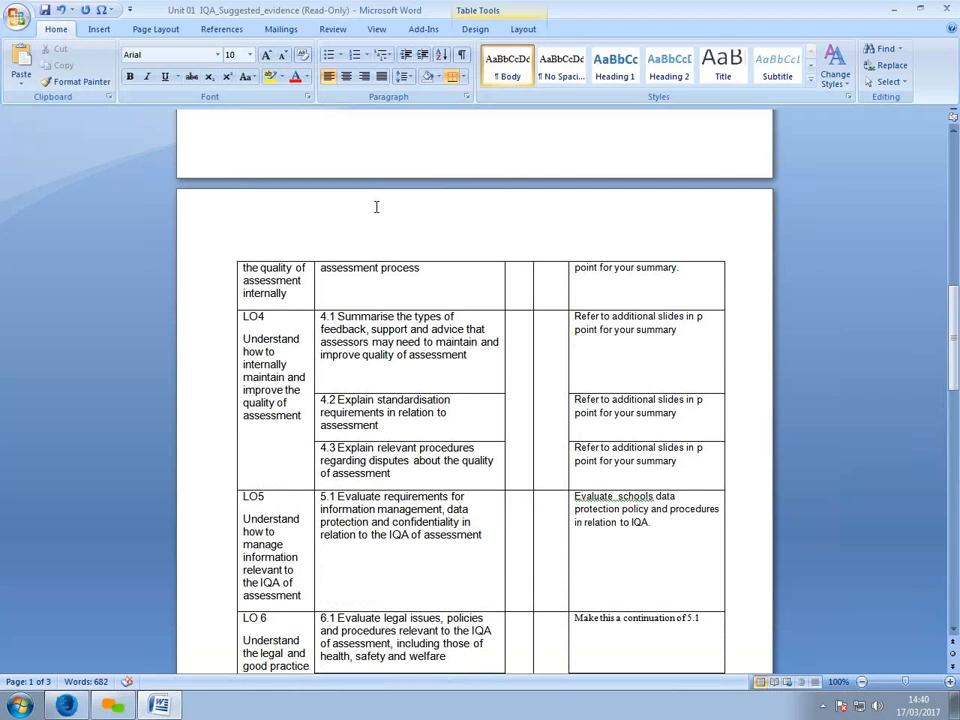
pyautogui.moveTo(420, 142)
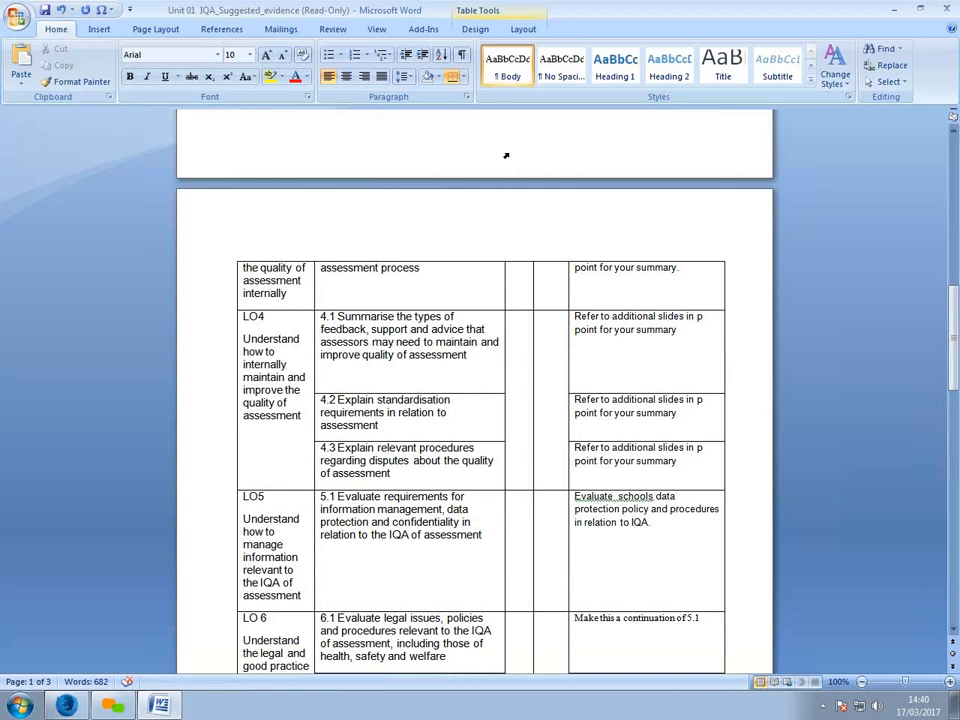
pyautogui.moveTo(627, 149)
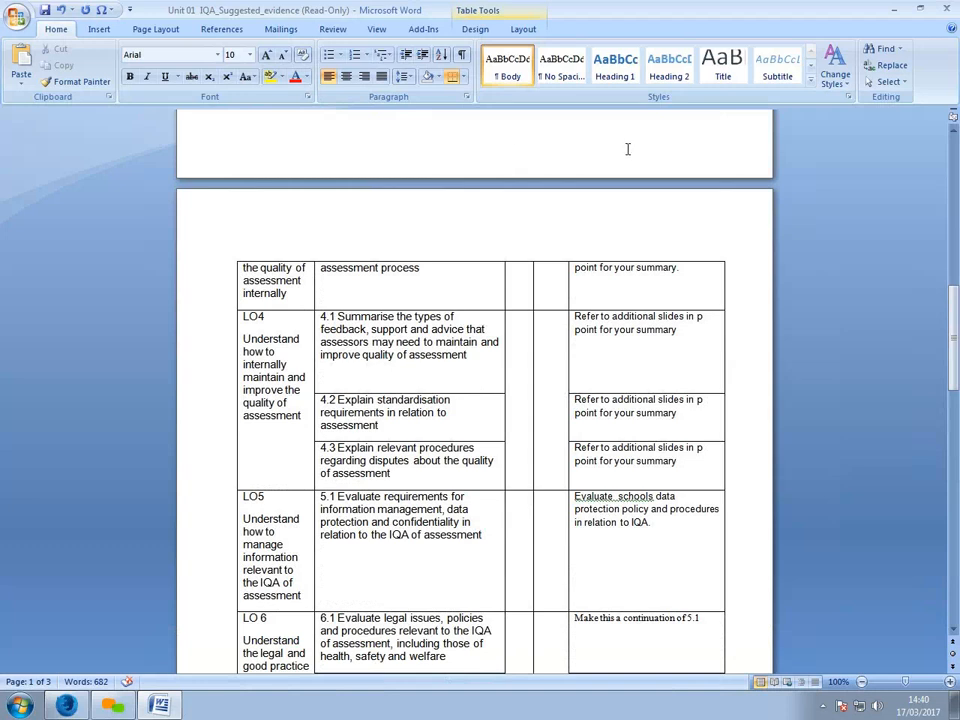
pyautogui.moveTo(536, 142)
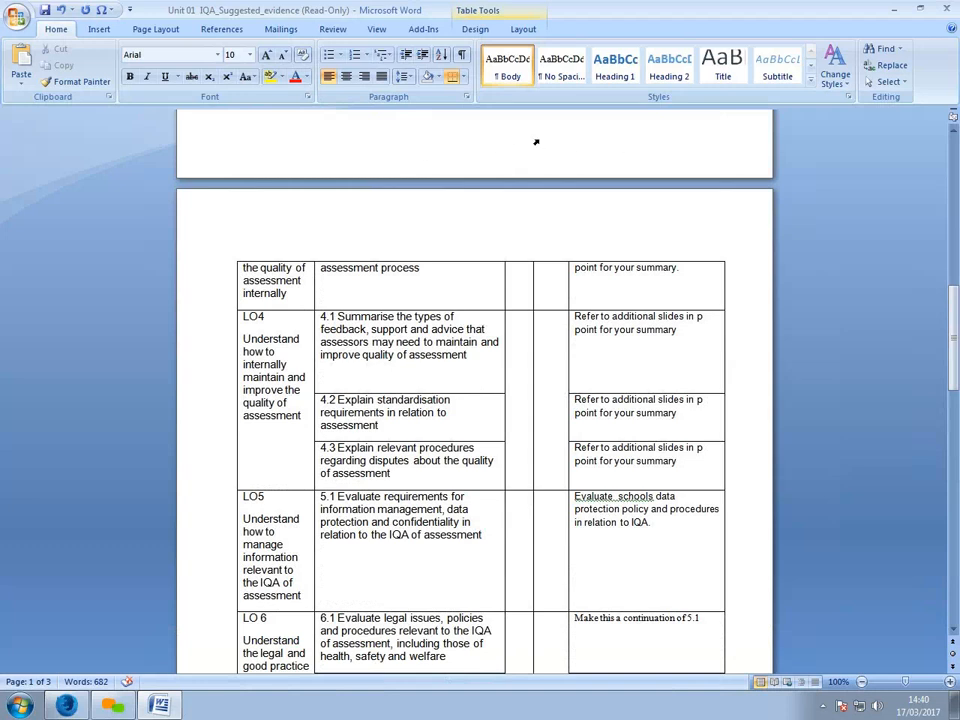
pyautogui.moveTo(528, 152)
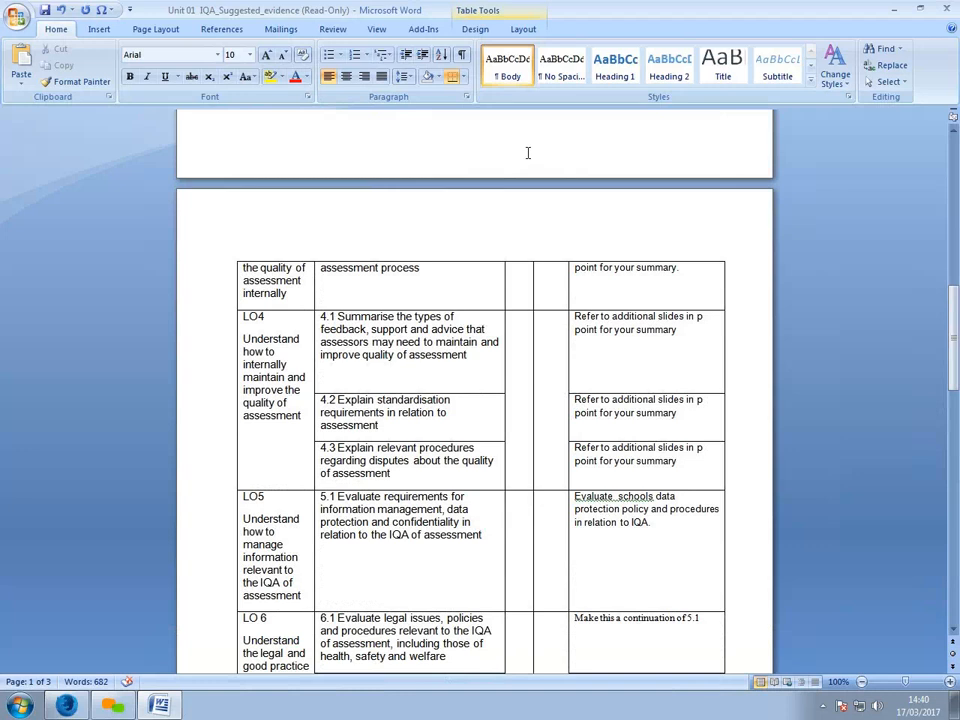
pyautogui.moveTo(531, 156)
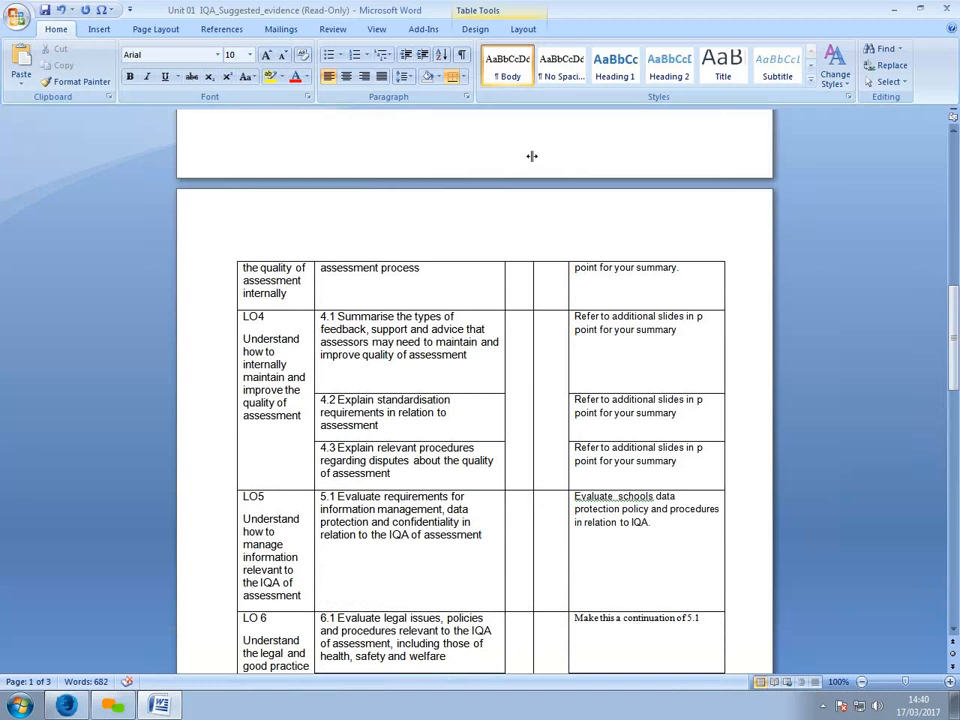
pyautogui.moveTo(529, 156)
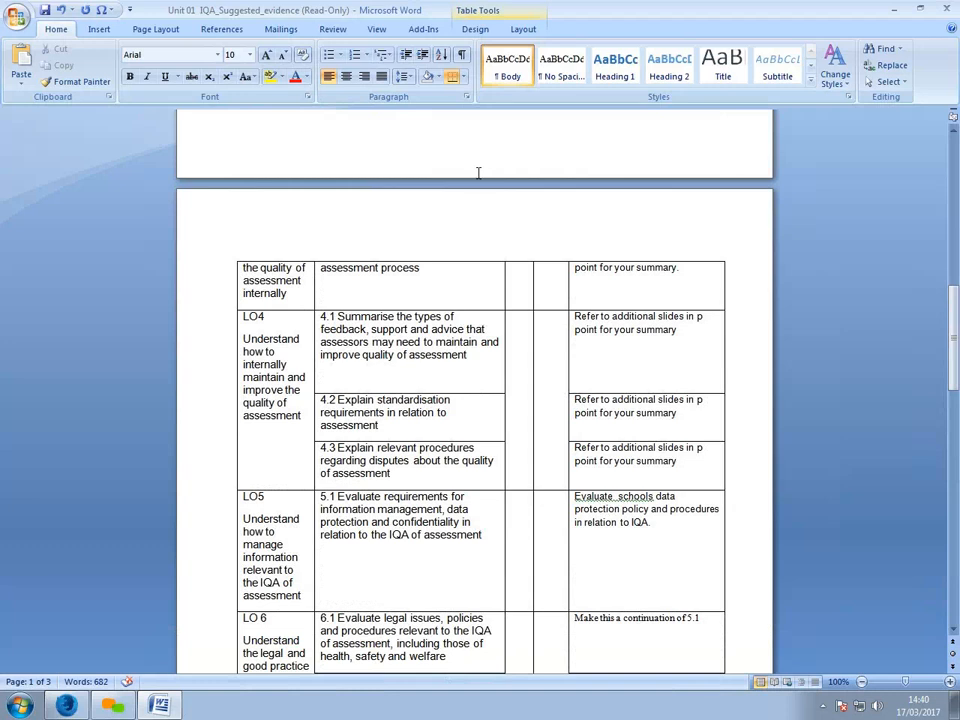
pyautogui.moveTo(492, 153)
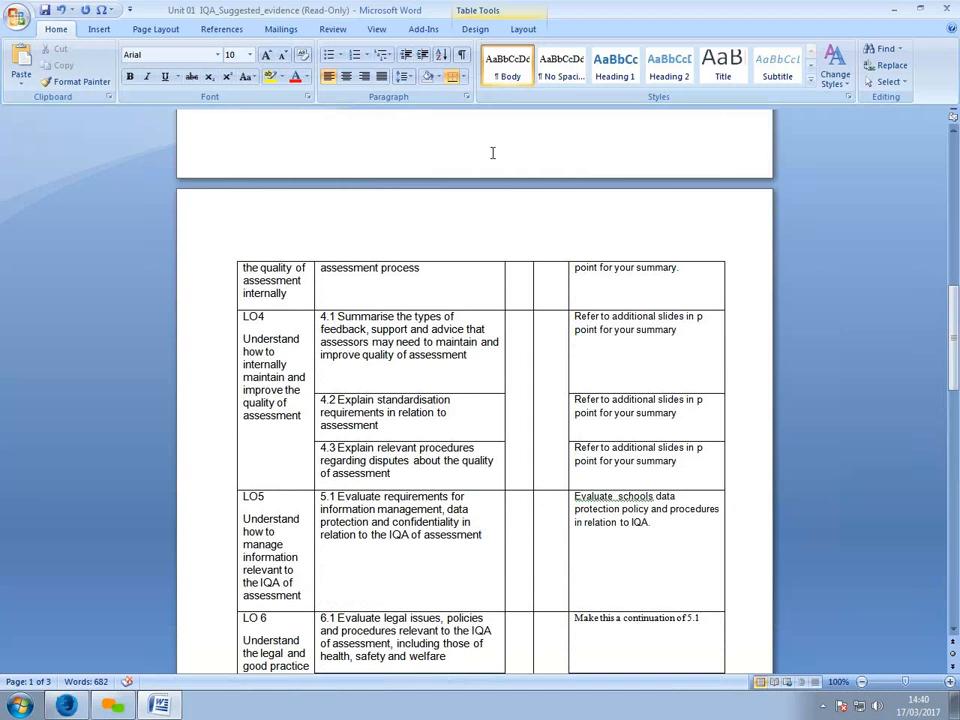
pyautogui.moveTo(516, 138)
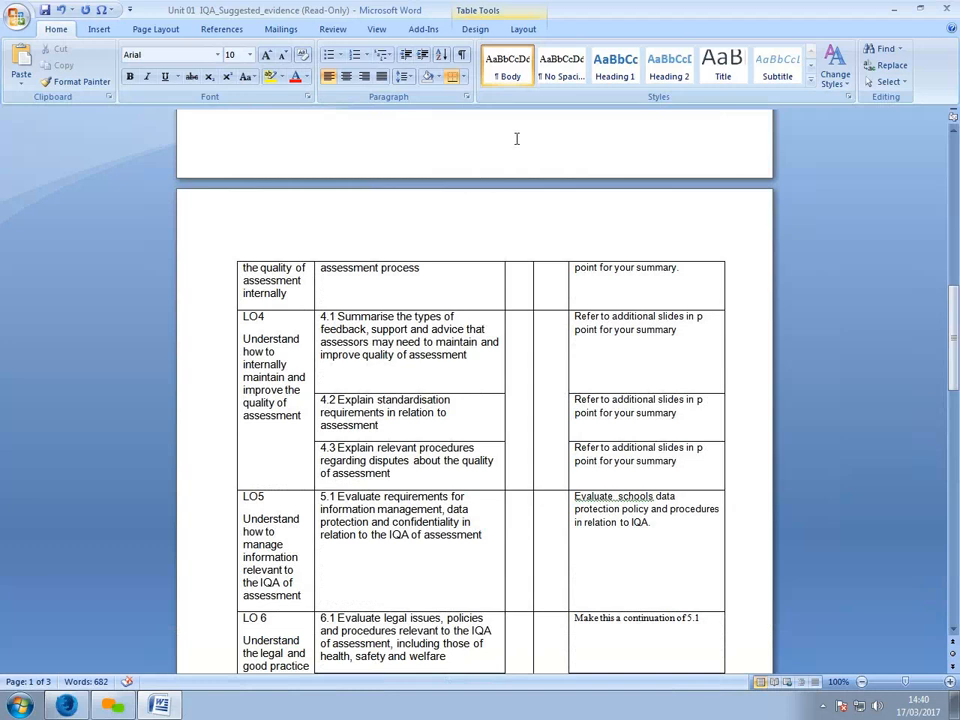